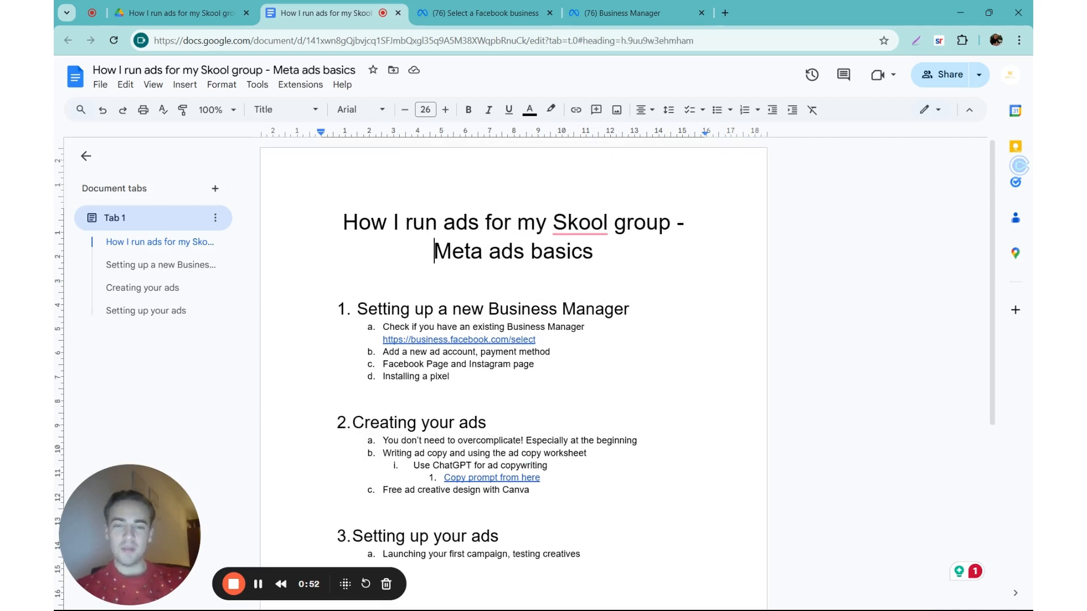
Step: Follow the business.facebook.com/select link under 'Setting up a new Business Manager' in the ads guide
scroll(down, 3)
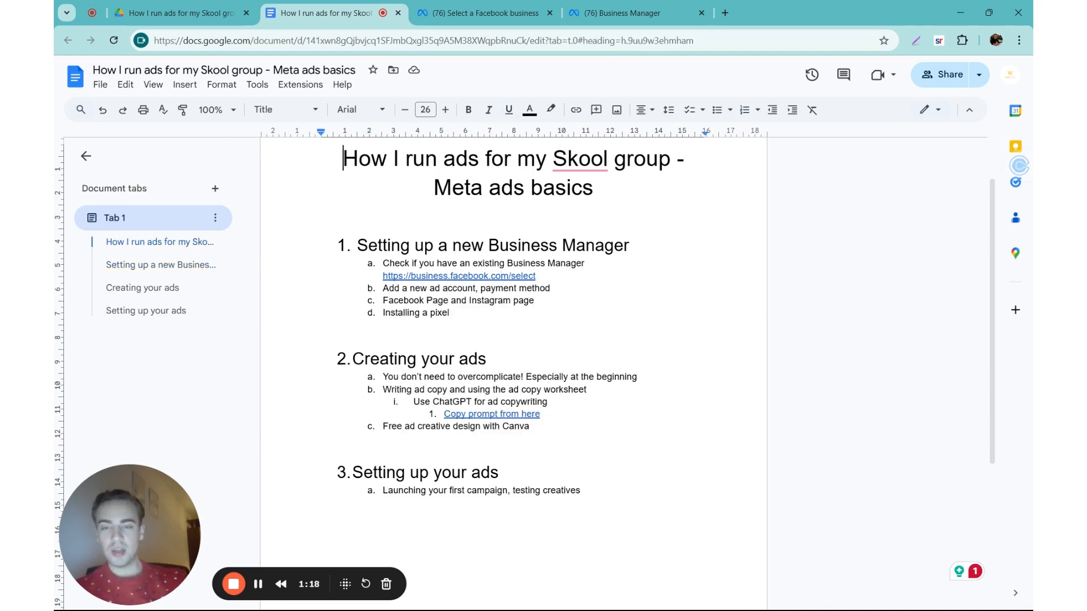
click(161, 265)
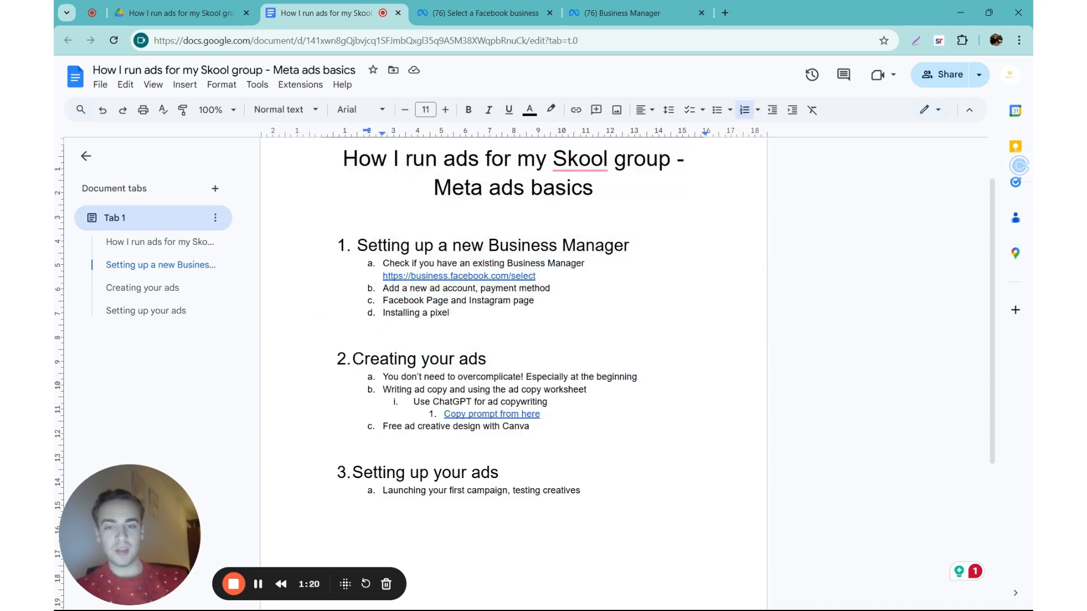
click(457, 275)
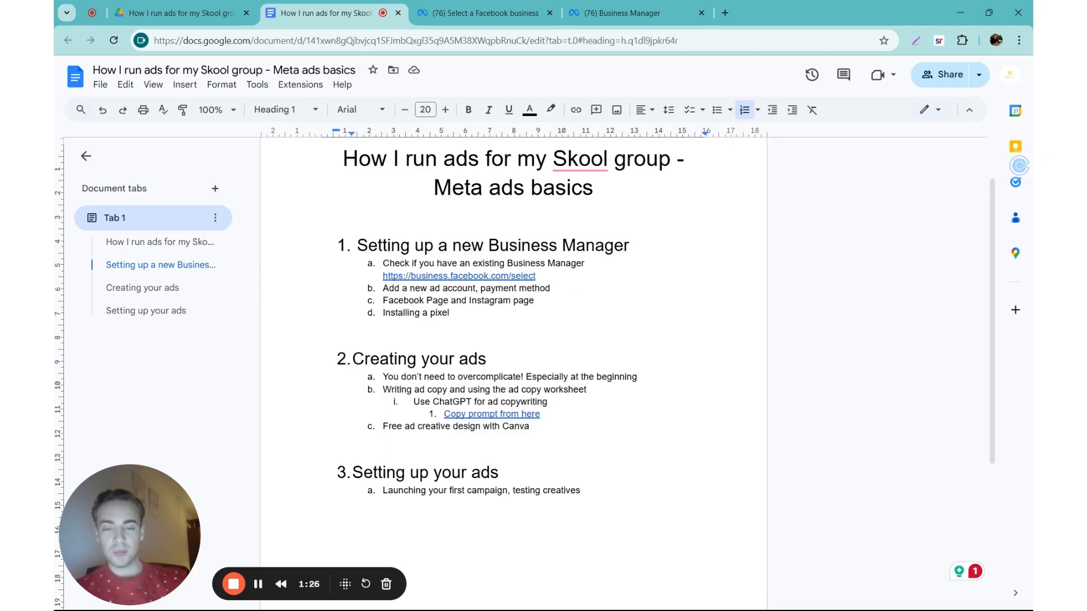
click(460, 275)
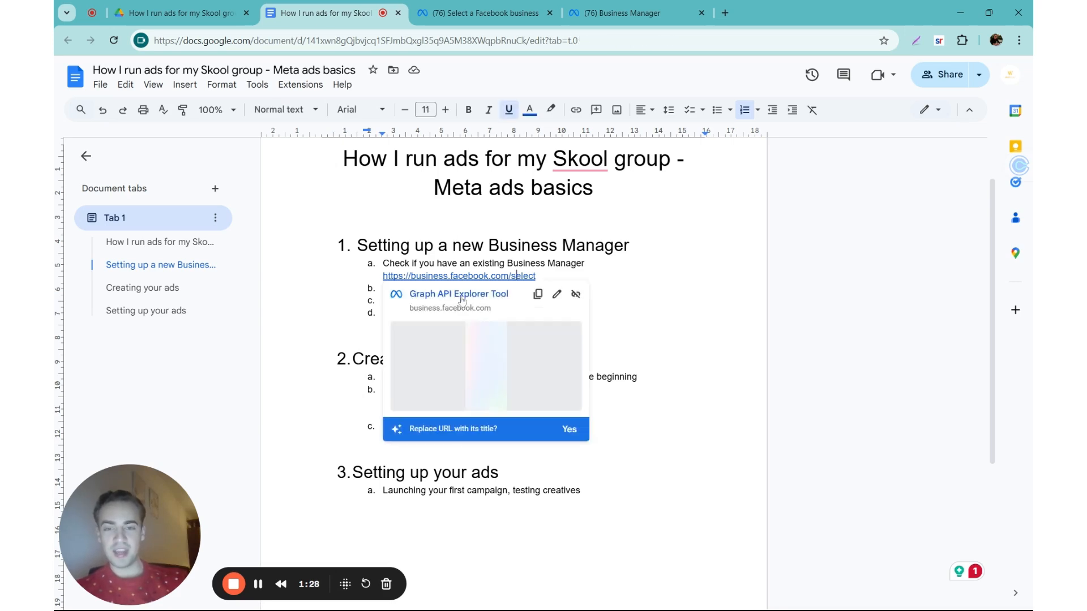
click(459, 275)
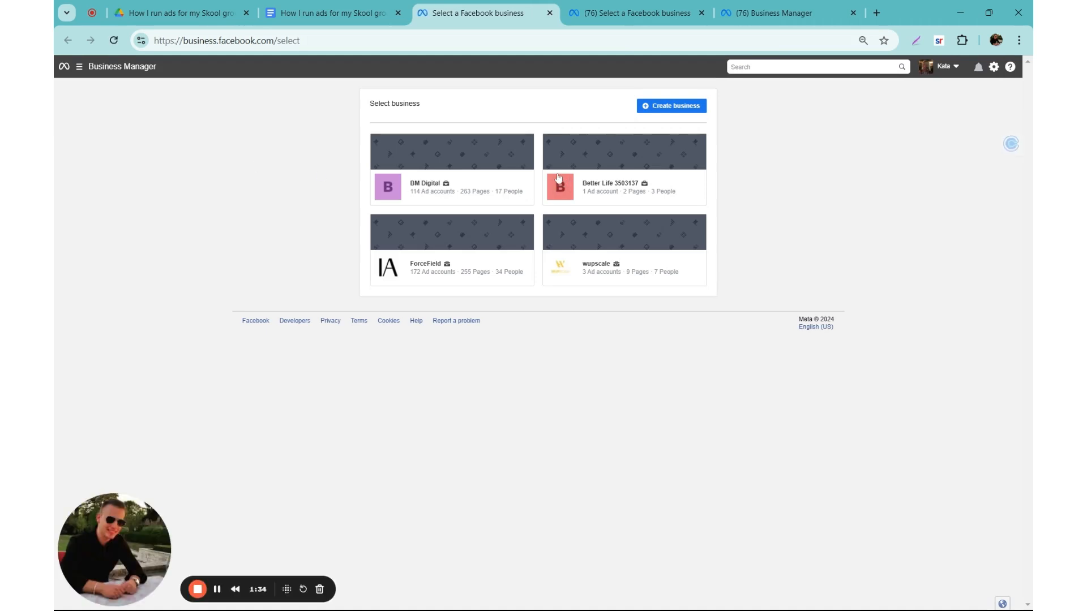
mouse_move(450, 186)
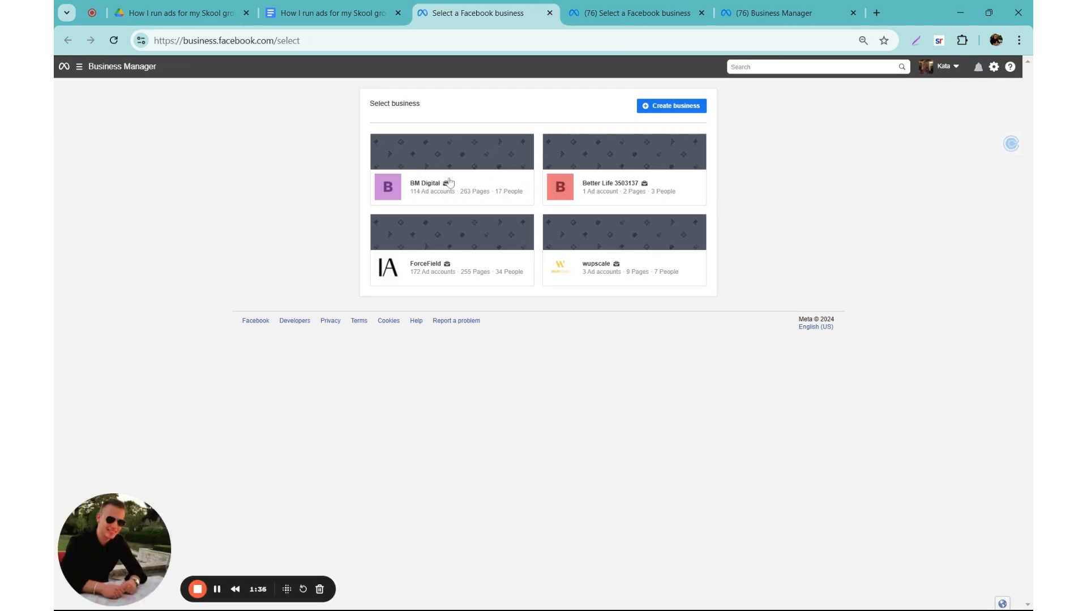
mouse_move(368, 226)
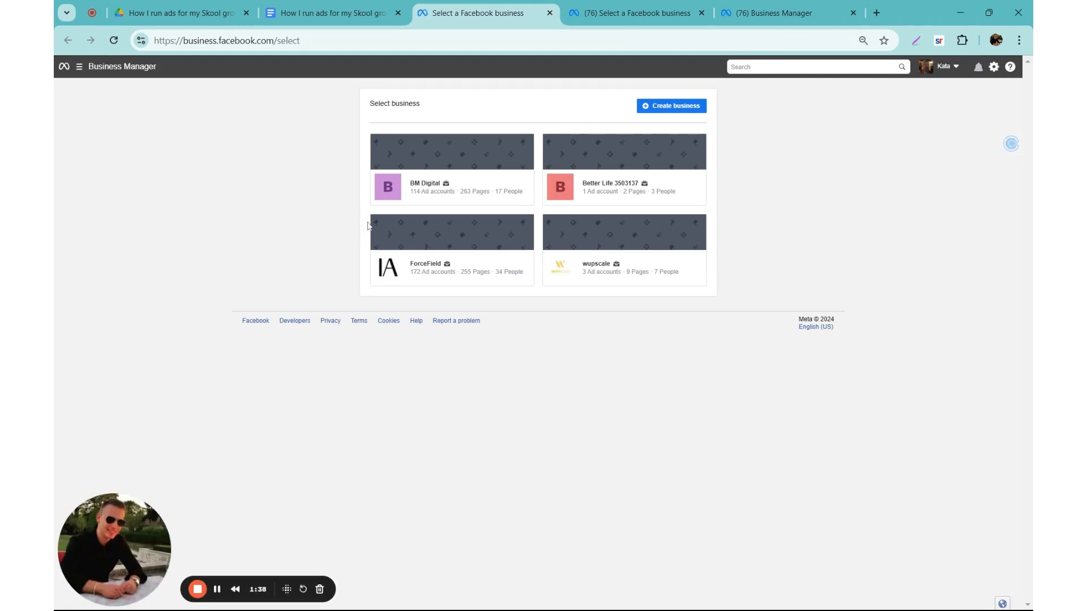
mouse_move(514, 196)
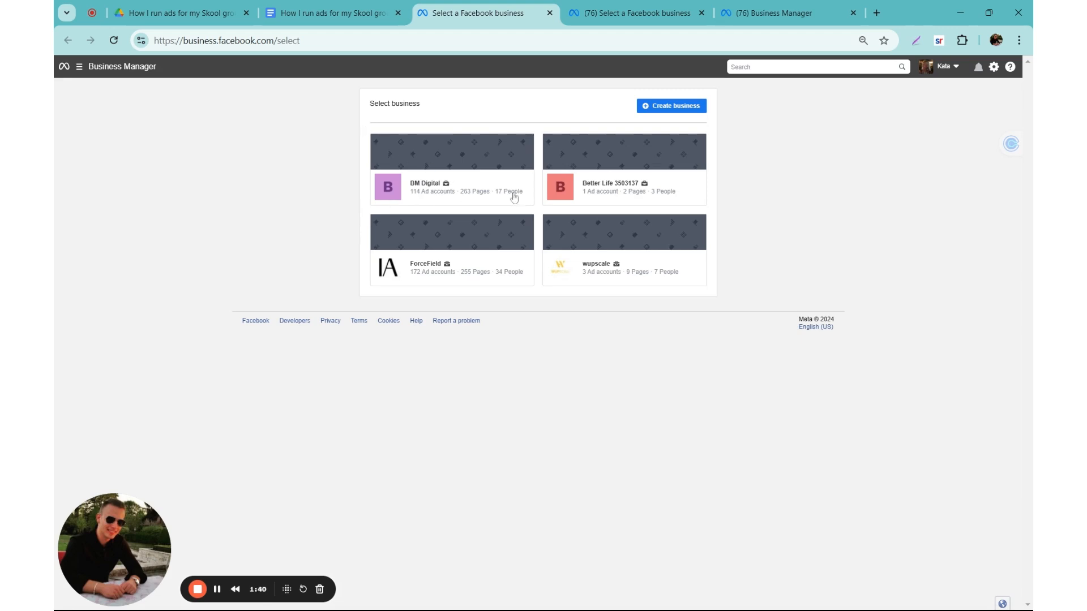
mouse_move(776, 251)
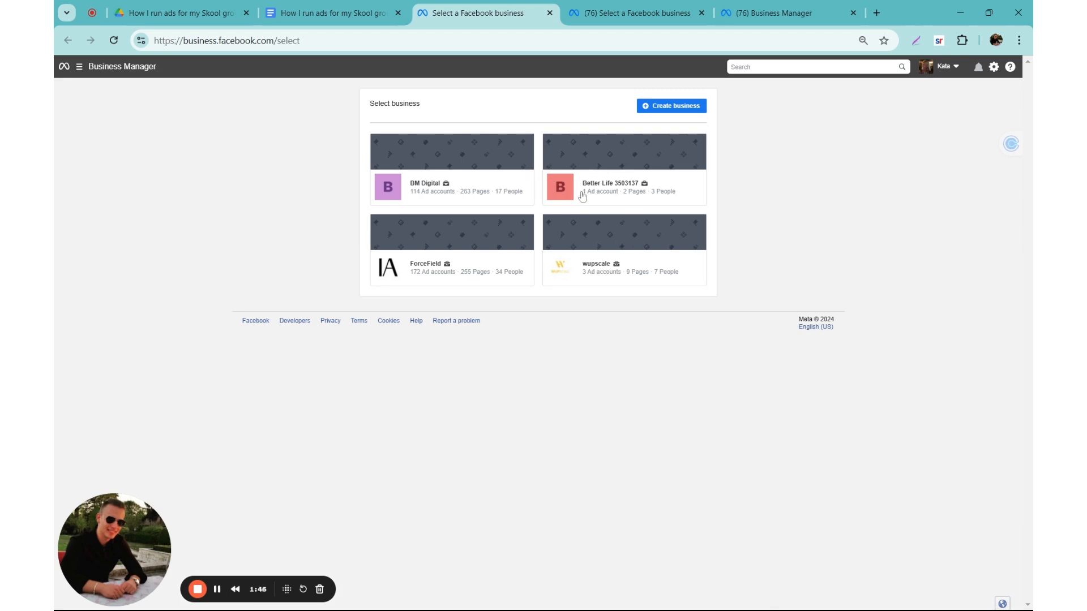
mouse_move(703, 244)
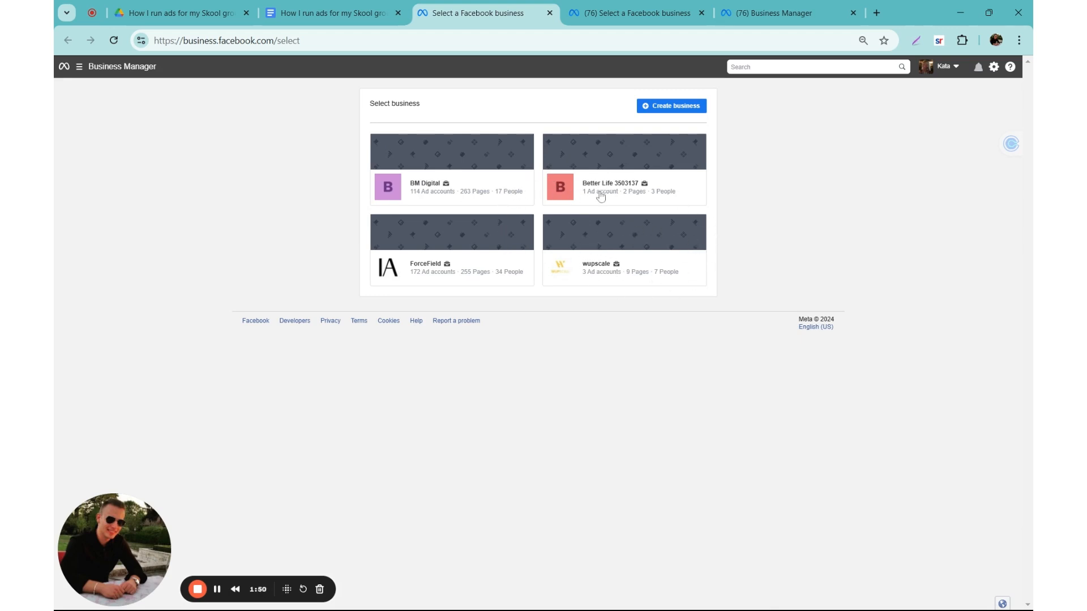
mouse_move(615, 117)
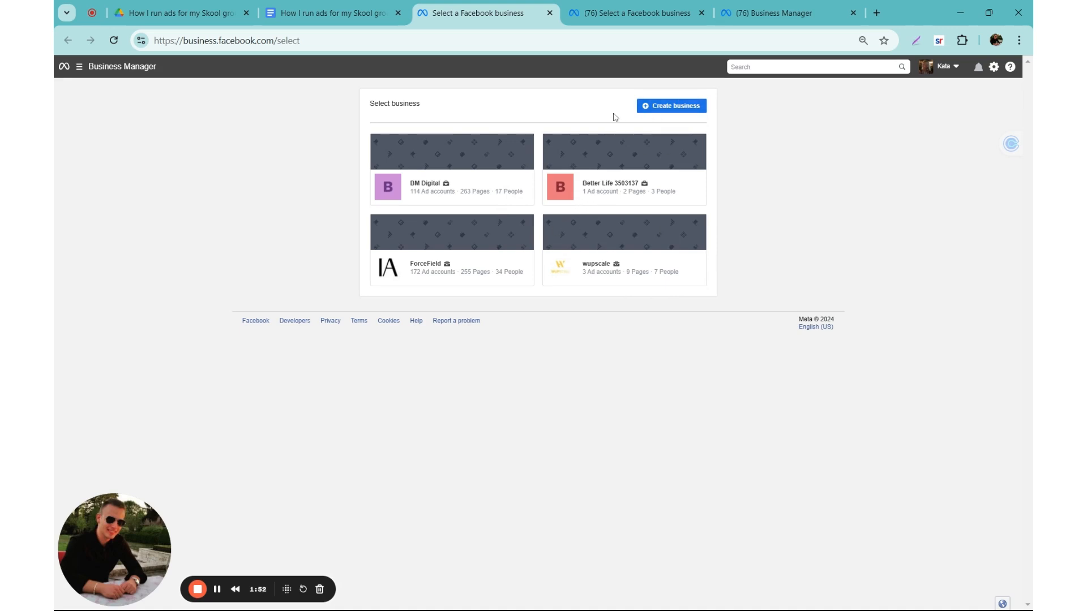
mouse_move(651, 111)
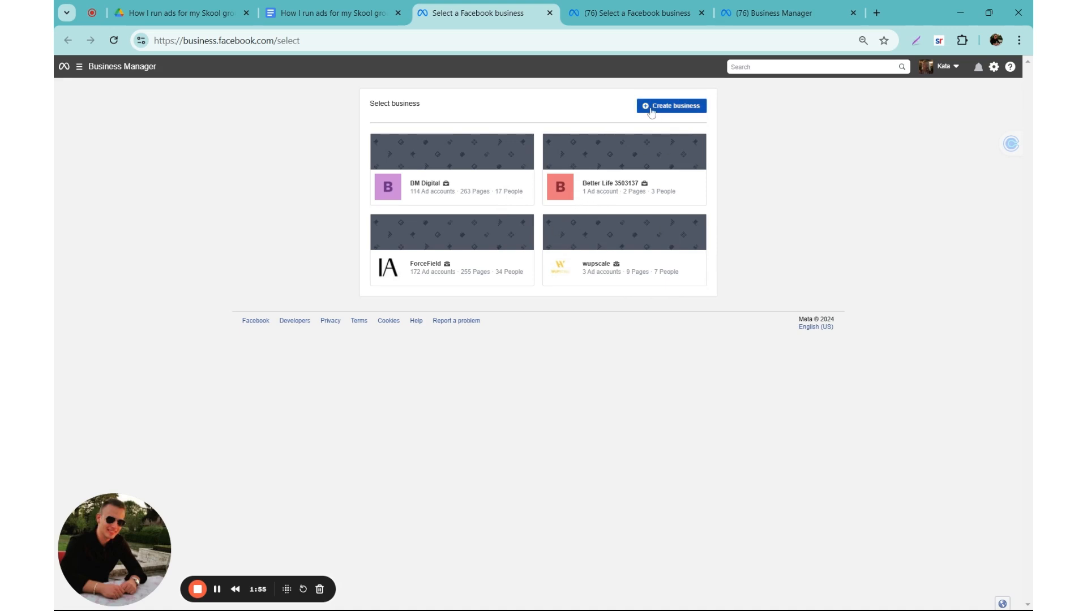
mouse_move(661, 113)
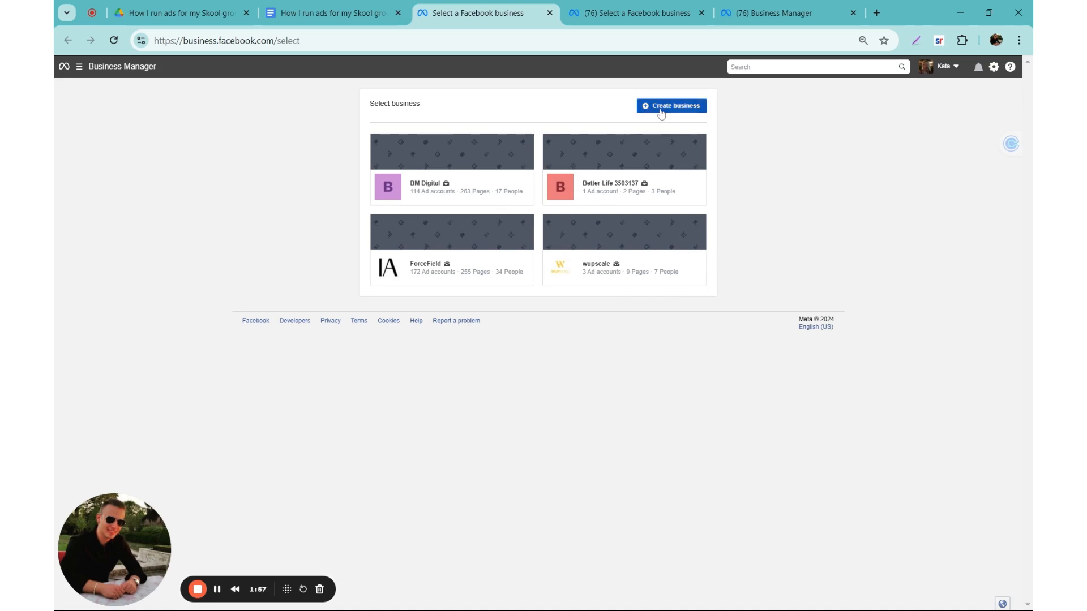
Step: Start Create business and clear the prefilled Your name field in the portfolio form
click(671, 107)
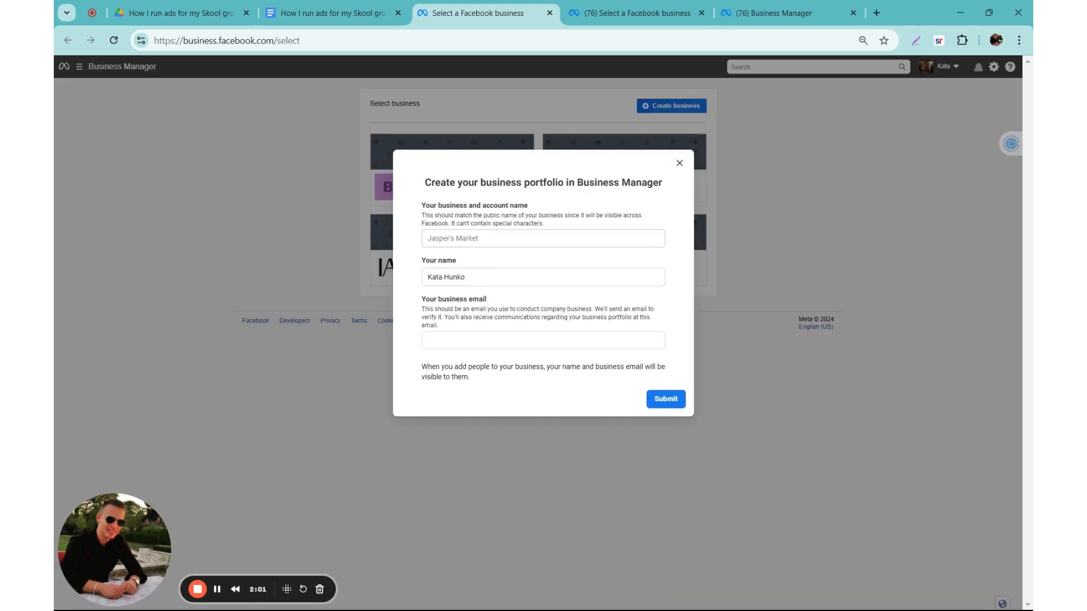
double_click(434, 276)
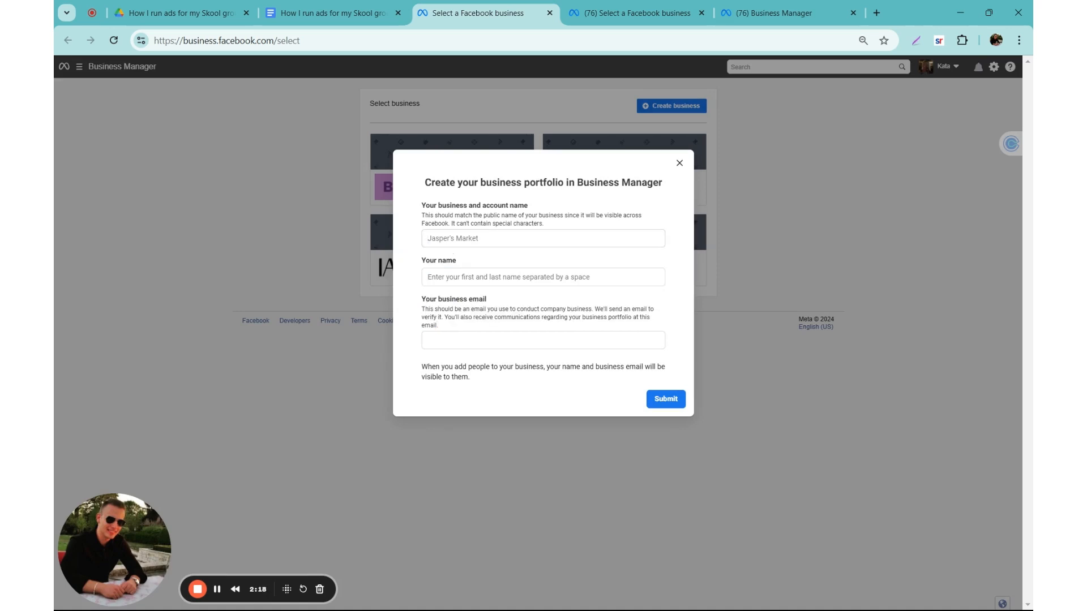
mouse_move(419, 313)
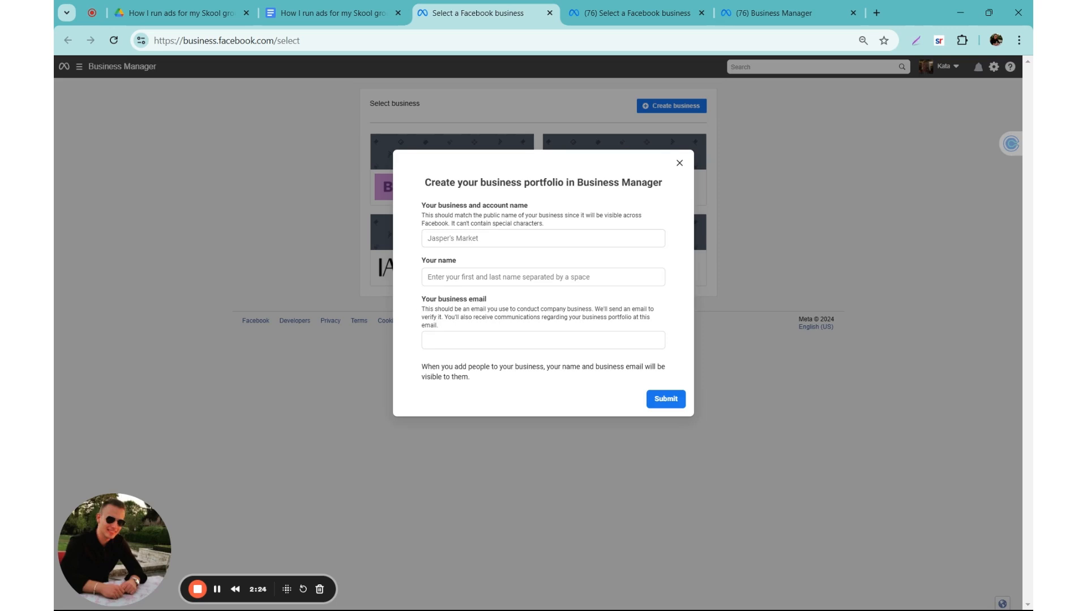
mouse_move(405, 324)
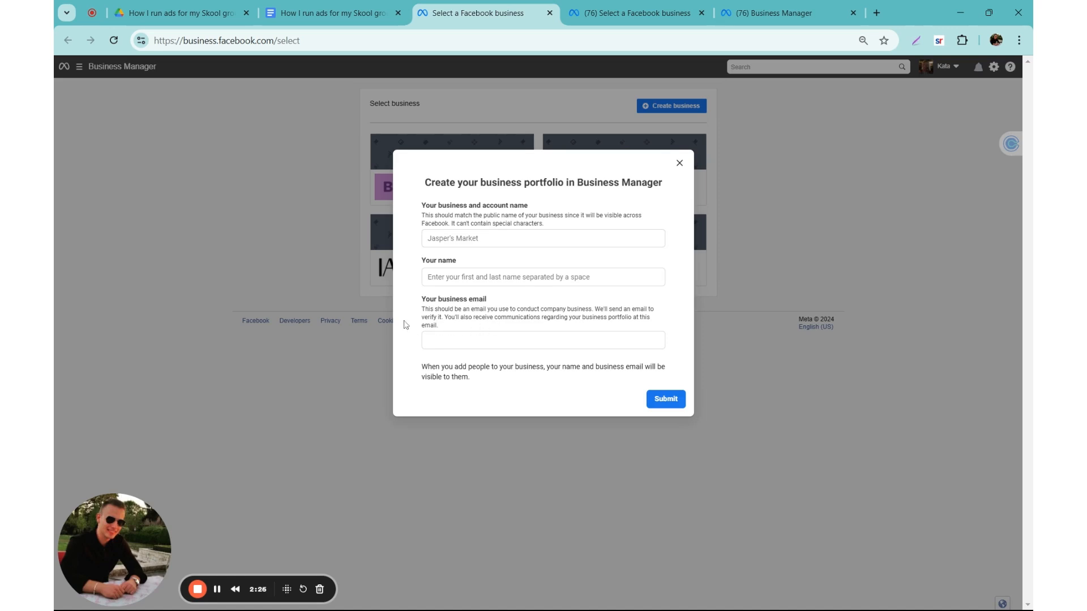
click(678, 163)
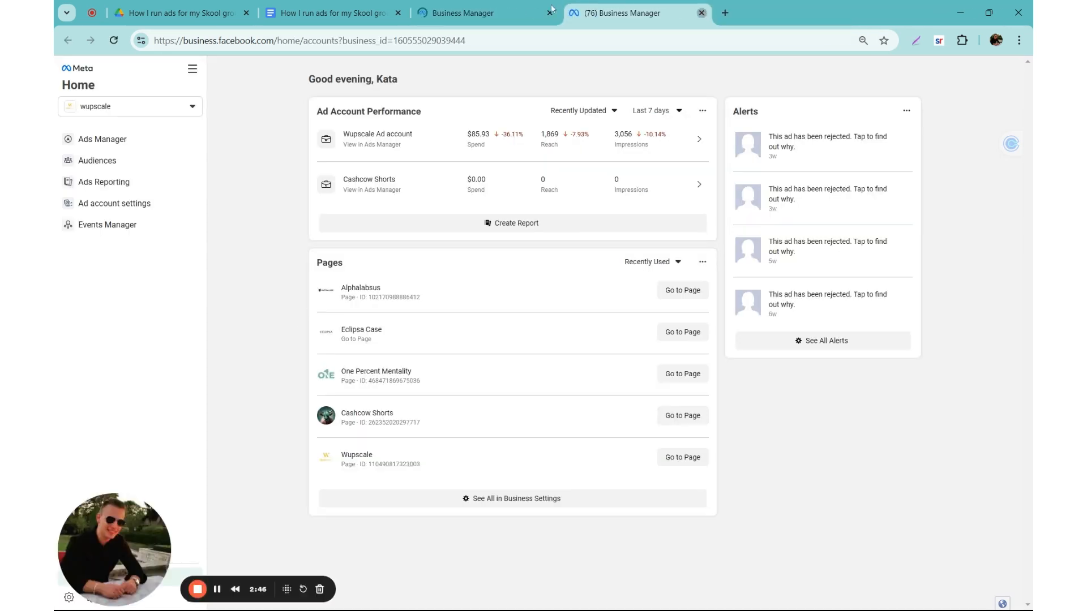
Step: Close the duplicate Business Manager tab and go to the wupscale business settings
click(701, 13)
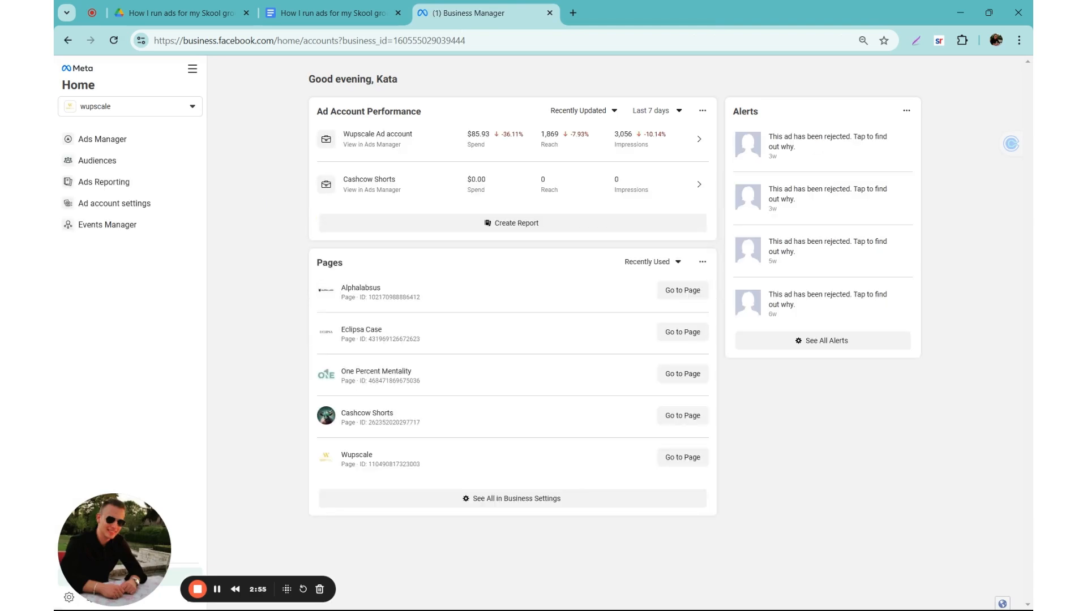
mouse_move(233, 187)
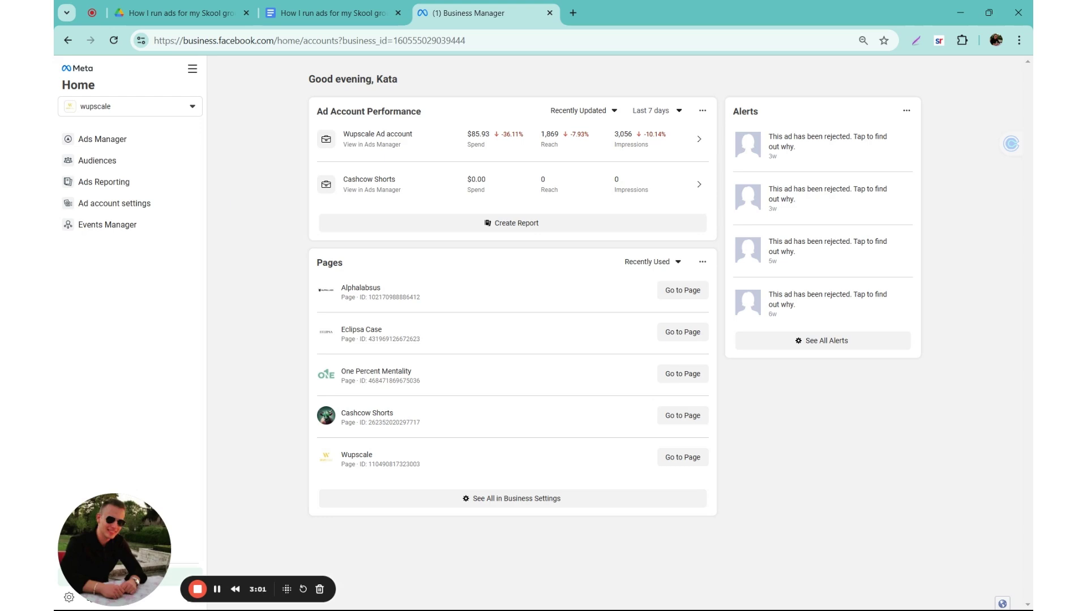
mouse_move(164, 183)
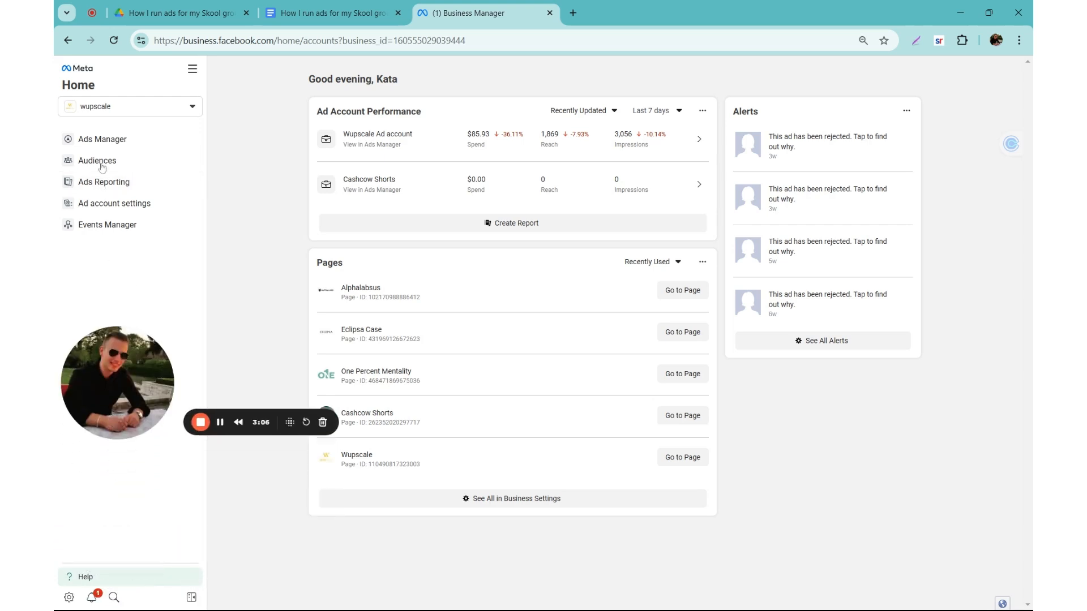
mouse_move(97, 140)
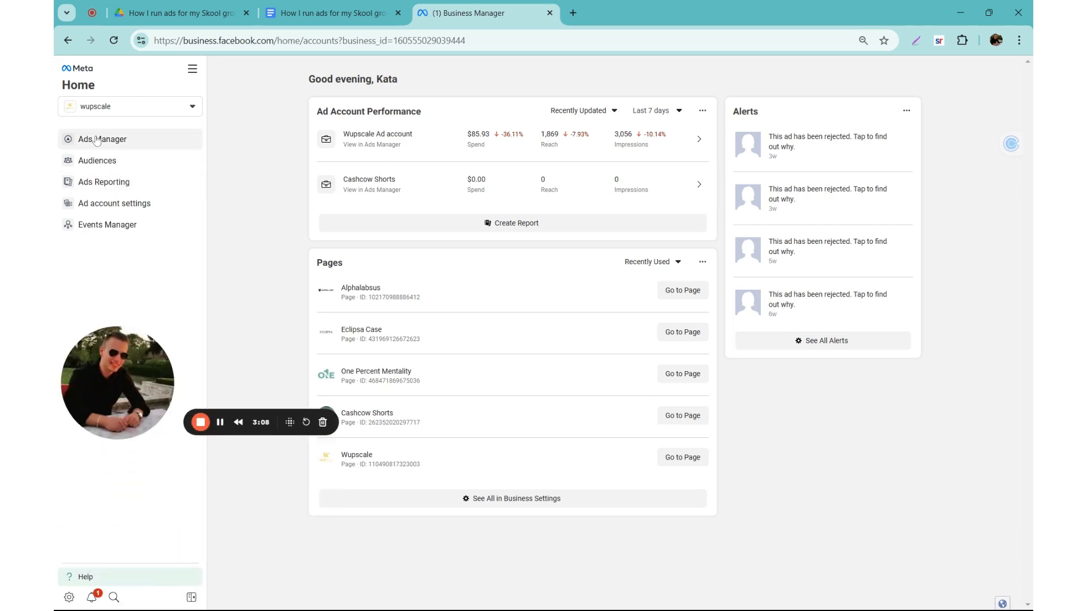
click(102, 139)
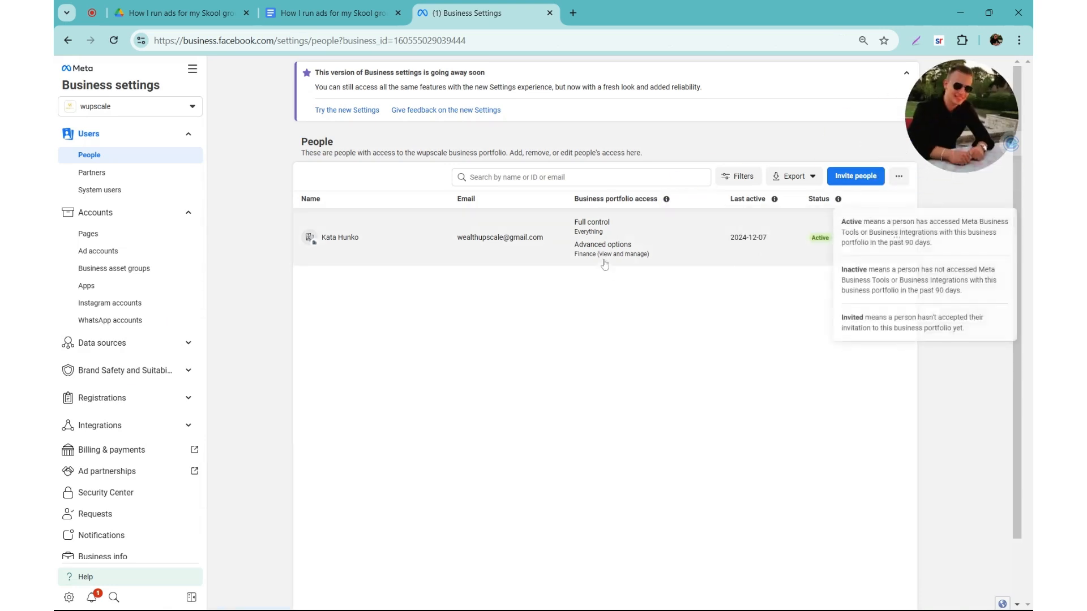
mouse_move(267, 213)
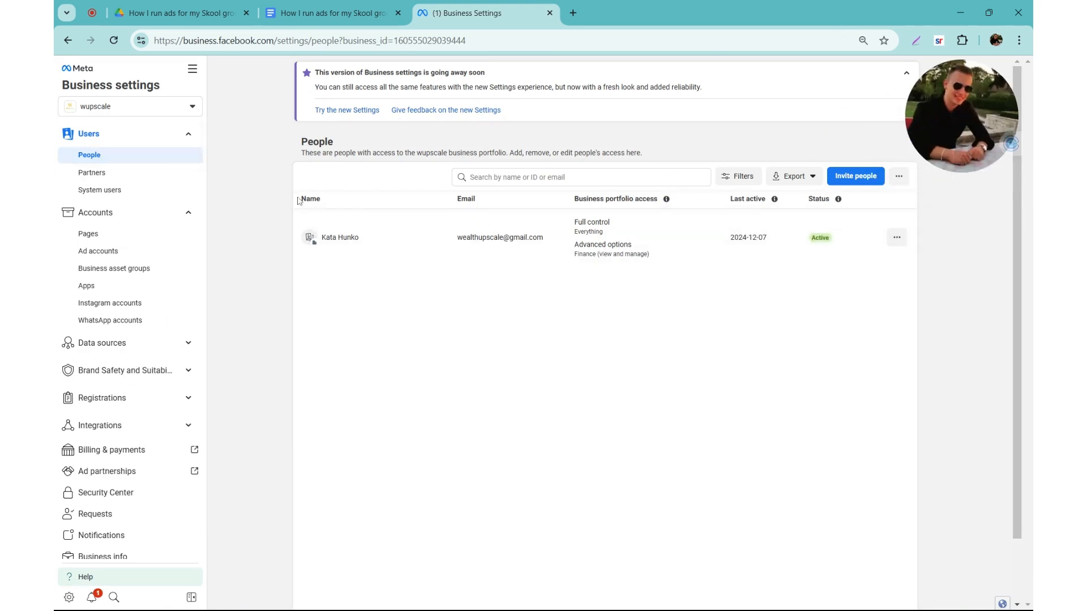
mouse_move(148, 146)
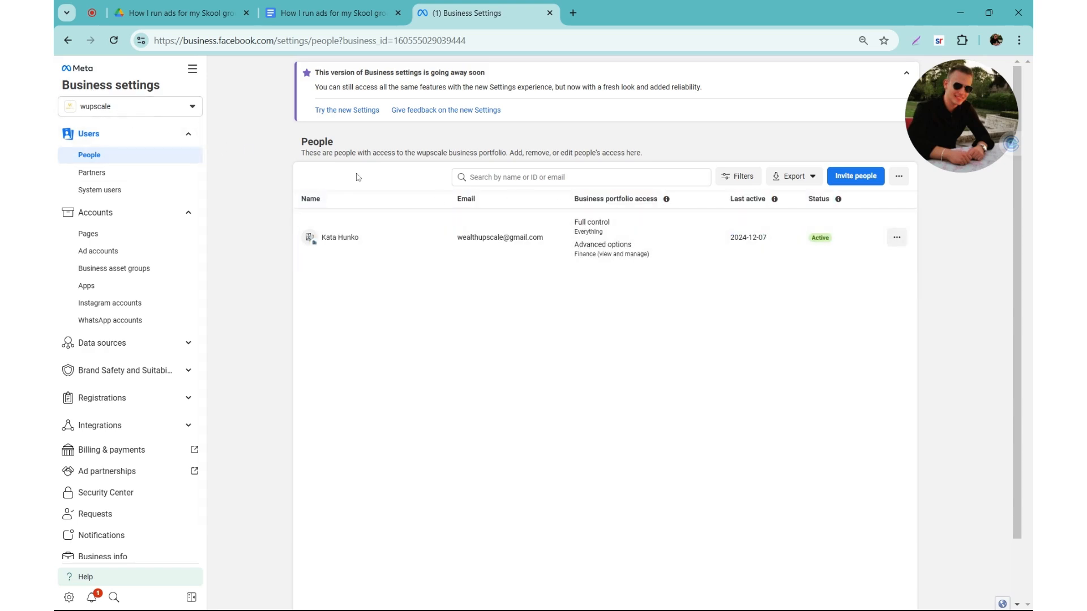
Step: Bring up the Invite people dialog from the People page, then dismiss it
click(856, 175)
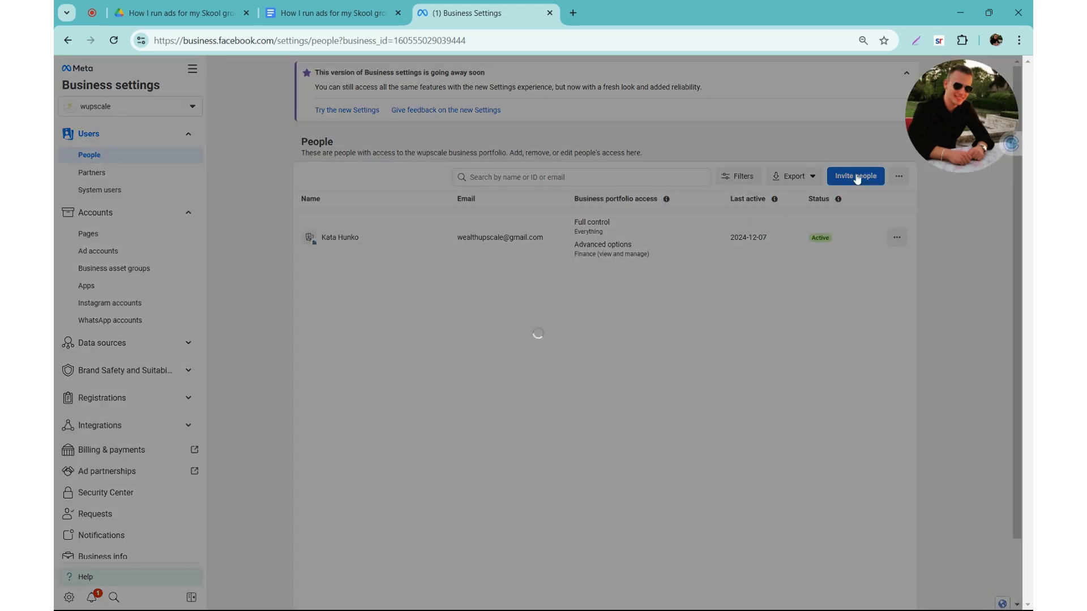
click(856, 176)
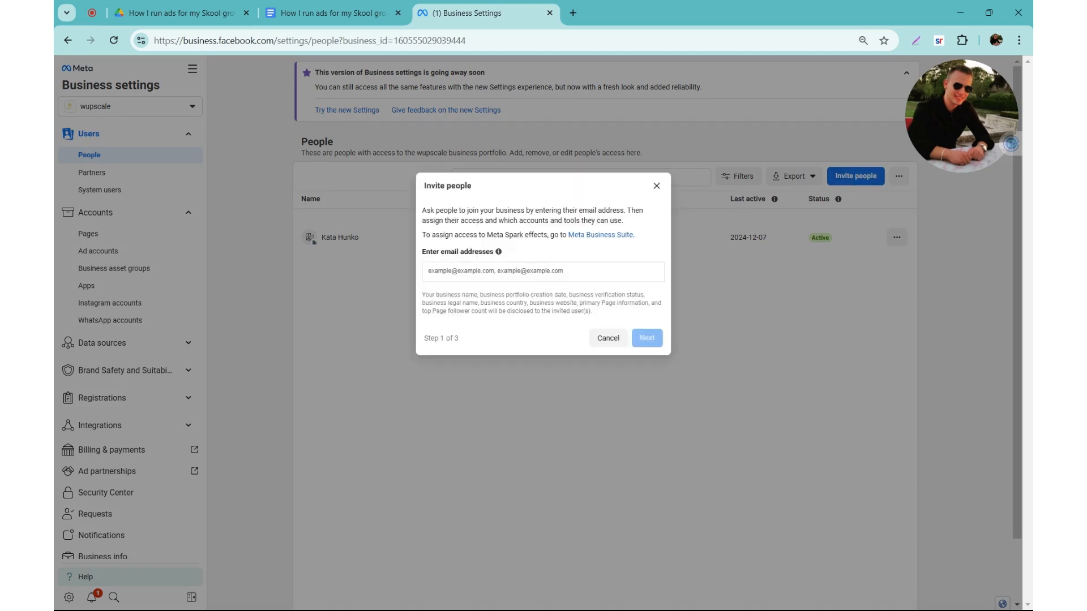
mouse_move(389, 289)
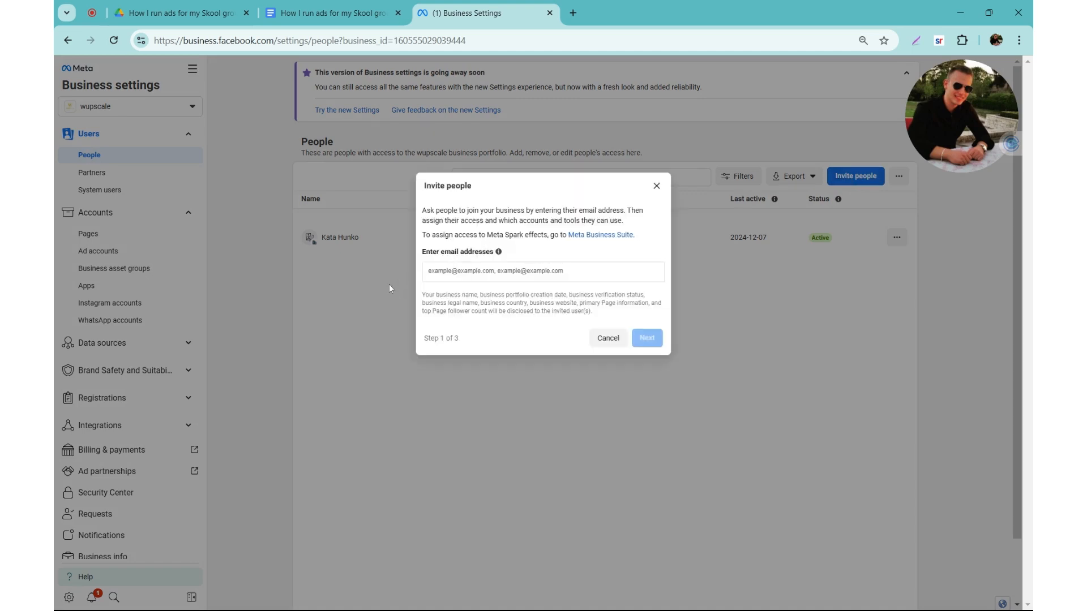
click(608, 338)
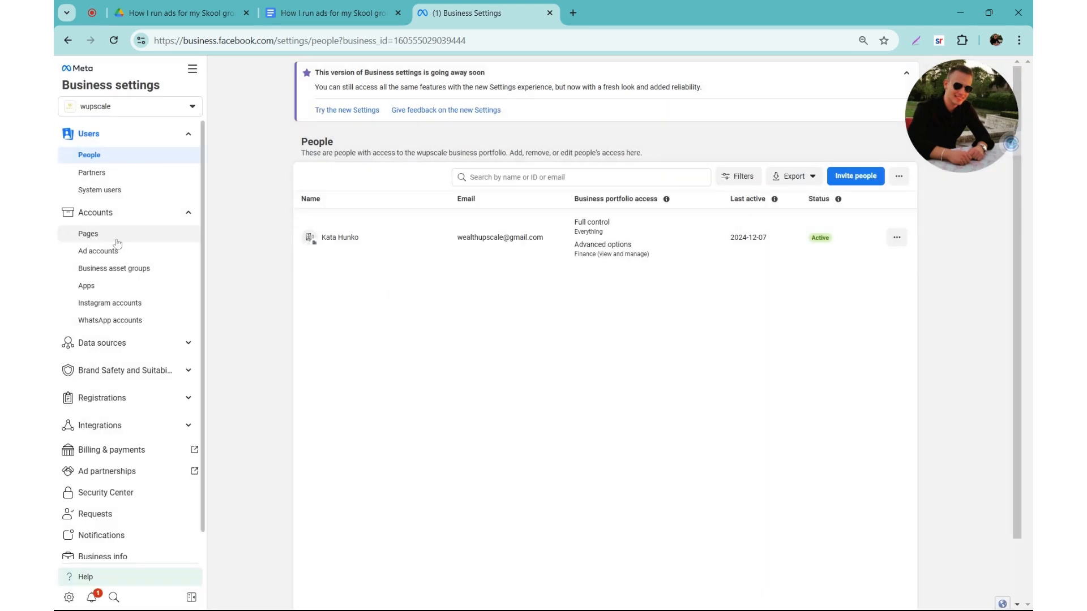
Step: In Pages, start adding an existing Page by name 'wu', then return to the Add choices
click(88, 233)
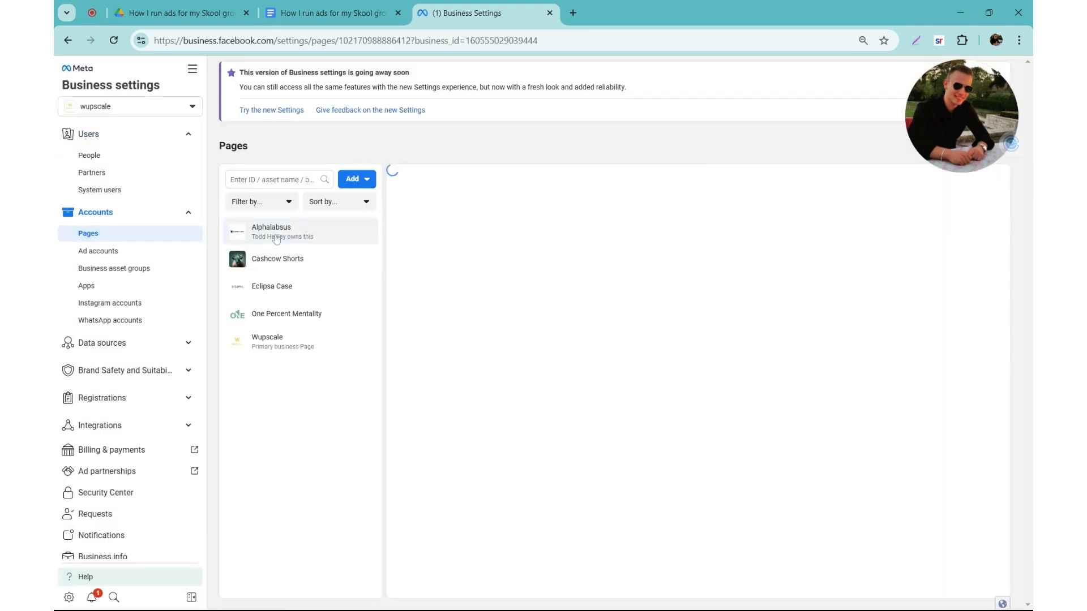
click(353, 179)
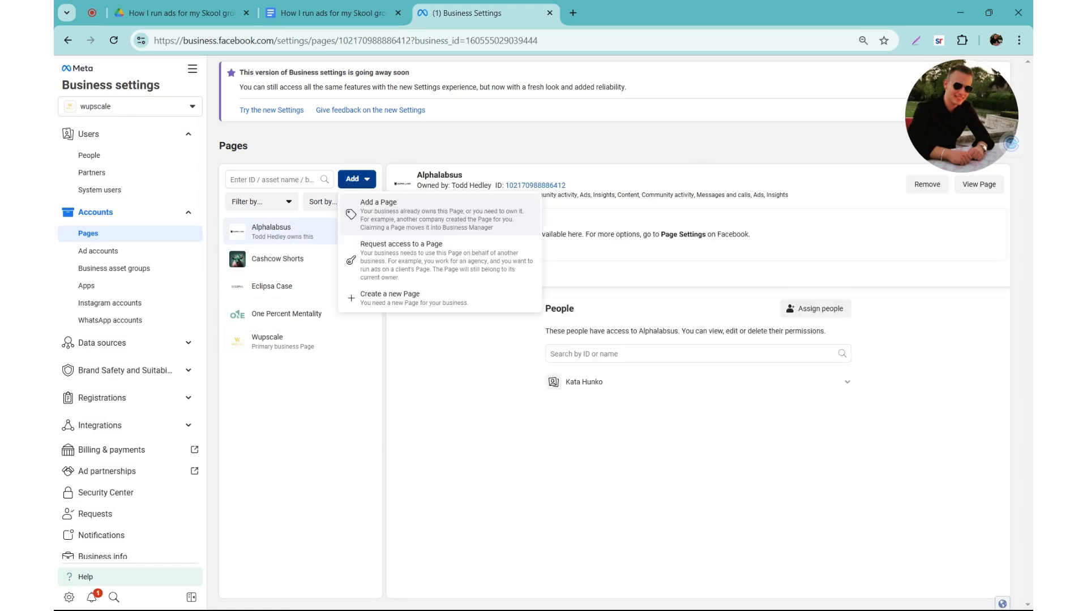
click(378, 202)
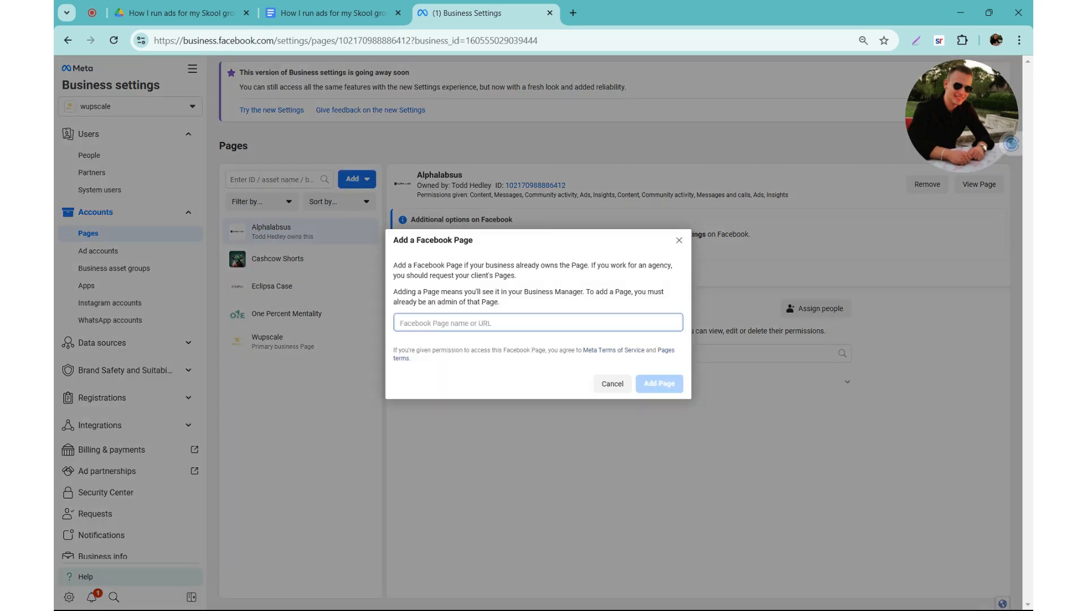
text(wu)
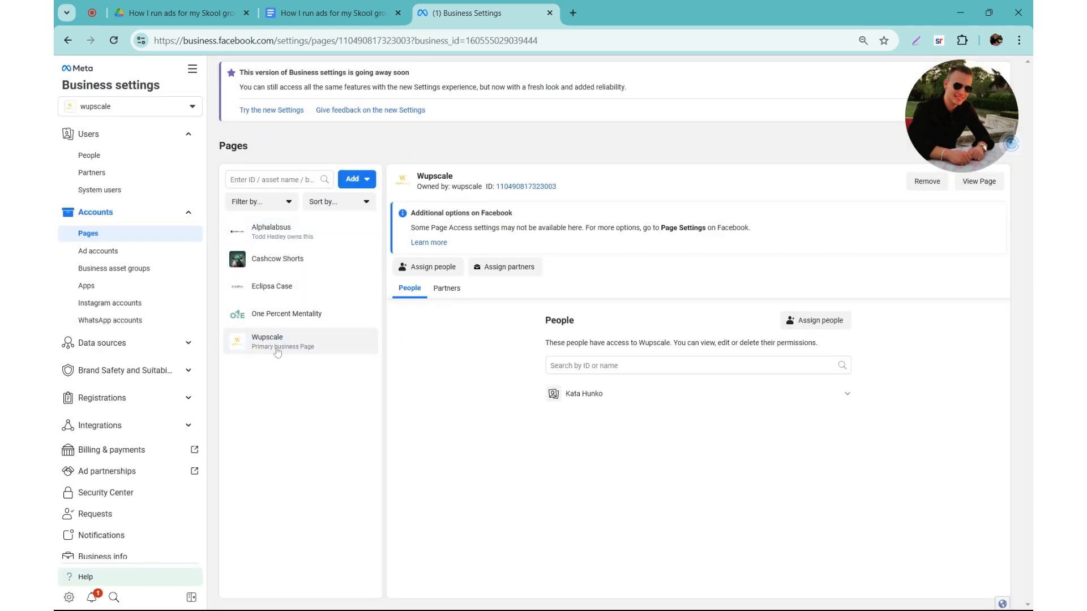
click(355, 179)
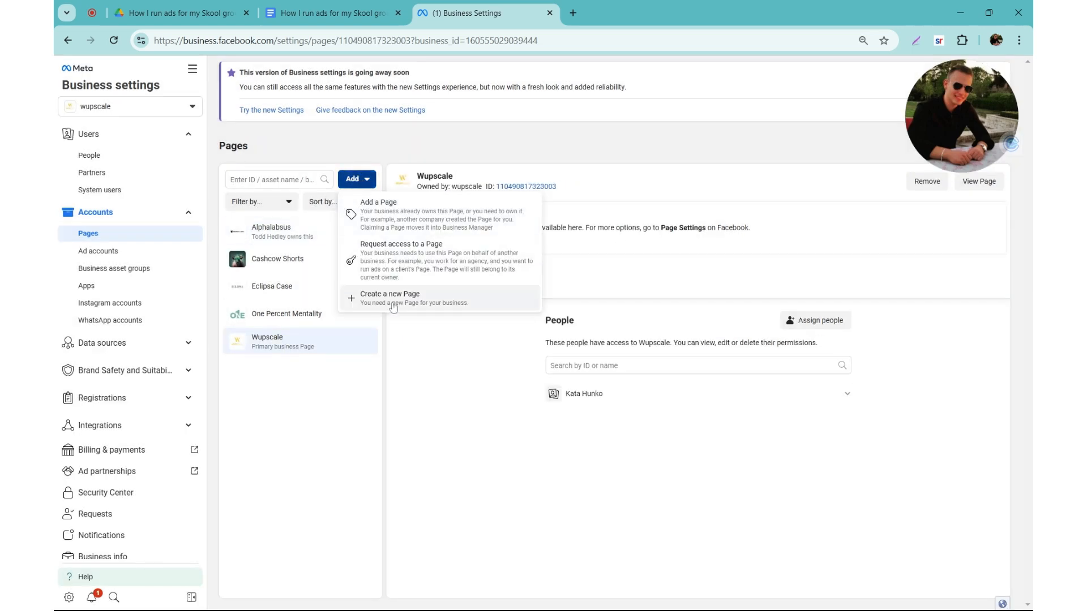
Step: Start creating a new Facebook Page, look at its Details form, then cancel it
click(390, 294)
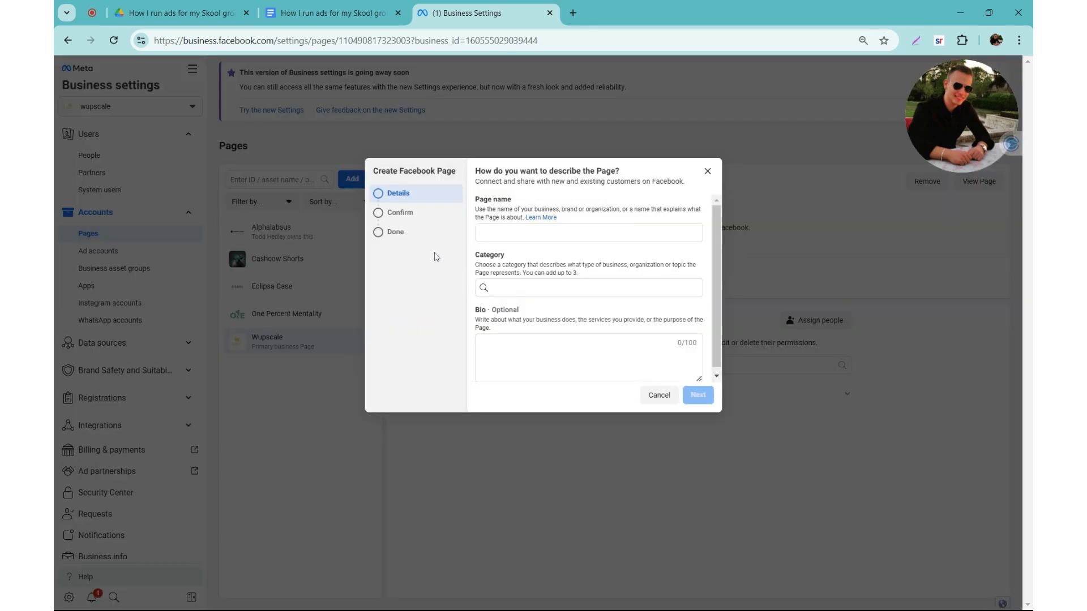
click(589, 233)
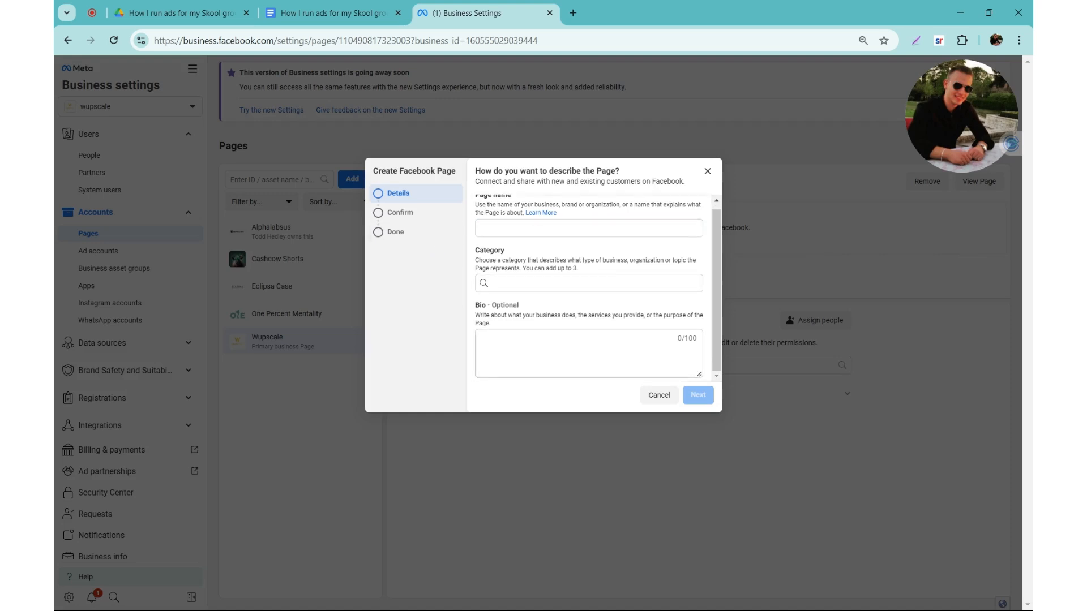
click(588, 353)
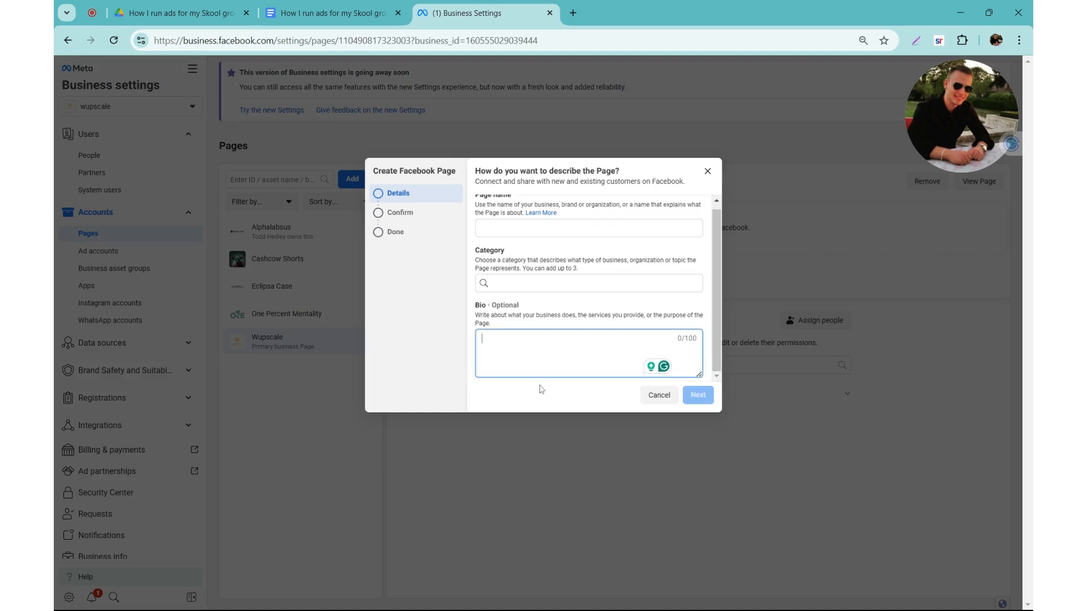
click(97, 251)
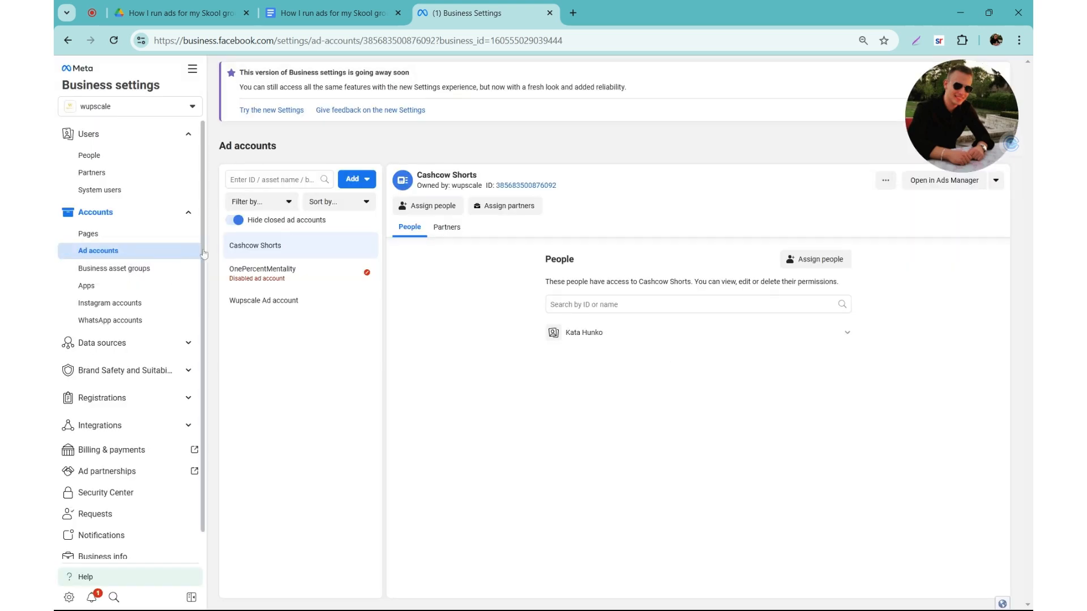
Step: Start a new ad account from the Add choices and name it 'Newadaccount'
click(356, 179)
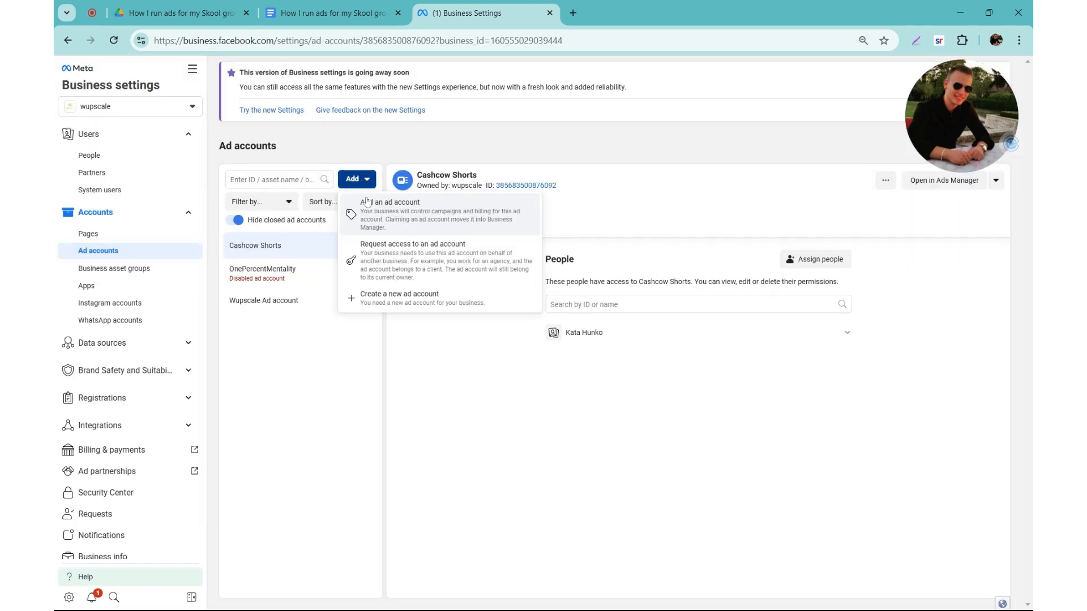
mouse_move(396, 219)
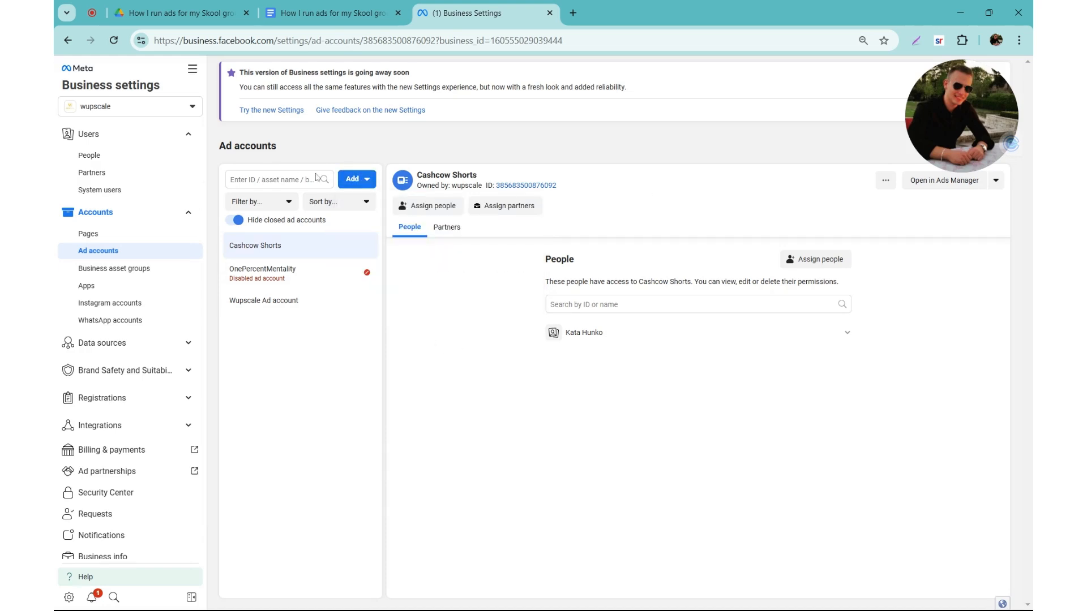
click(355, 179)
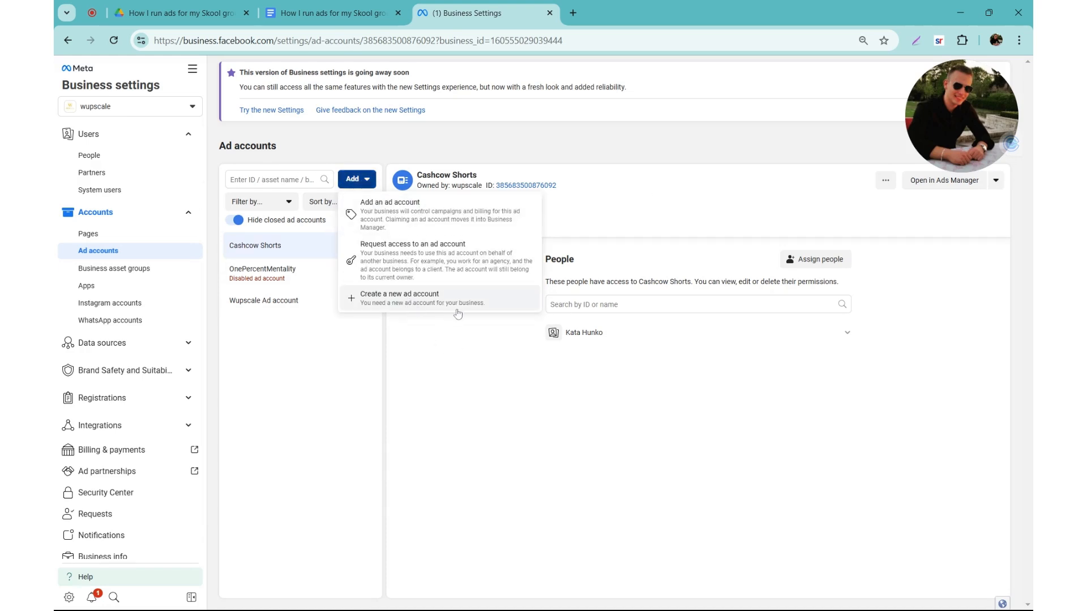
click(398, 295)
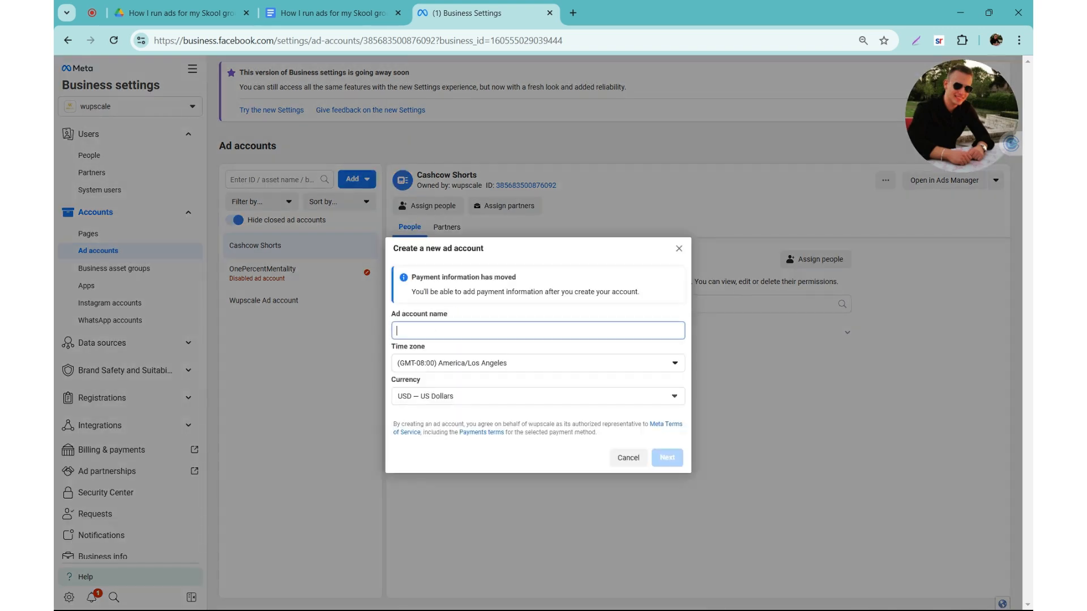
text(Newadac)
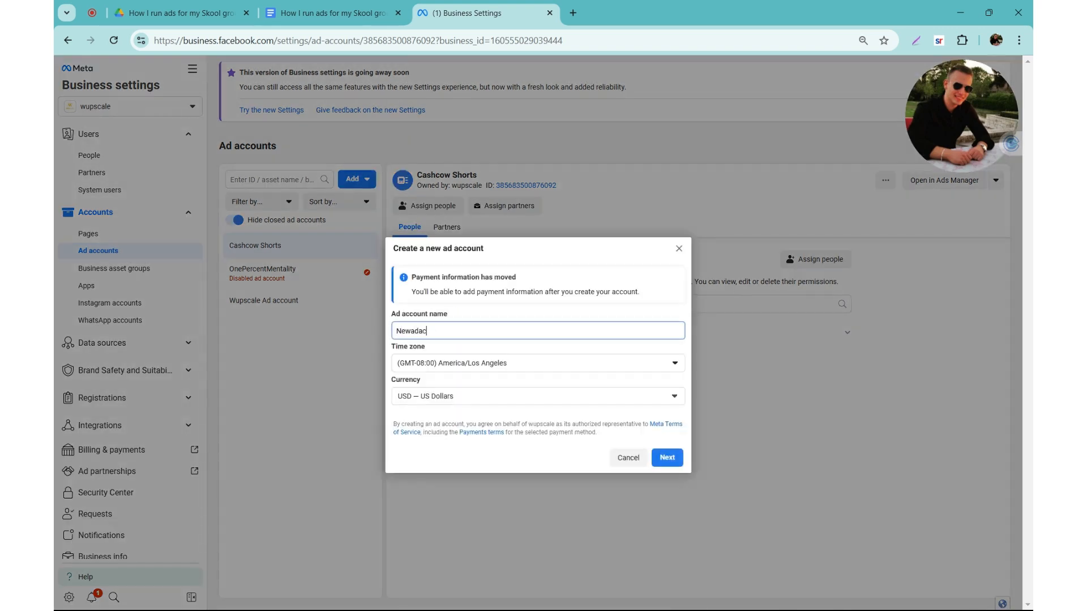
text(count)
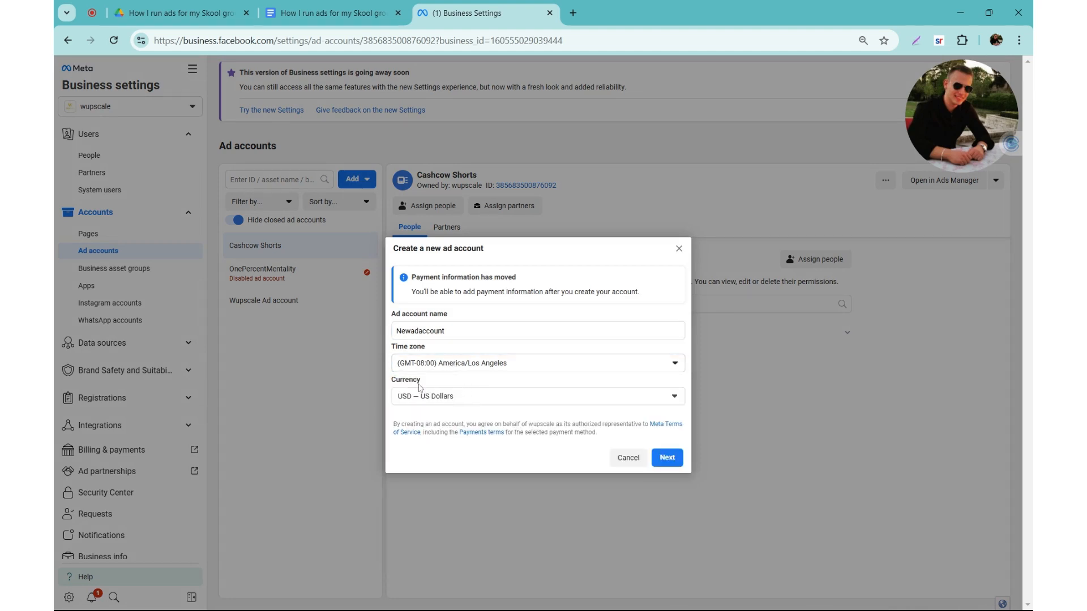
mouse_move(679, 452)
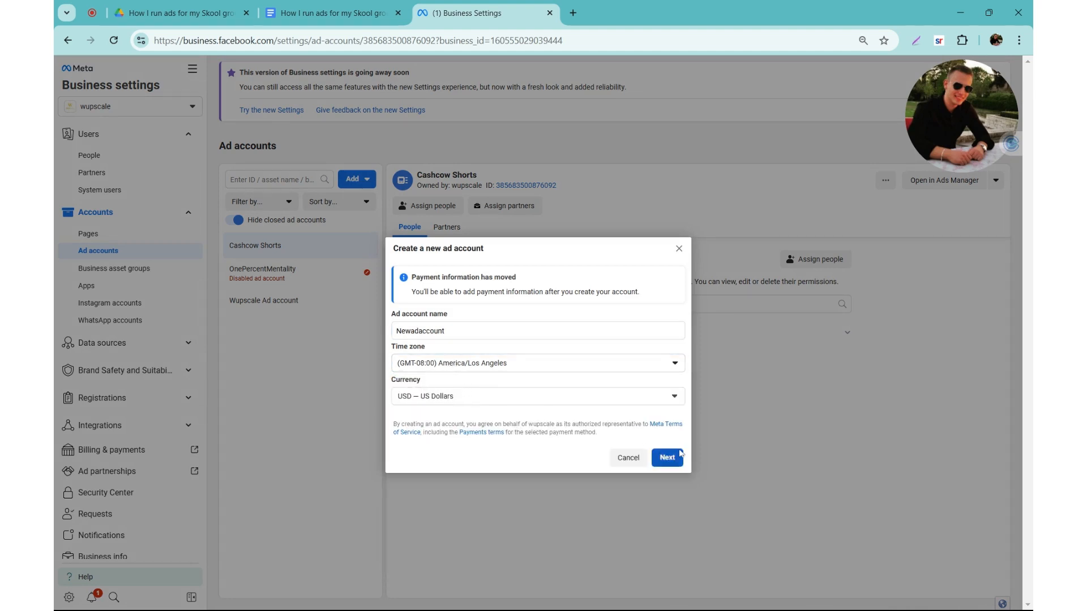
Step: Keep the default time zone and currency, mark it for My business, and create the account
click(667, 457)
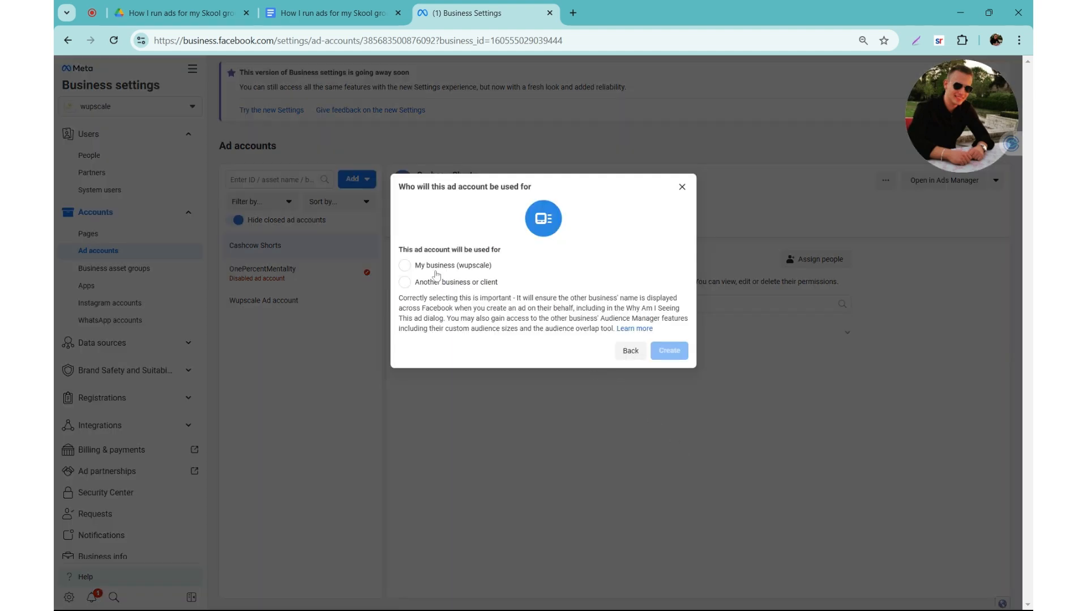
click(404, 265)
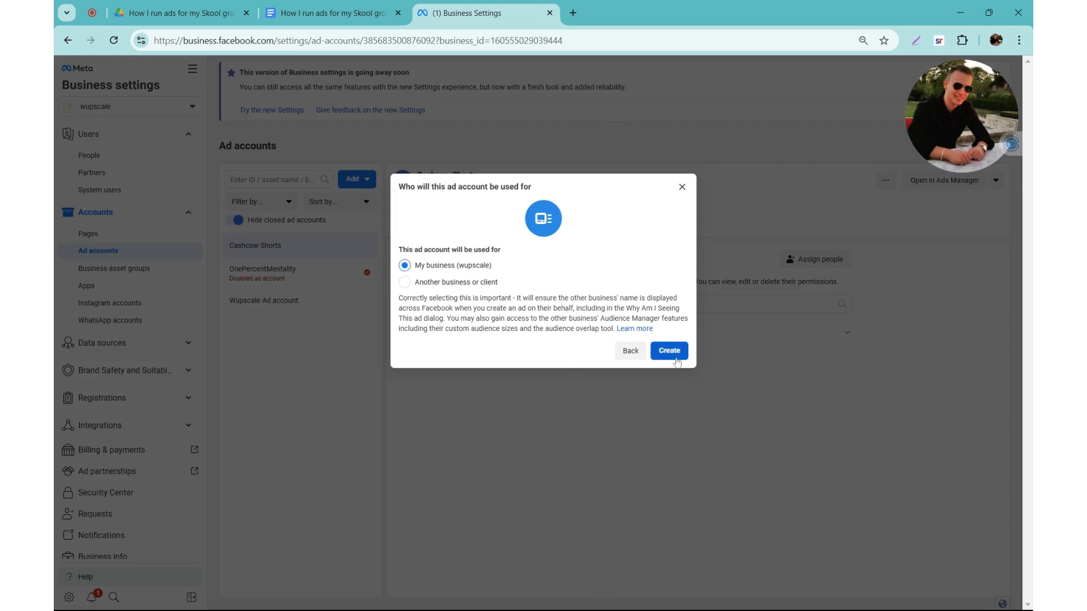
click(668, 351)
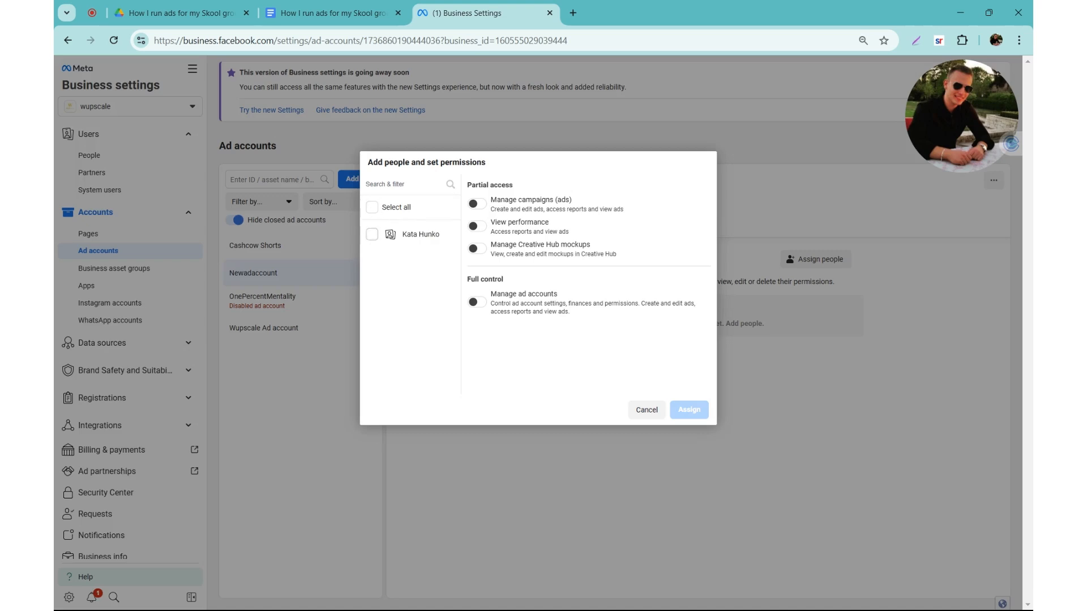
Step: Assign the team member full control of Newadaccount and proceed to Add payment info
click(372, 234)
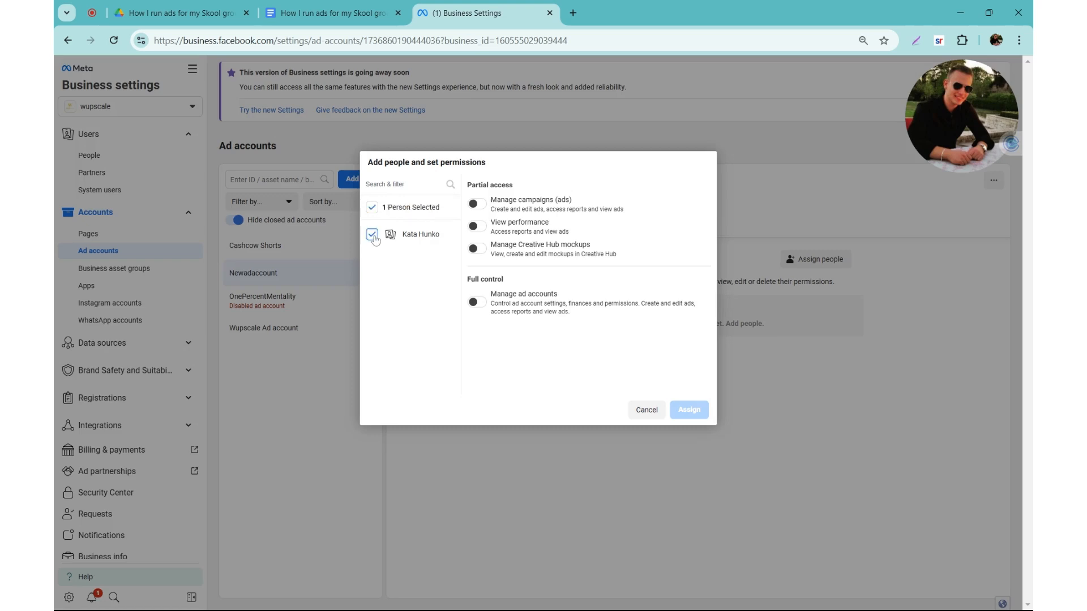
click(475, 301)
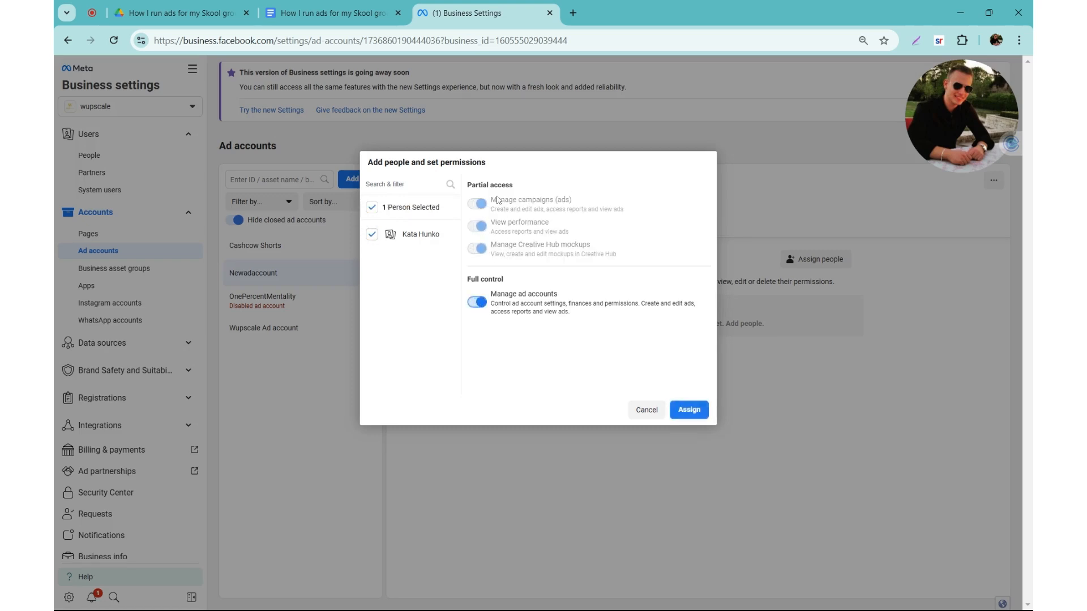
click(689, 410)
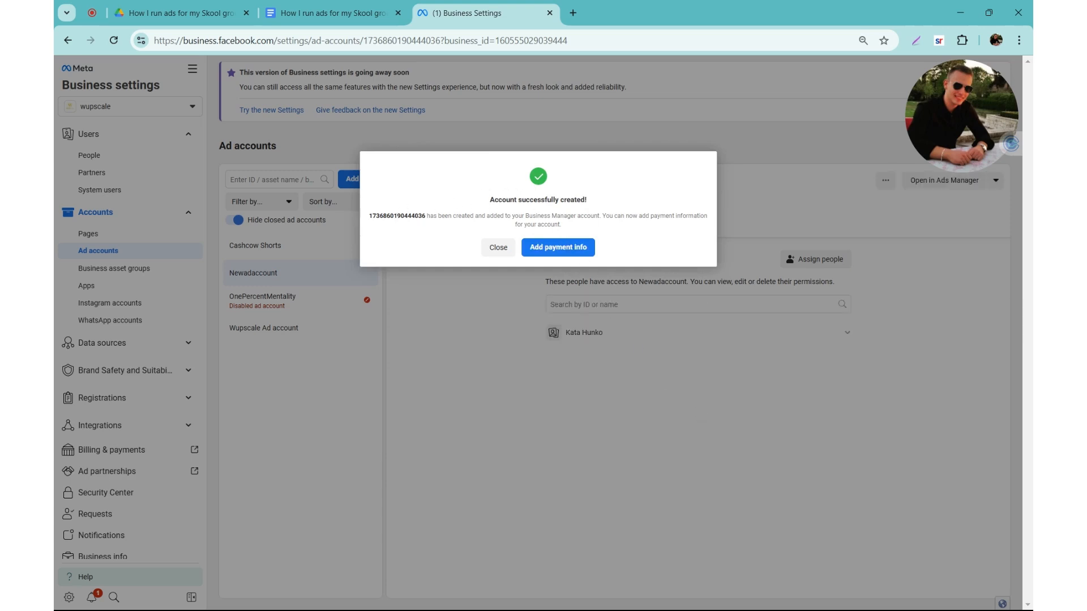
mouse_move(537, 258)
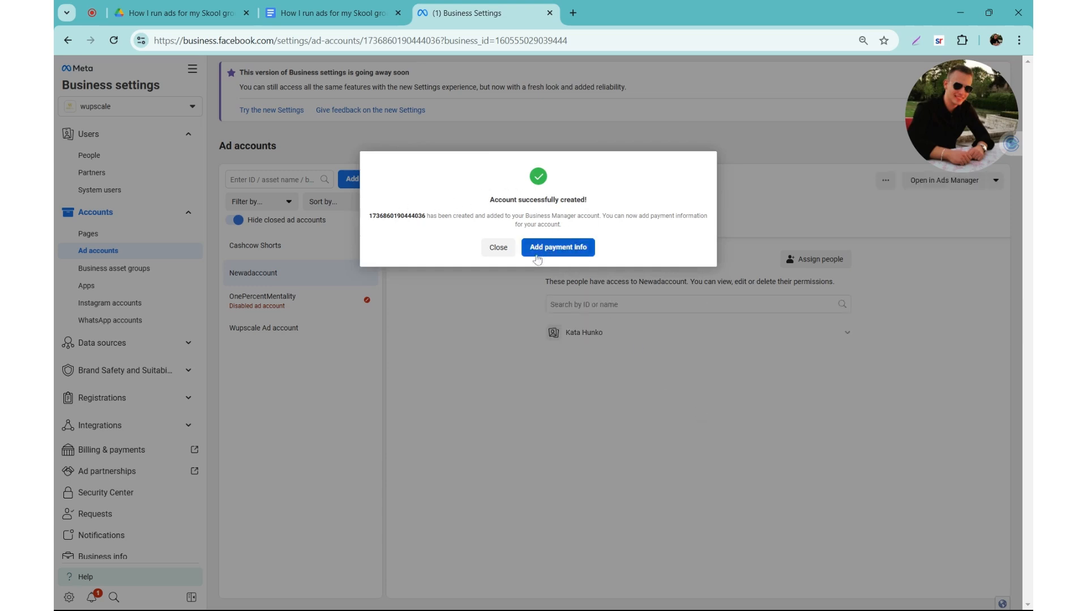
mouse_move(512, 232)
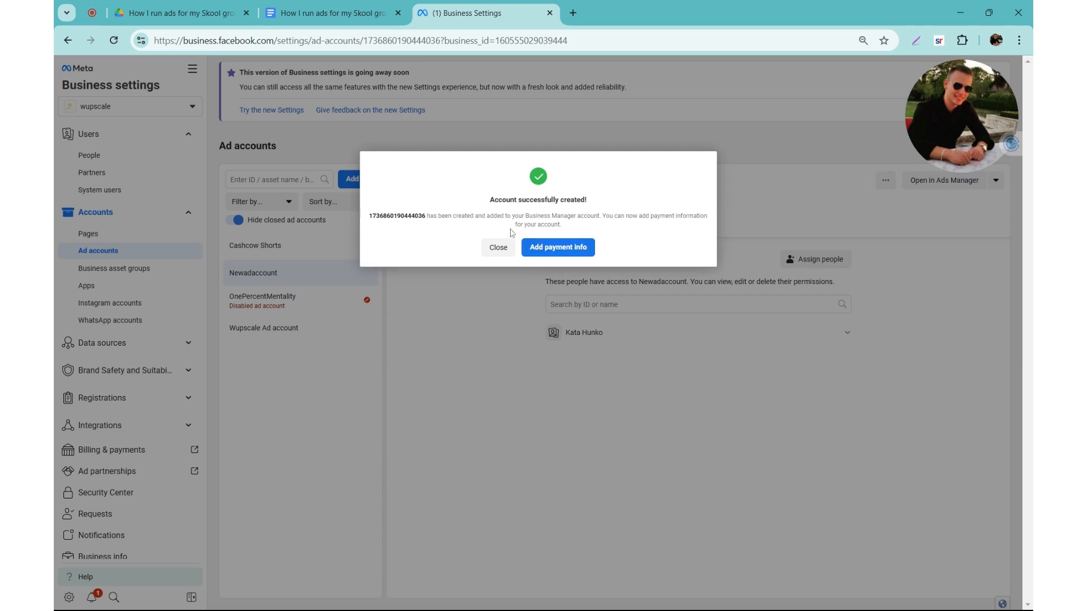
mouse_move(557, 253)
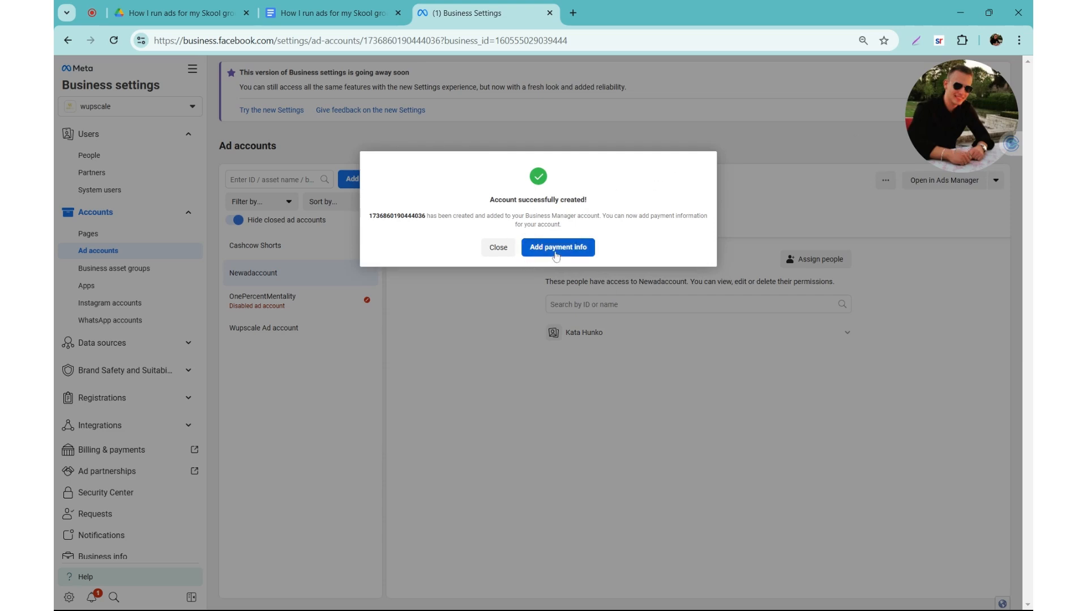
click(498, 247)
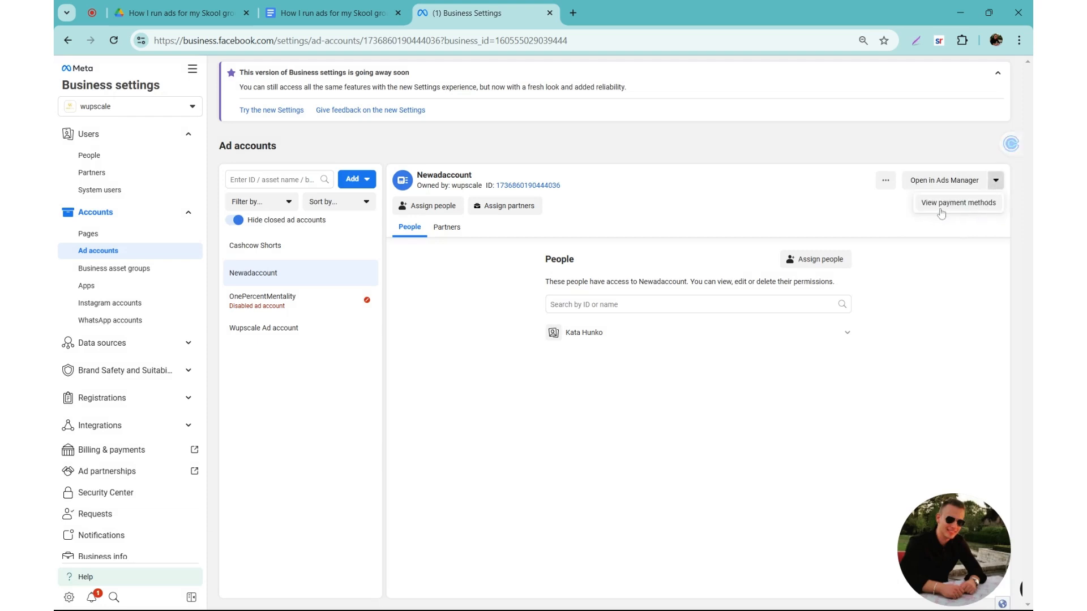
mouse_move(812, 235)
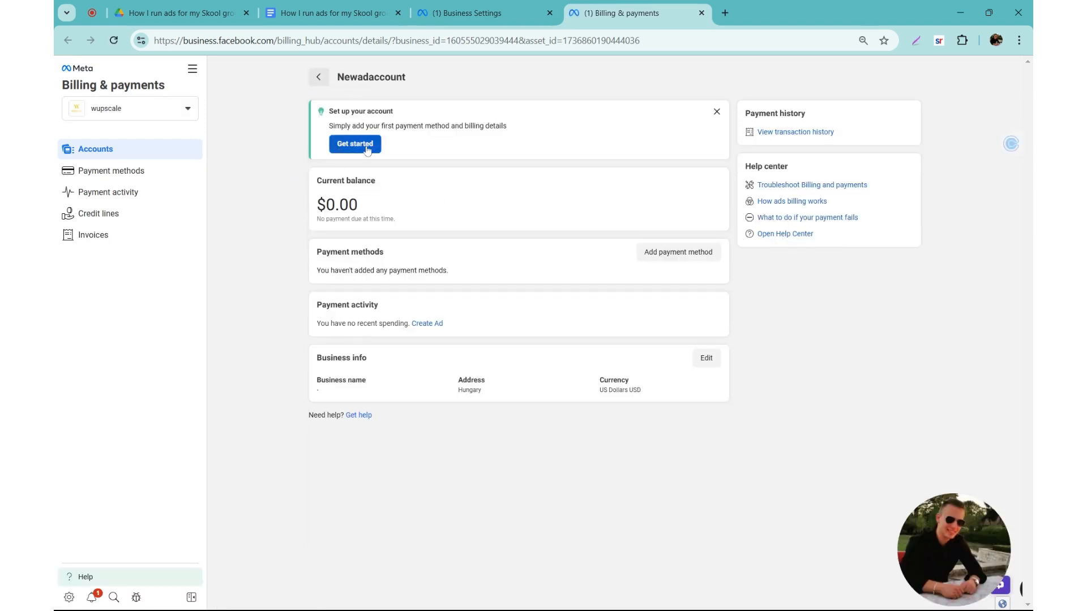
Step: Start adding a payment method, confirm location, currency and time zone, and reach the tax info form
click(354, 144)
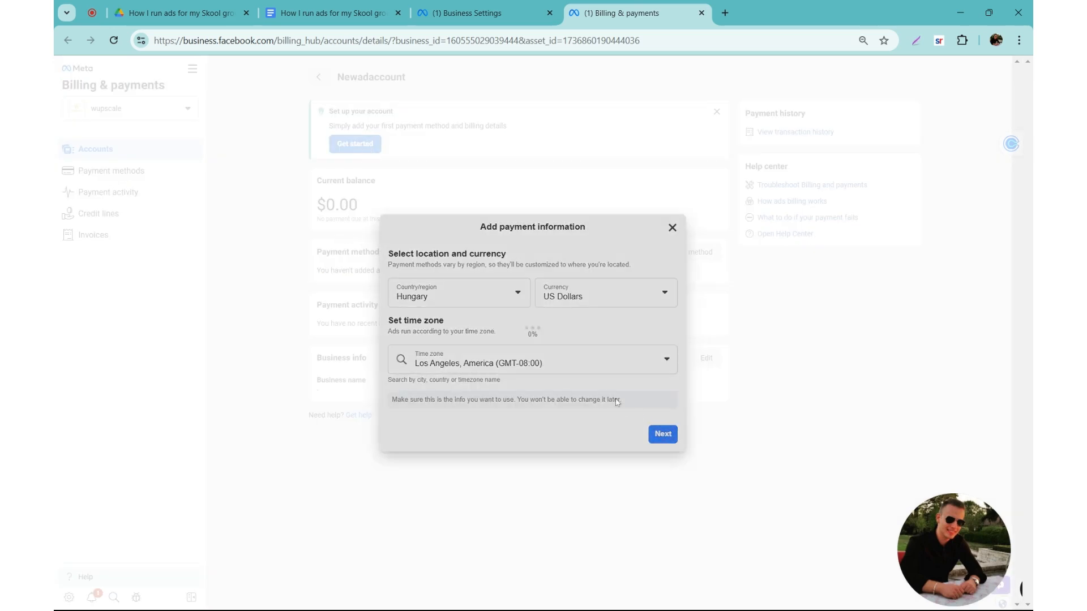
click(662, 435)
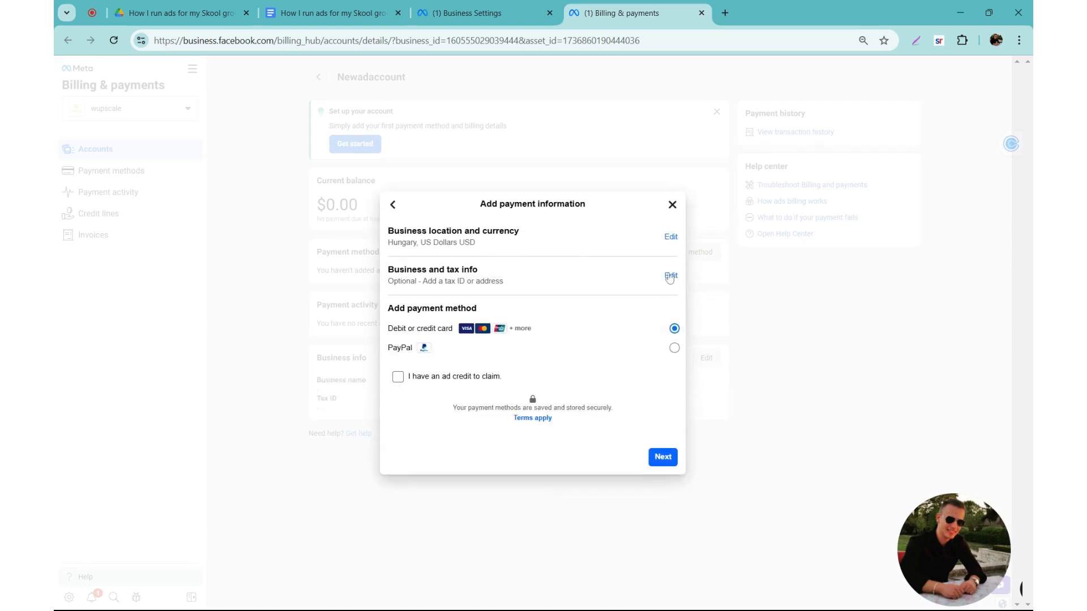
click(670, 275)
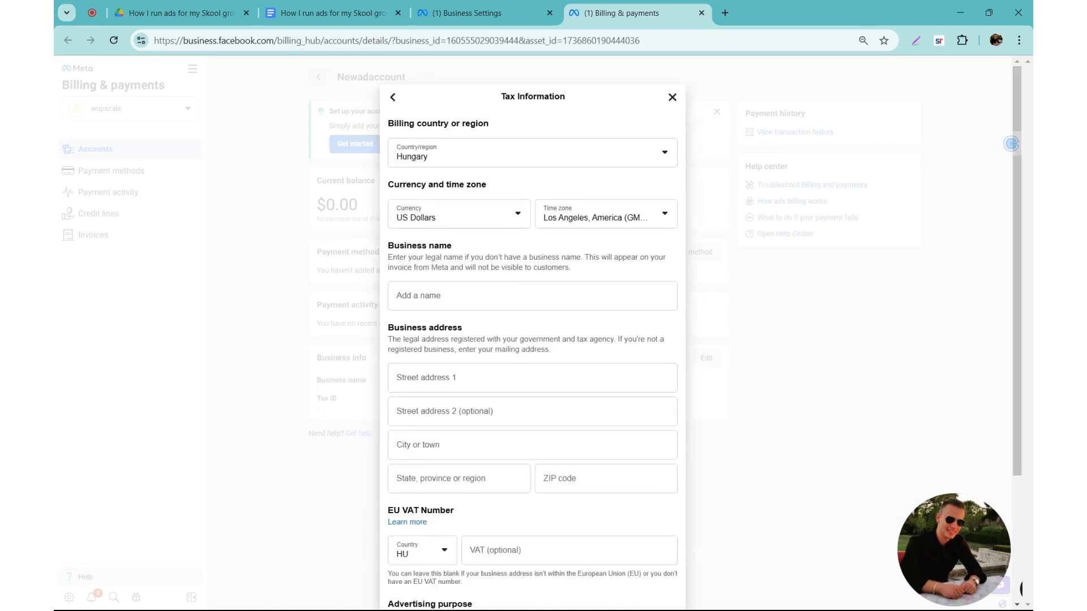
click(532, 379)
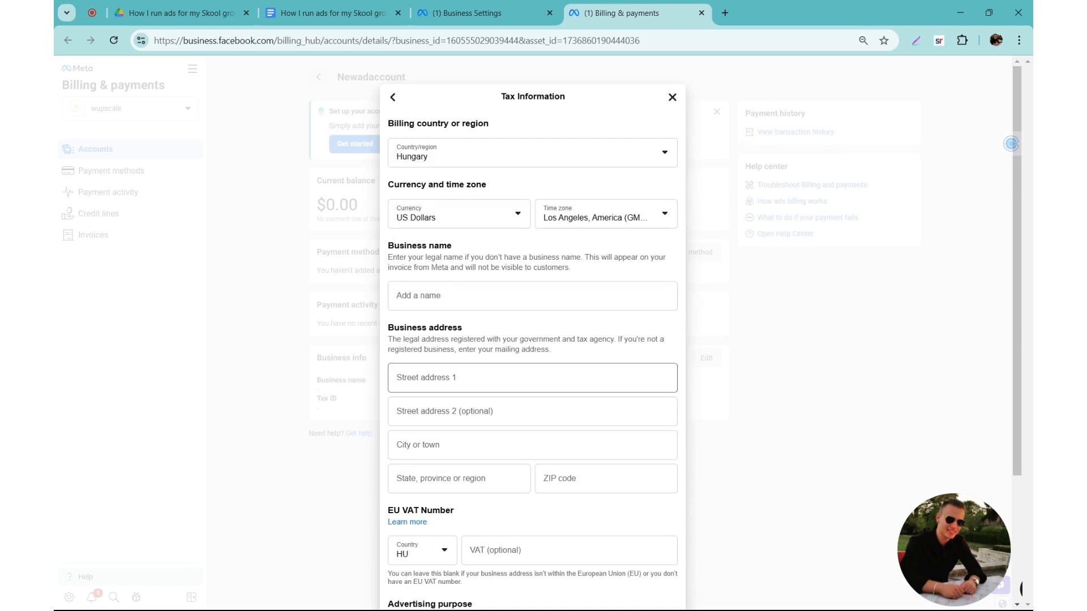
Step: Save the business tax information and close the payment dialog without a payment method
scroll(down, 3)
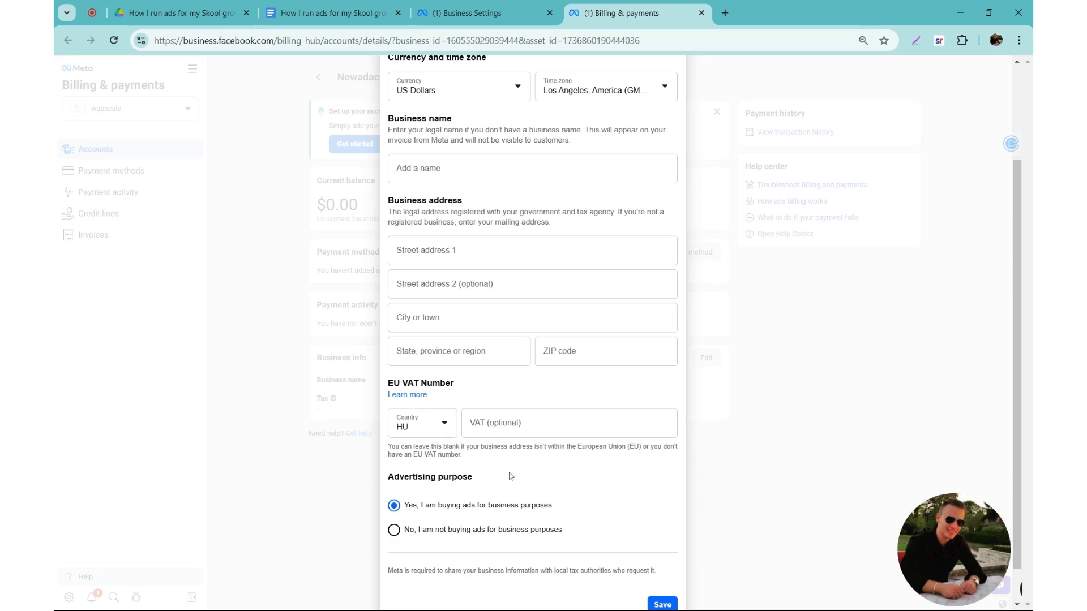
scroll(down, 3)
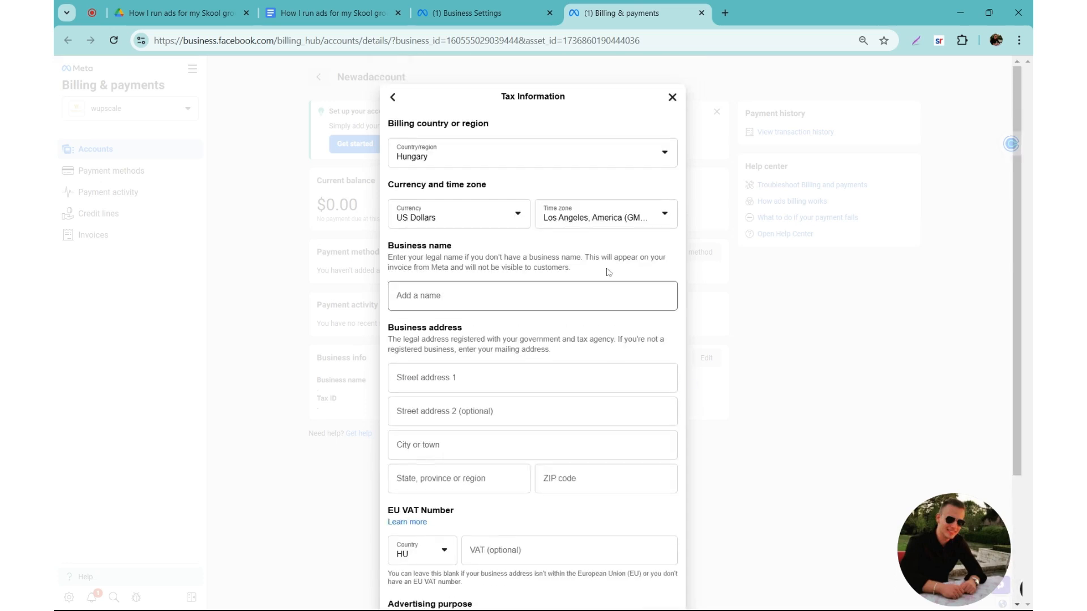
scroll(down, 3)
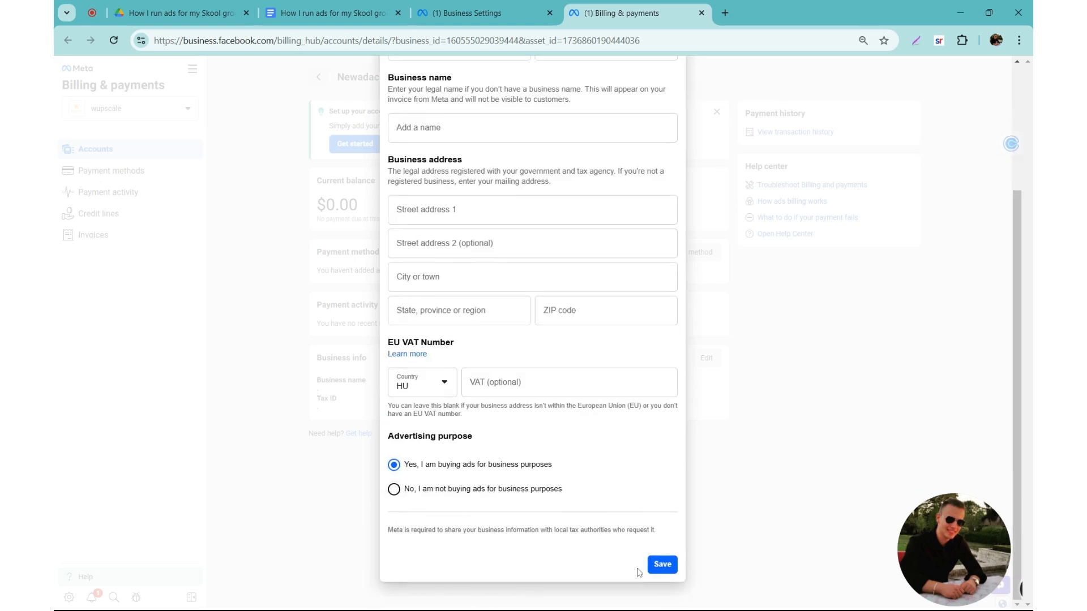
click(661, 564)
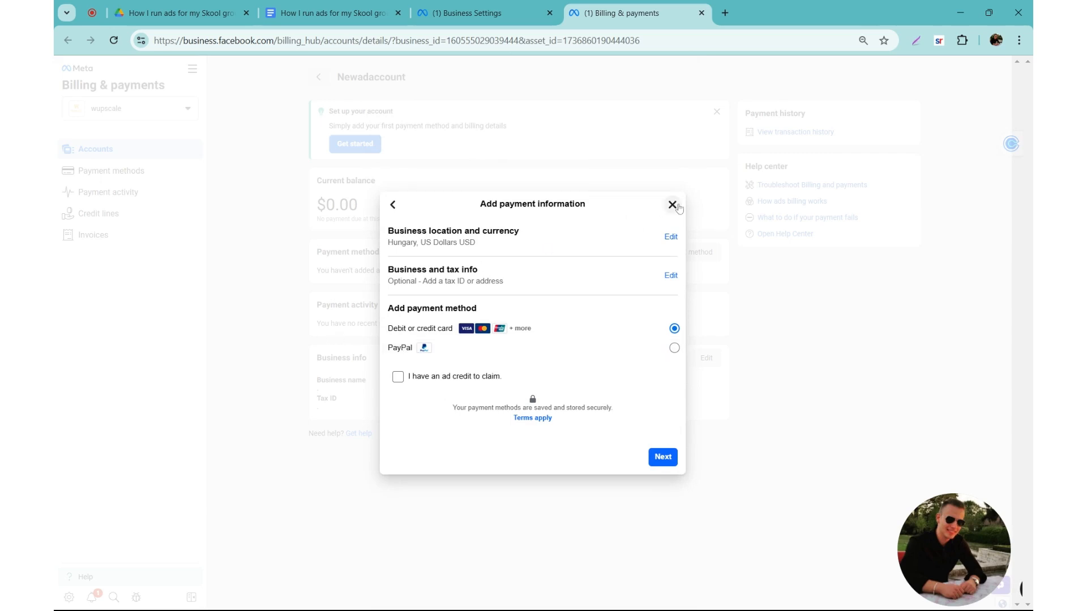
click(673, 204)
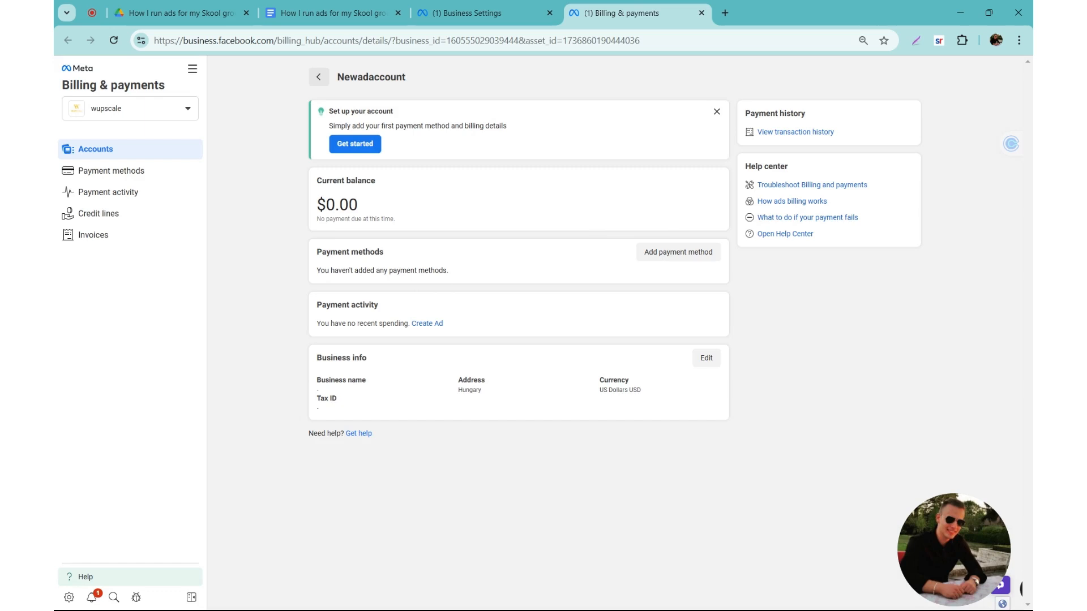
mouse_move(301, 339)
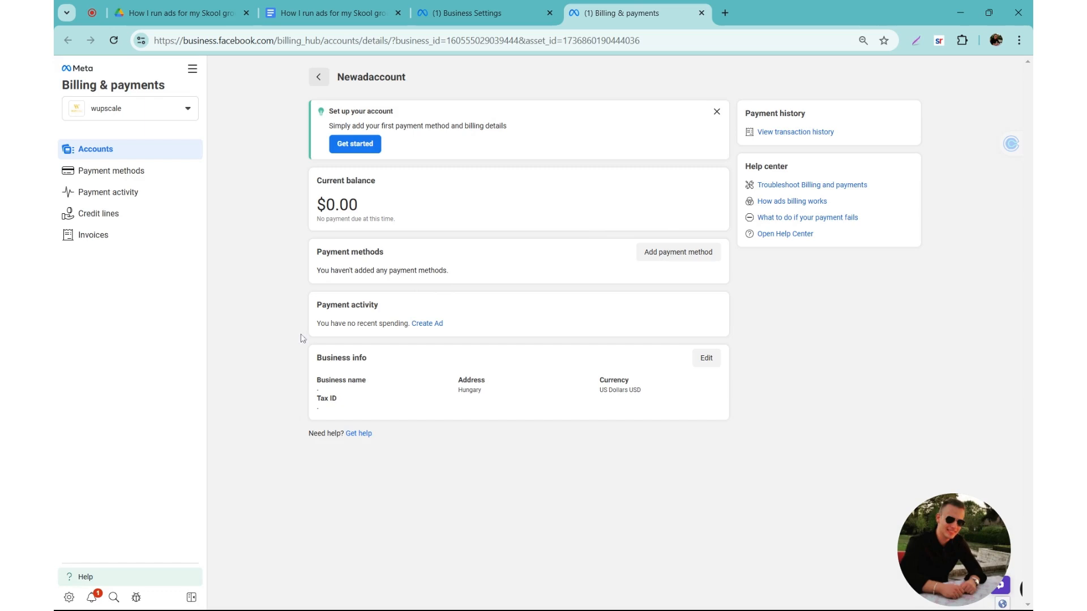
mouse_move(445, 202)
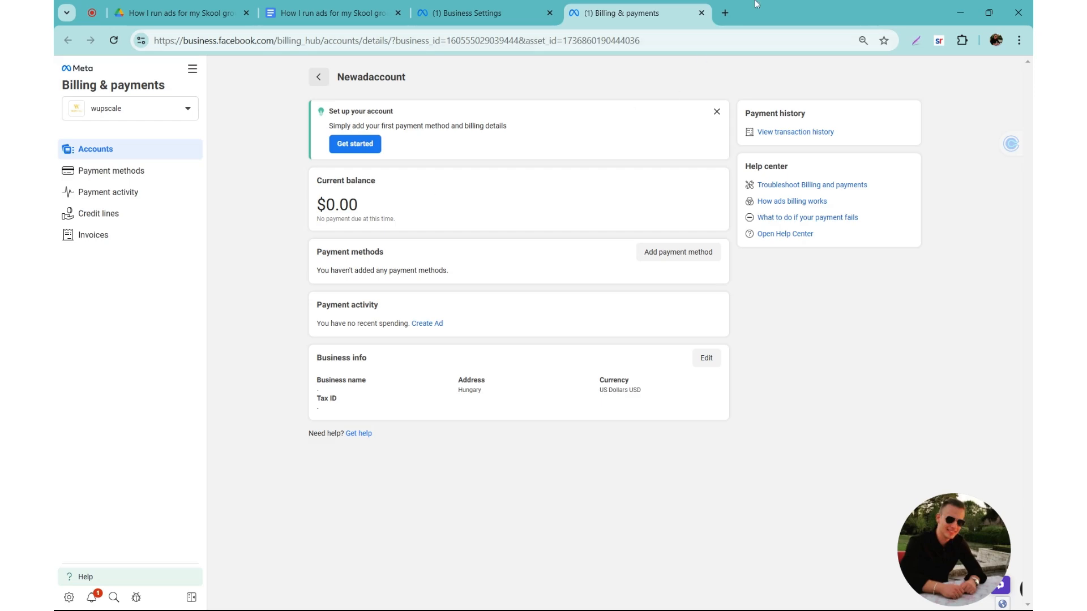
Step: Close the Billing & payments tab and return to Business Settings listing Instagram accounts
click(333, 13)
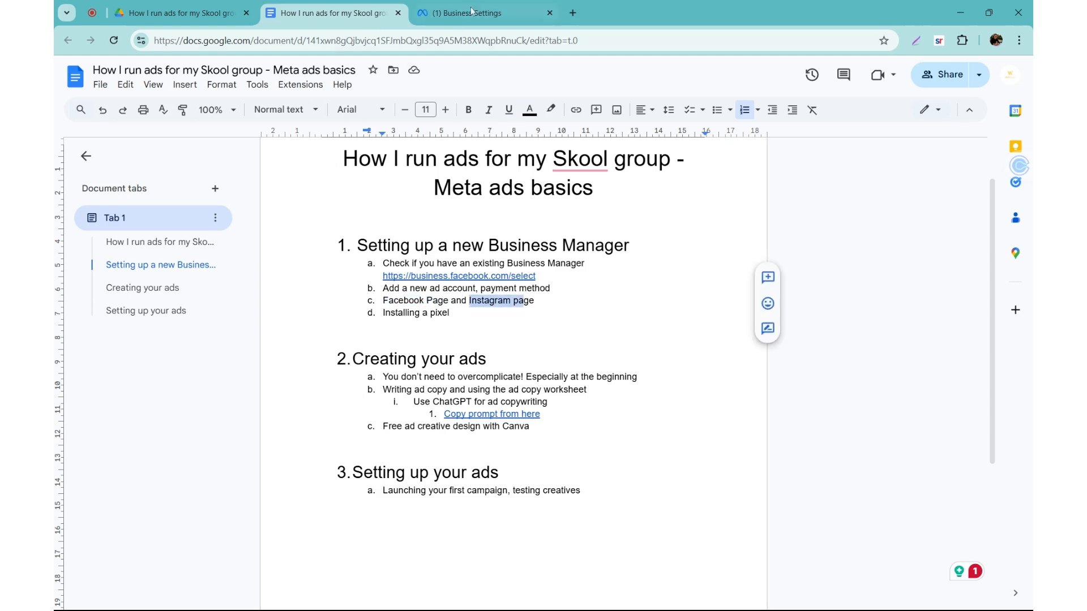
click(475, 14)
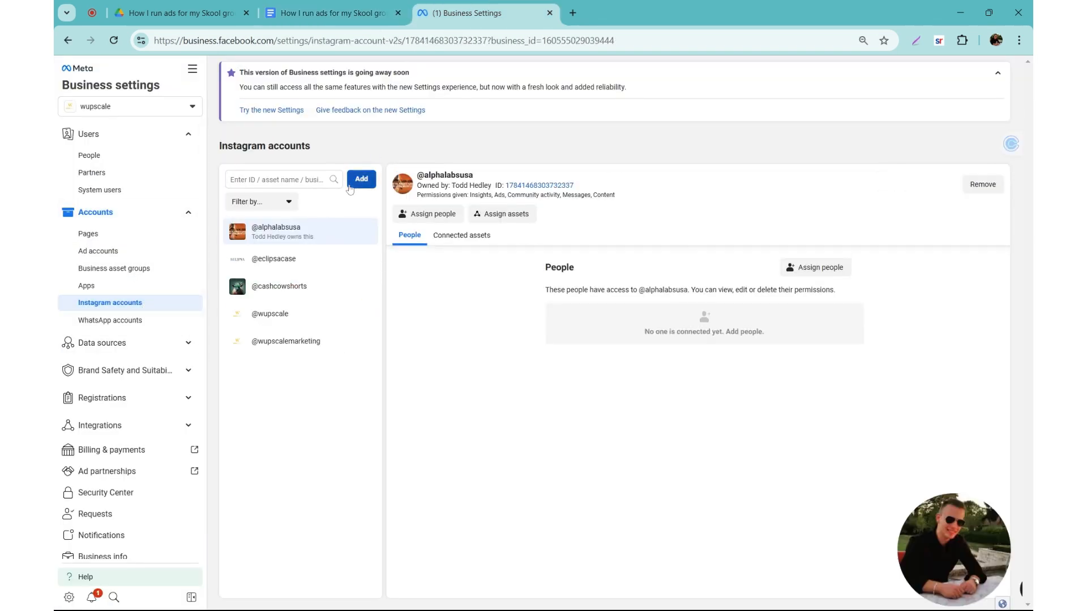
click(362, 178)
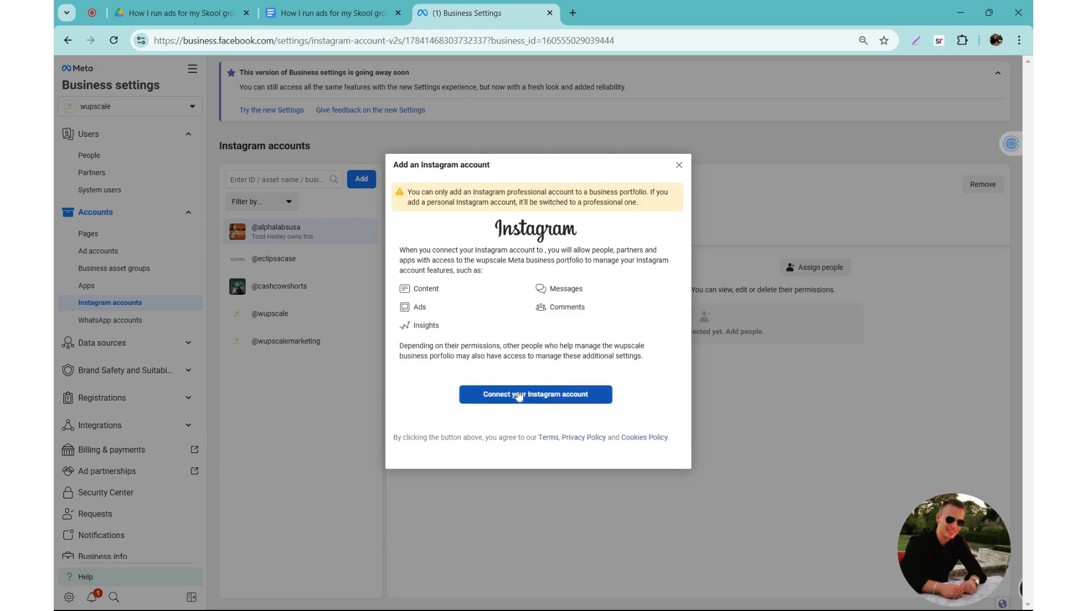
mouse_move(518, 395)
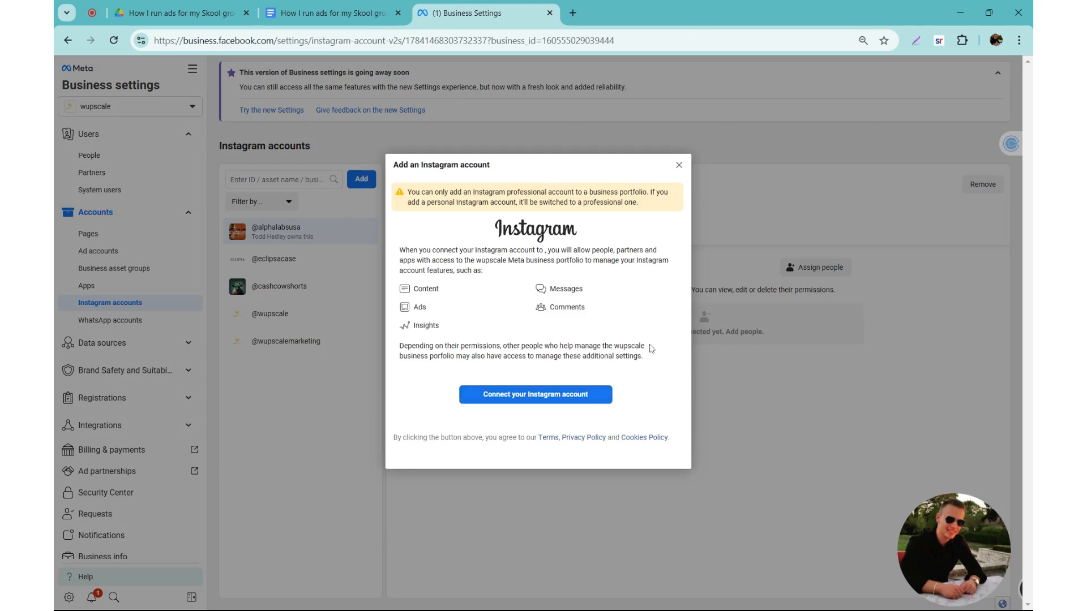
click(678, 165)
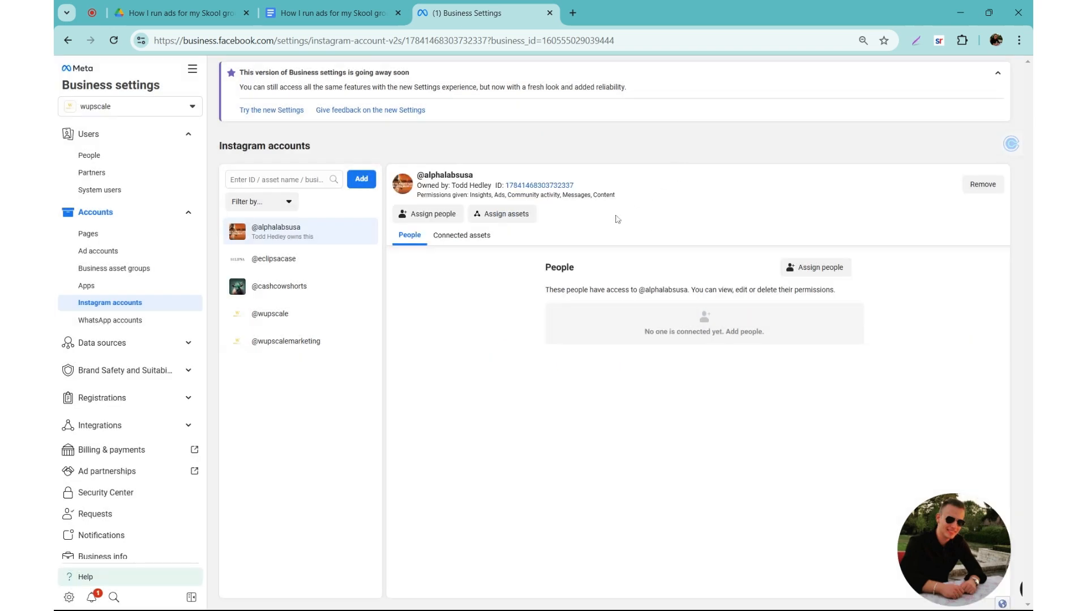
click(269, 314)
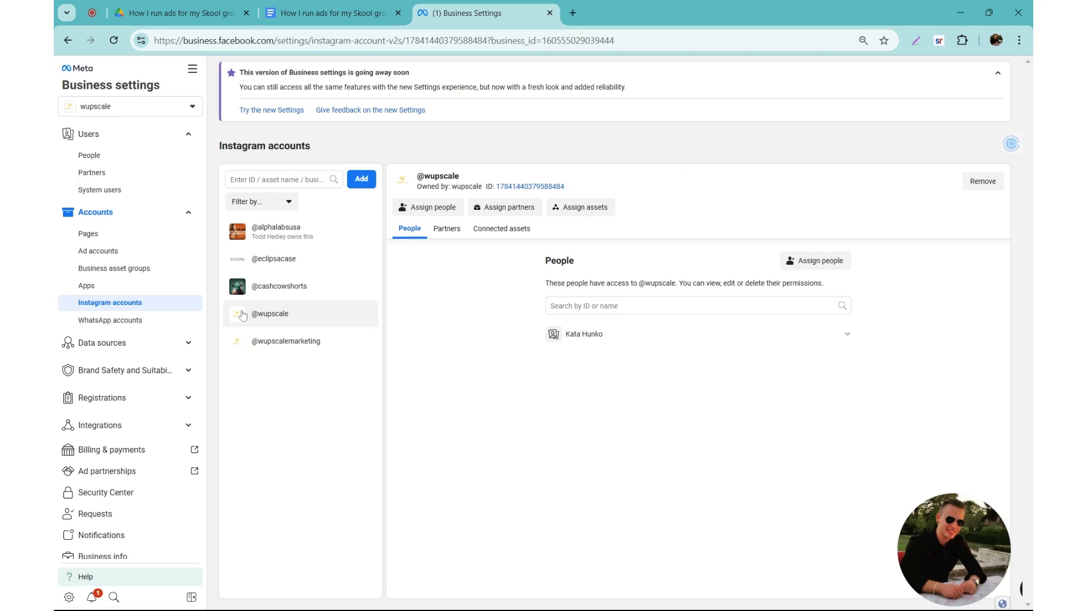
mouse_move(639, 273)
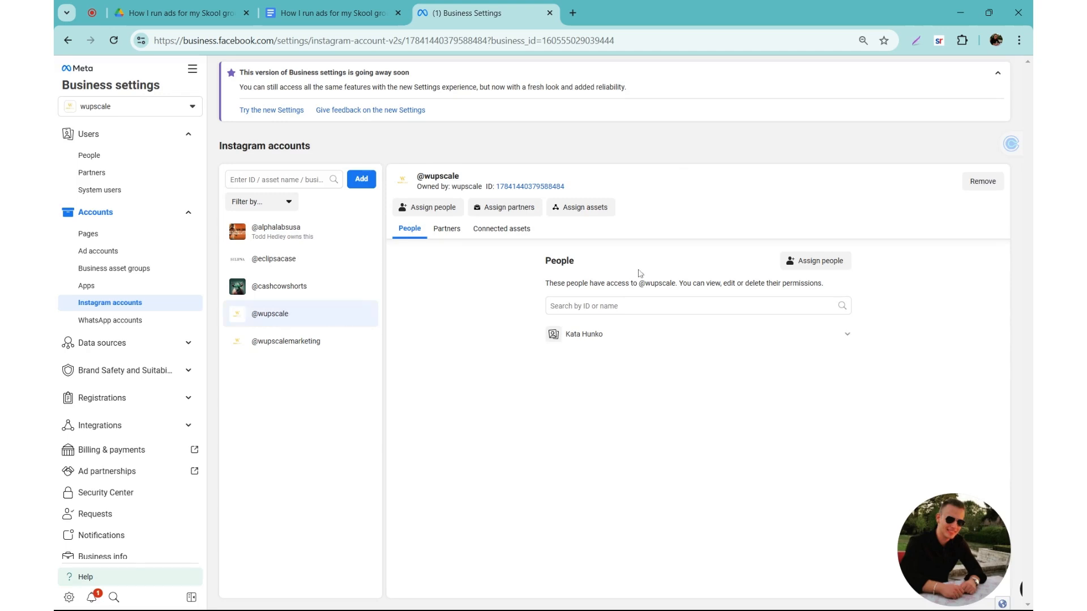
click(815, 261)
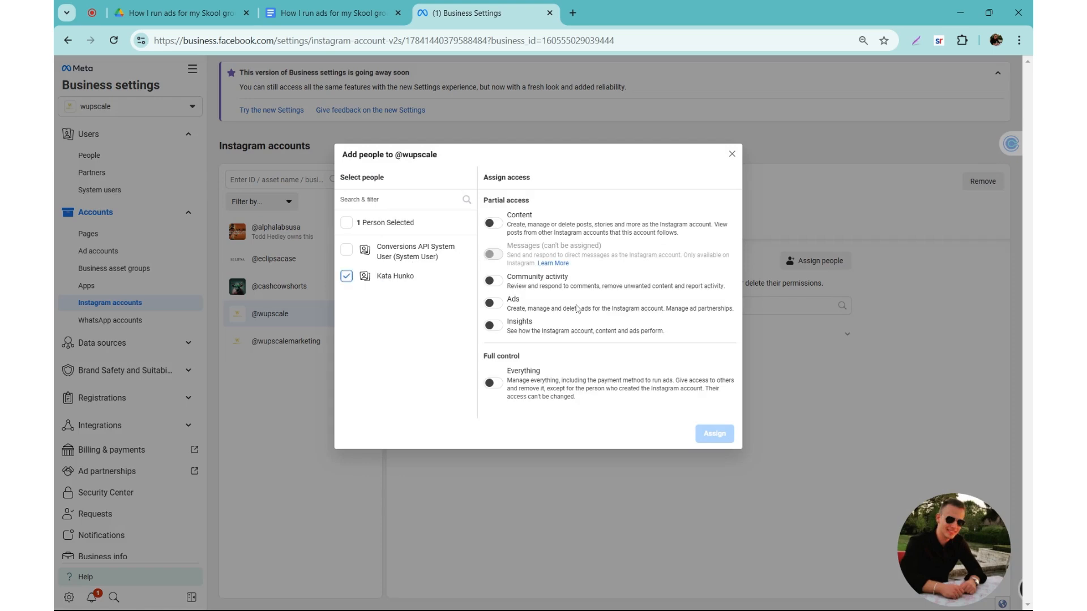
click(493, 382)
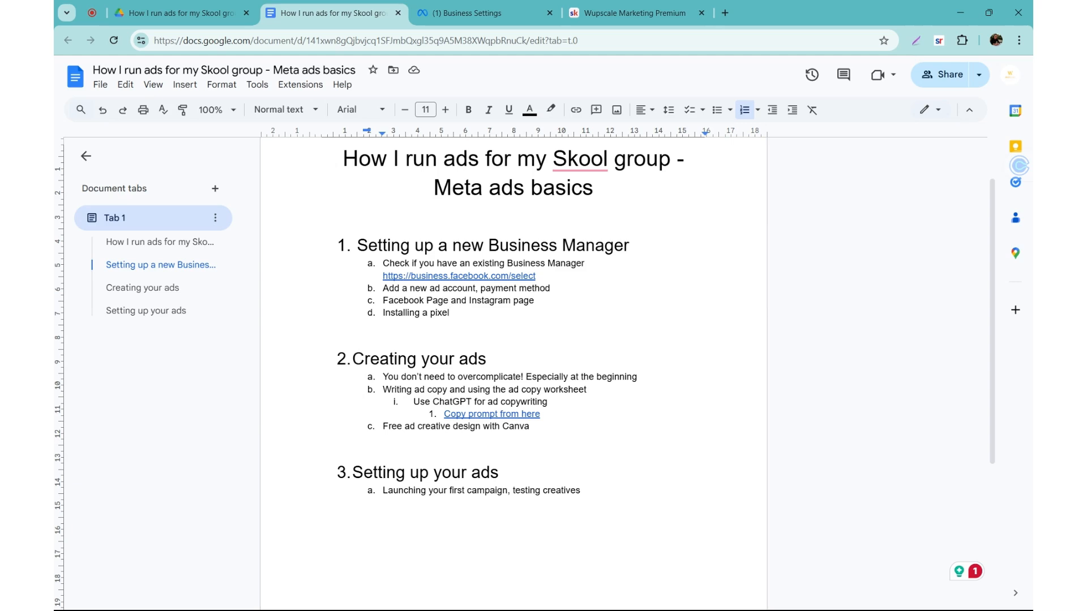
click(474, 12)
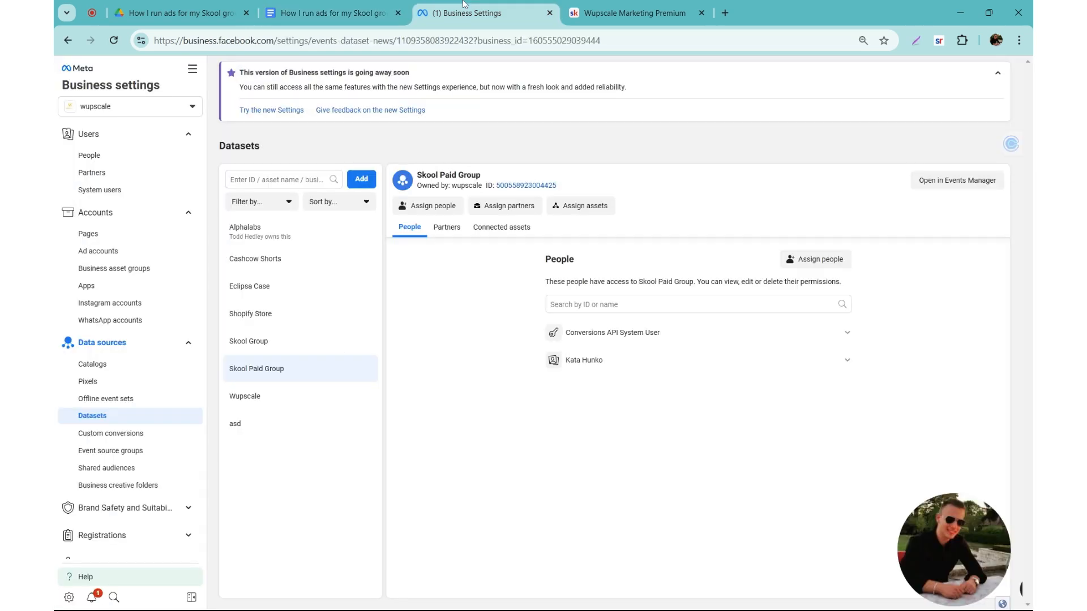
mouse_move(97, 251)
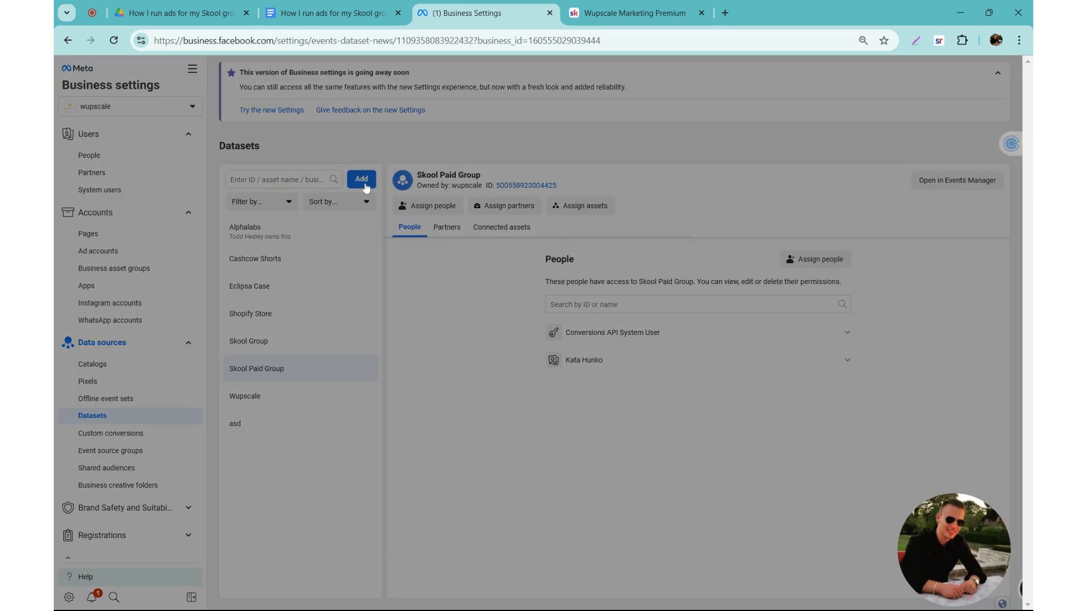
Step: Add a dataset named 'Skool group pixel' so it appears in the datasets list
click(361, 179)
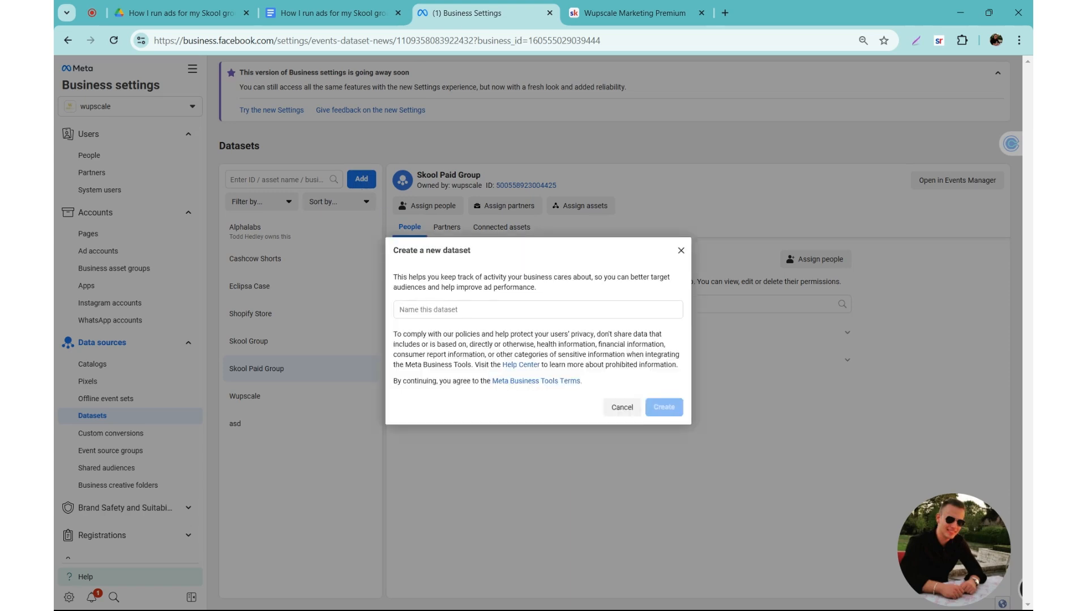
click(538, 309)
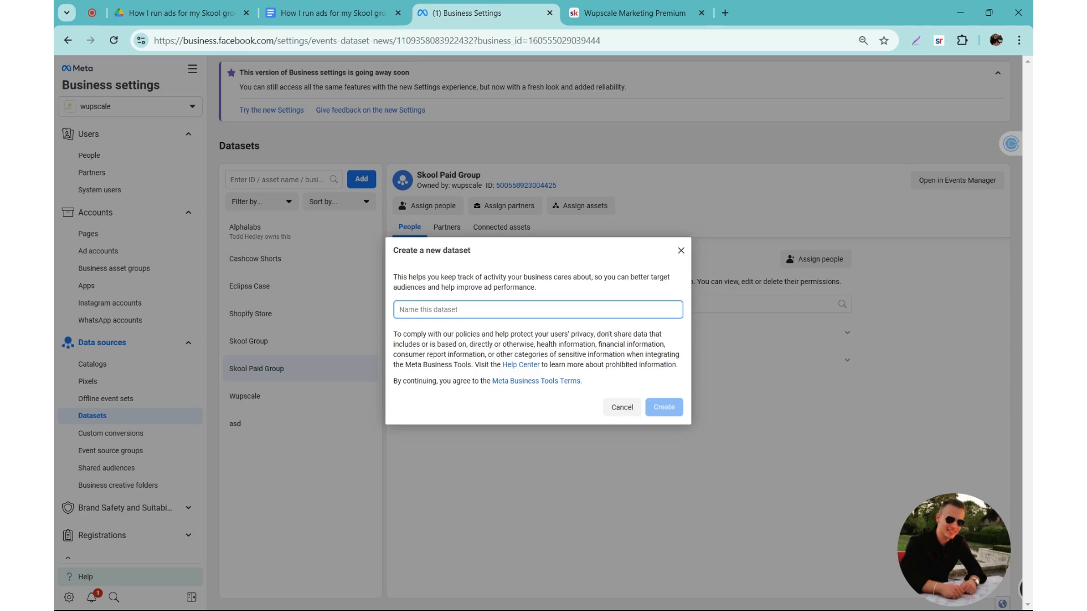
text(Skool group pixel)
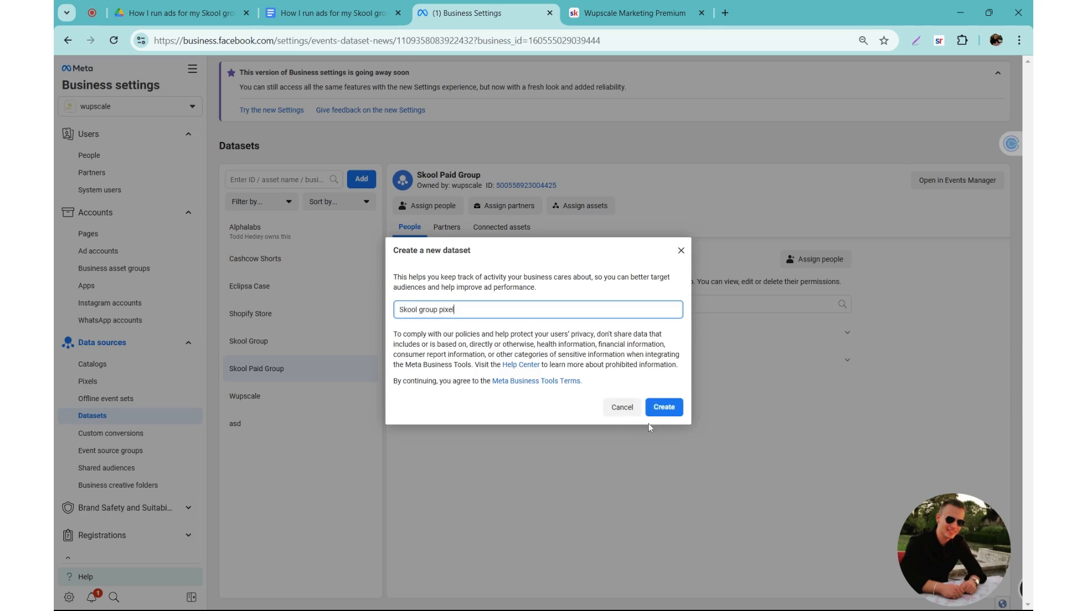
click(664, 407)
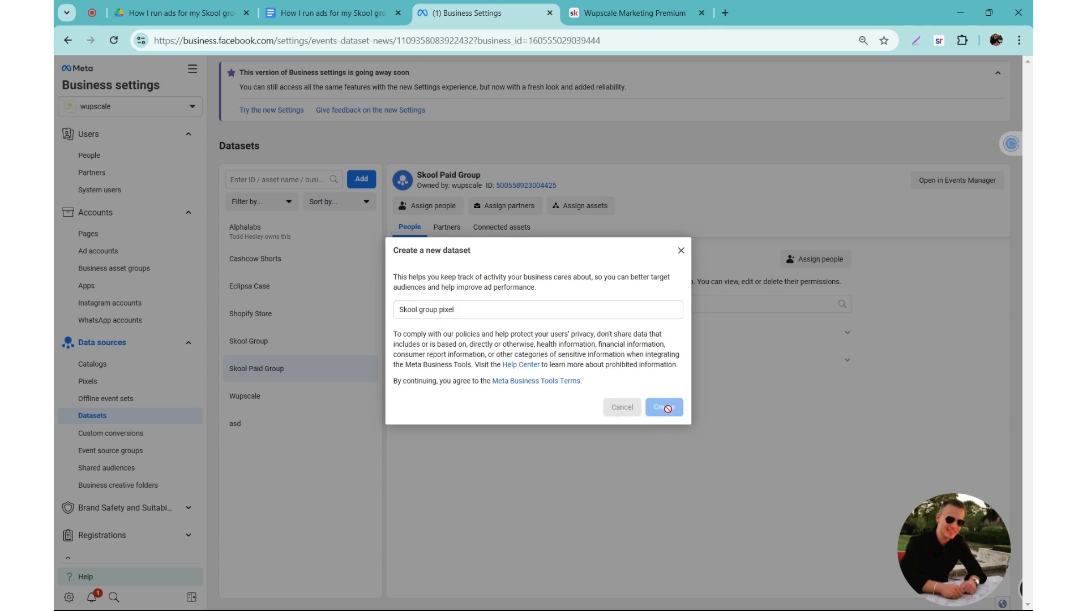
click(663, 406)
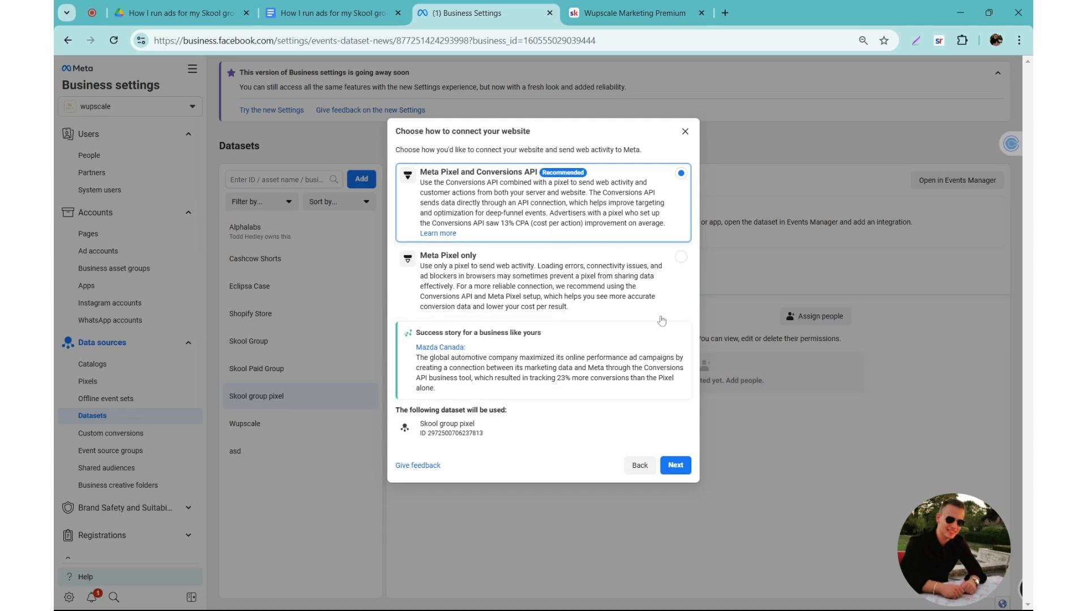
Step: Choose Meta Pixel and Conversions API connection, then leave the website setup
click(675, 465)
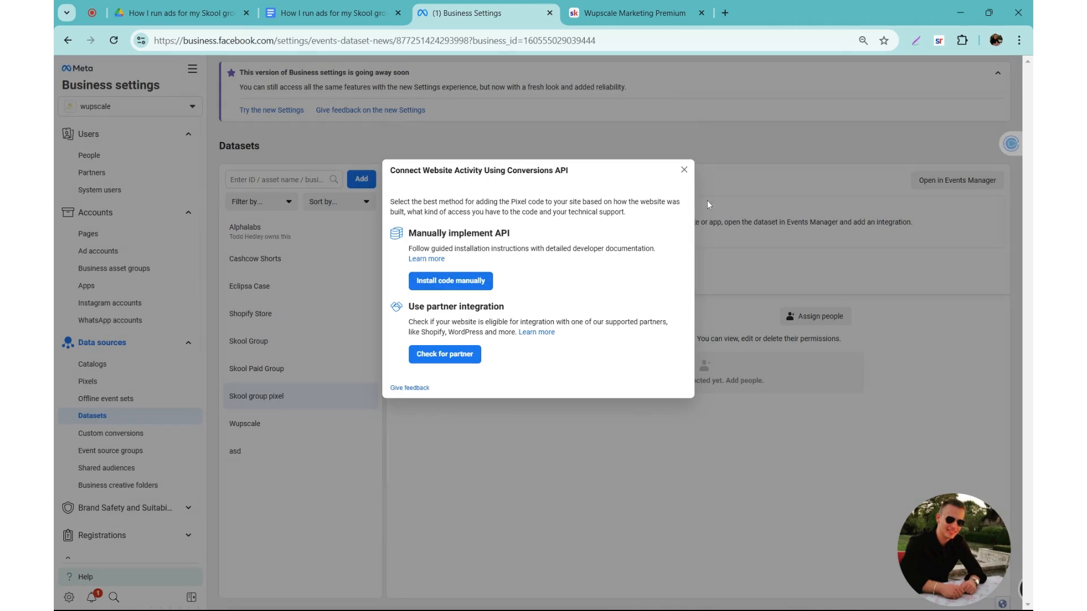
click(684, 170)
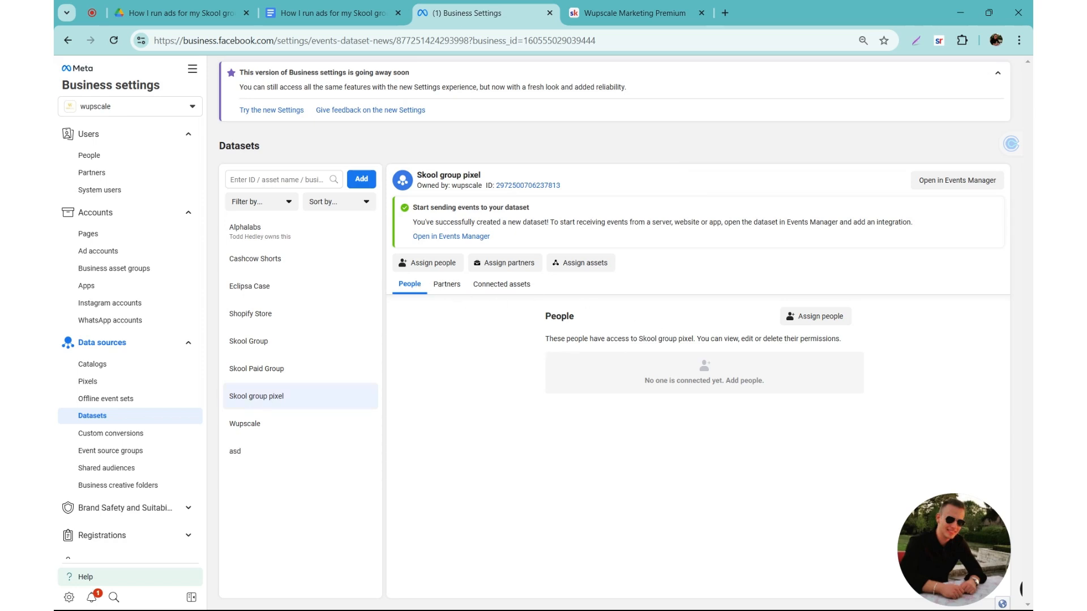
Step: Assign all people Manage events dataset (full control) on Skool group pixel
click(815, 316)
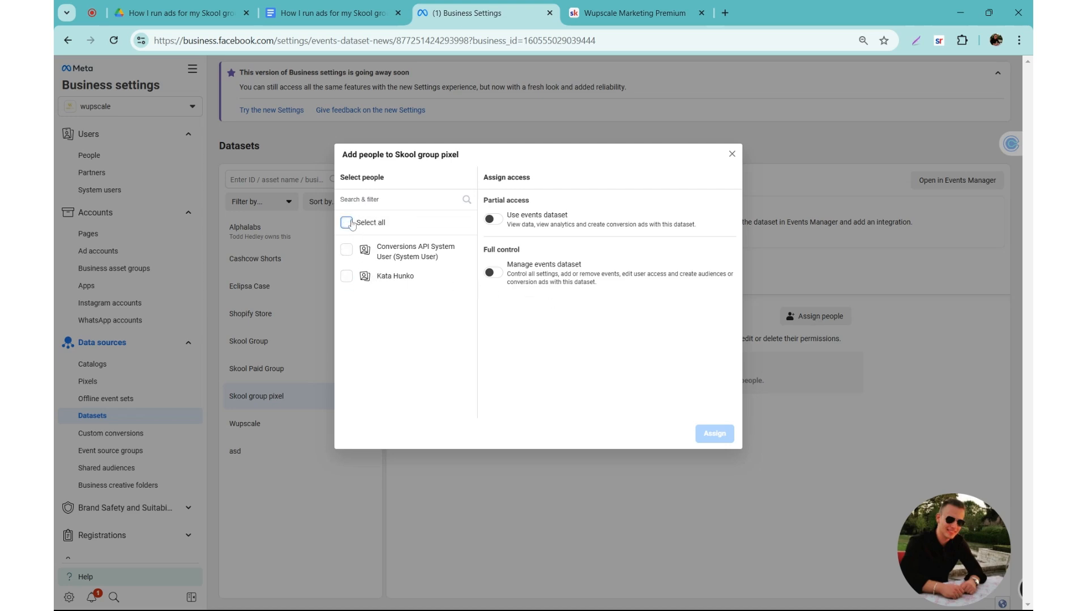
click(346, 222)
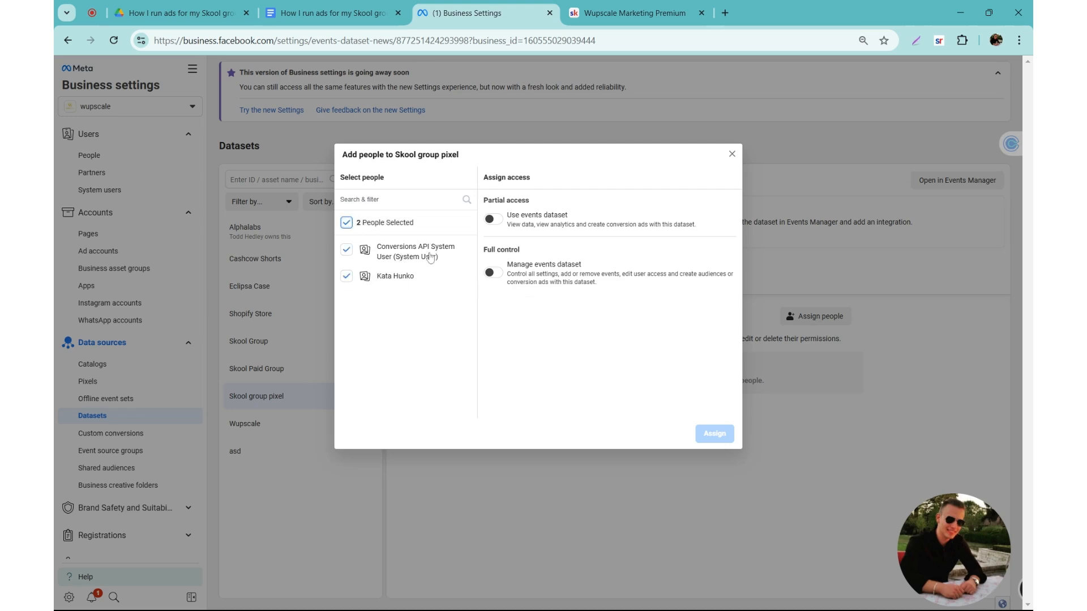
click(491, 287)
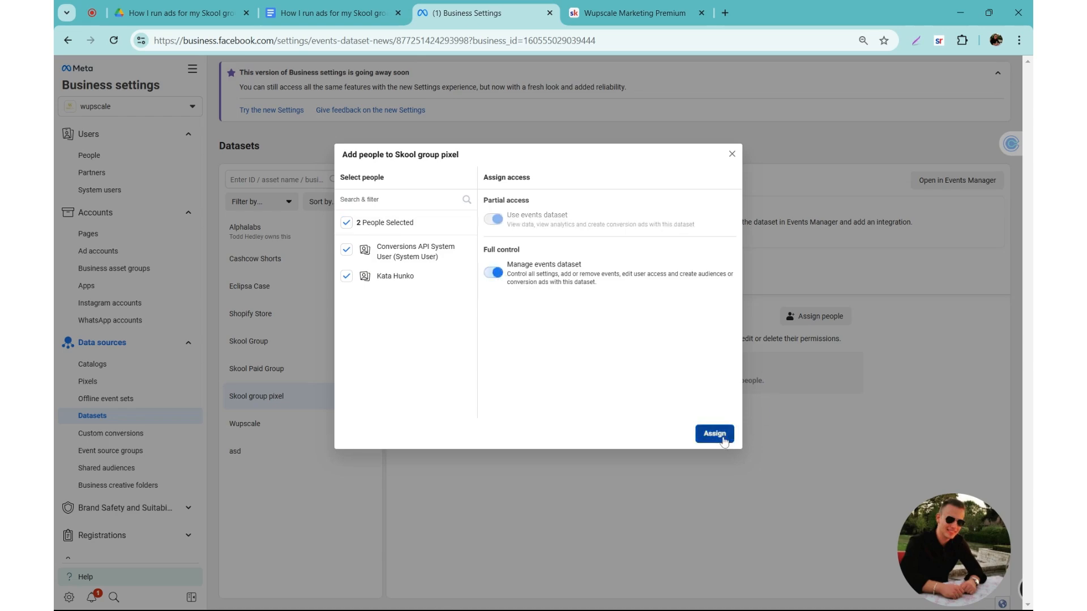
click(713, 433)
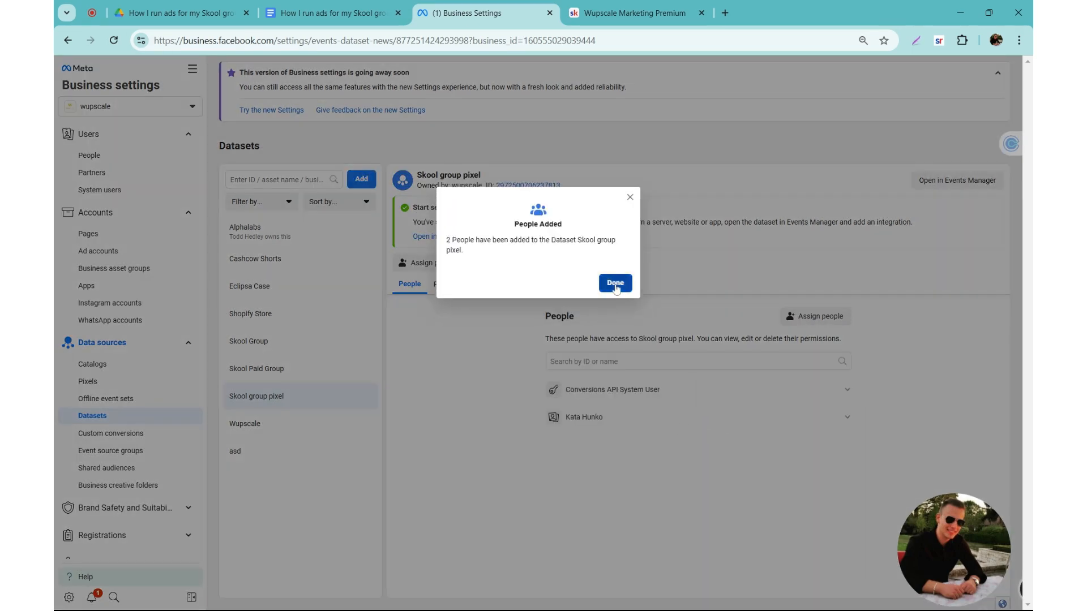
Step: Assign the Newadaccount ad account as an asset of the Skool group pixel dataset
click(615, 283)
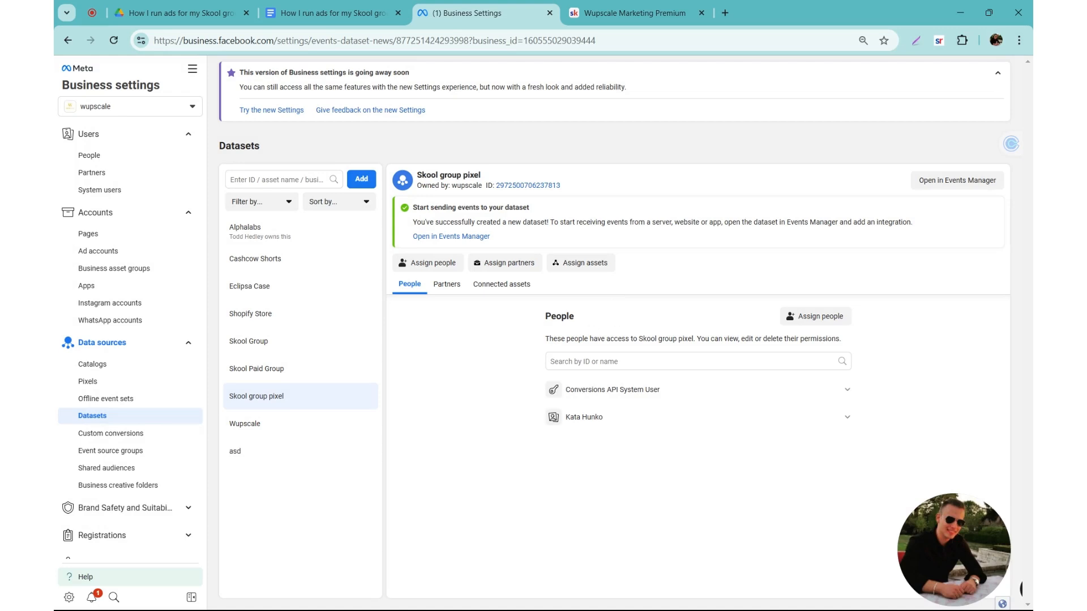
mouse_move(516, 296)
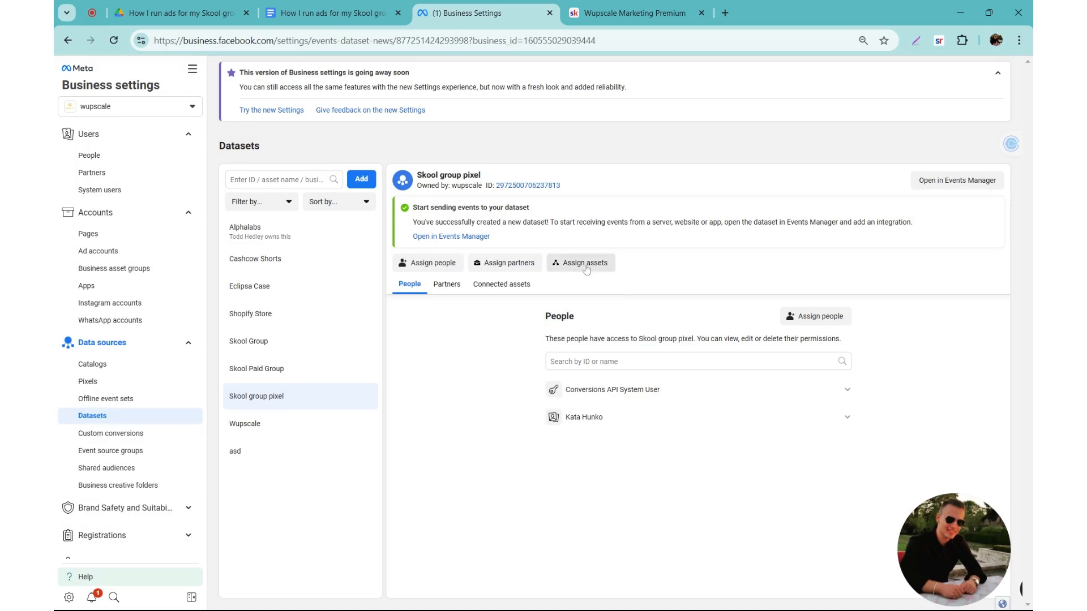
click(584, 262)
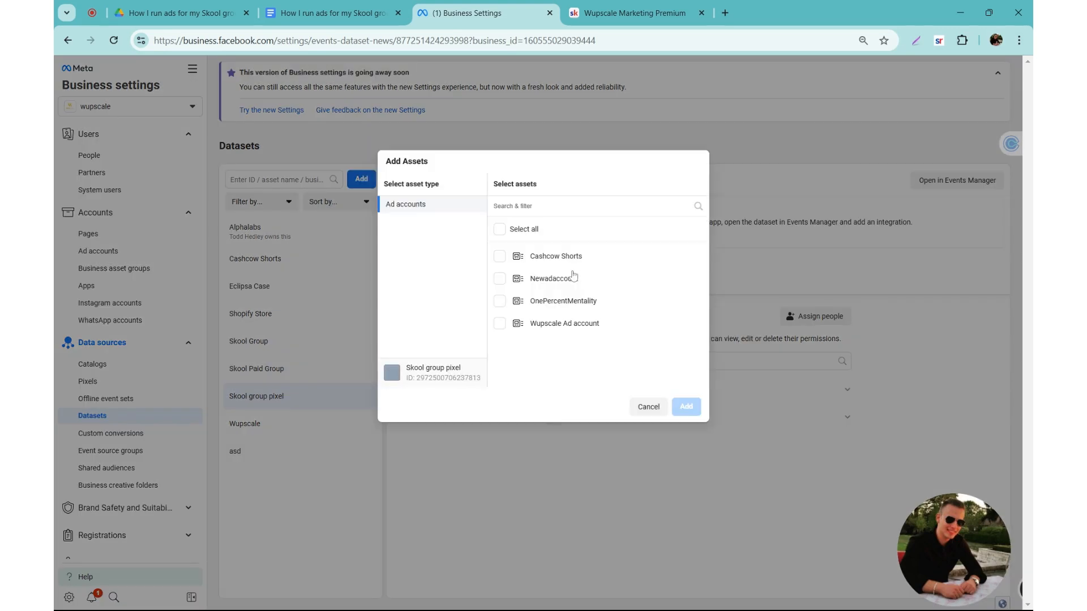
click(499, 279)
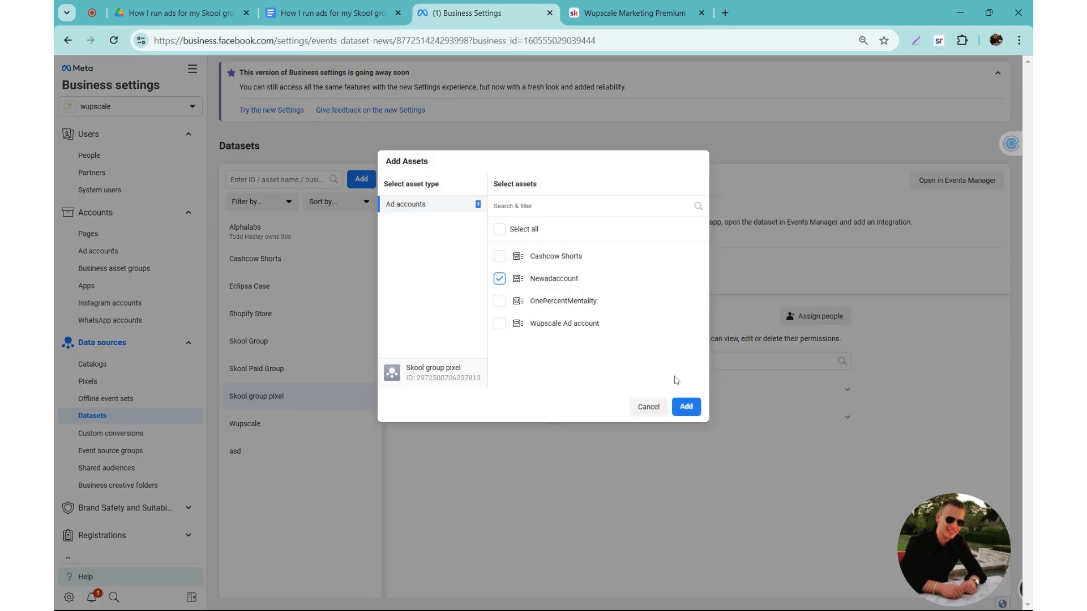
click(687, 406)
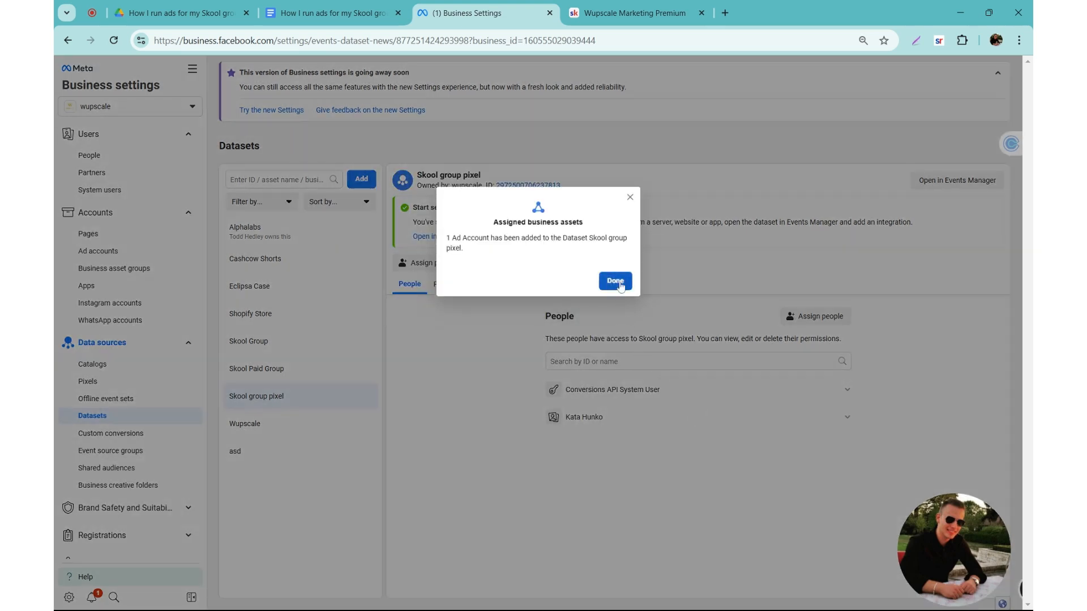
click(615, 281)
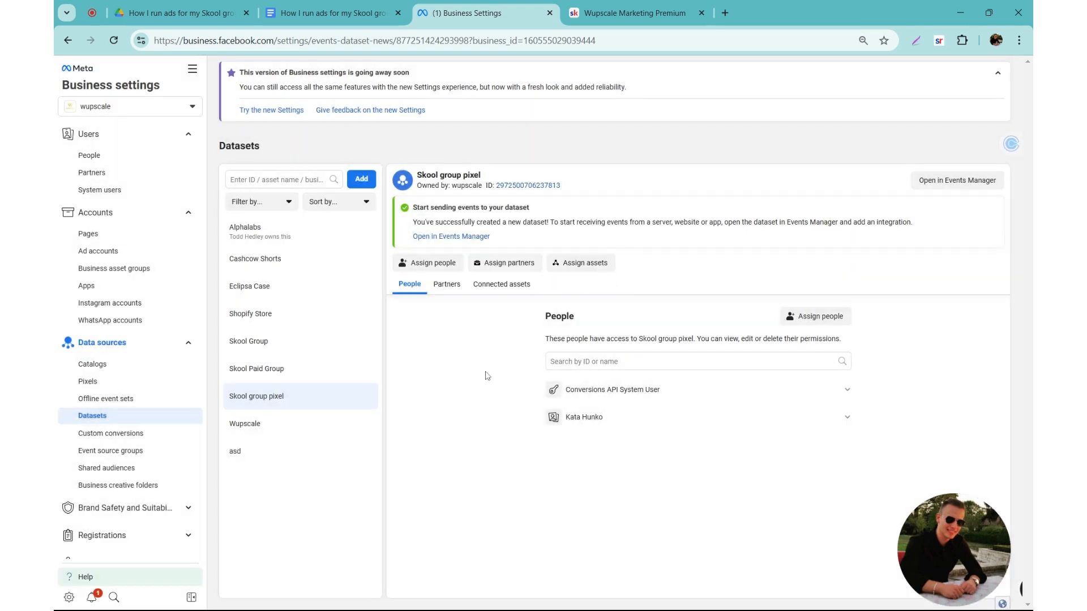
Step: Enable the Meta pixel tracking plugin in Wupscale Marketing Premium and start Connect Meta Pixel
click(636, 14)
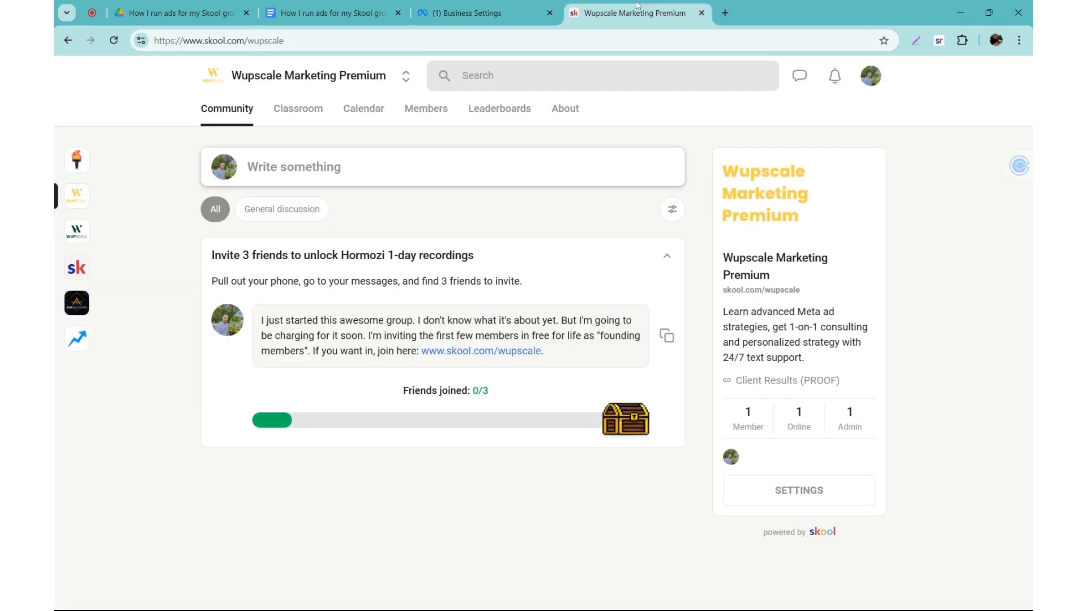
mouse_move(82, 199)
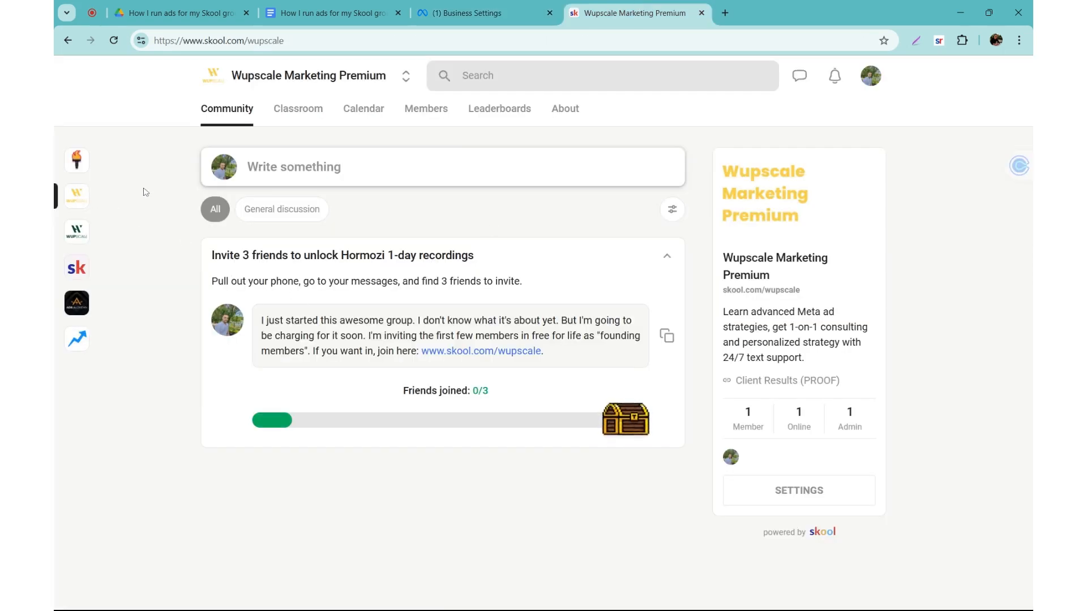
mouse_move(793, 505)
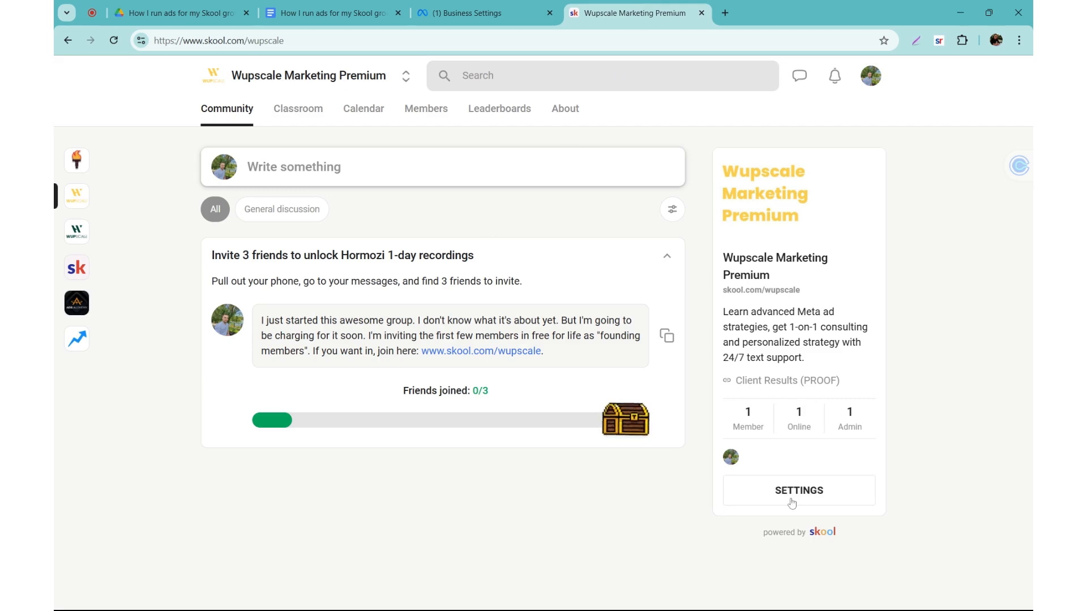
click(800, 490)
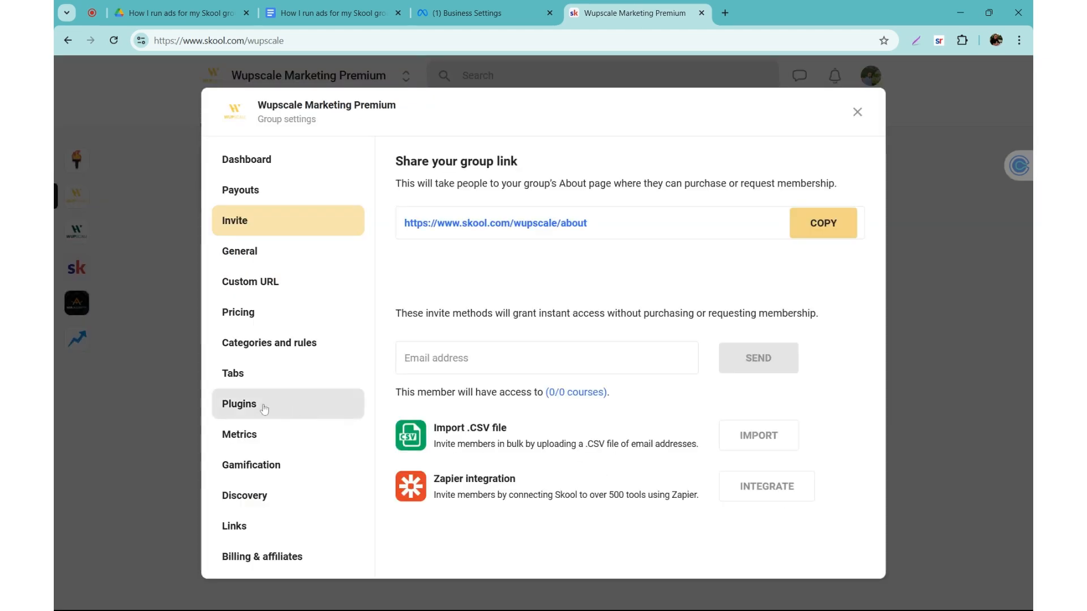
click(239, 403)
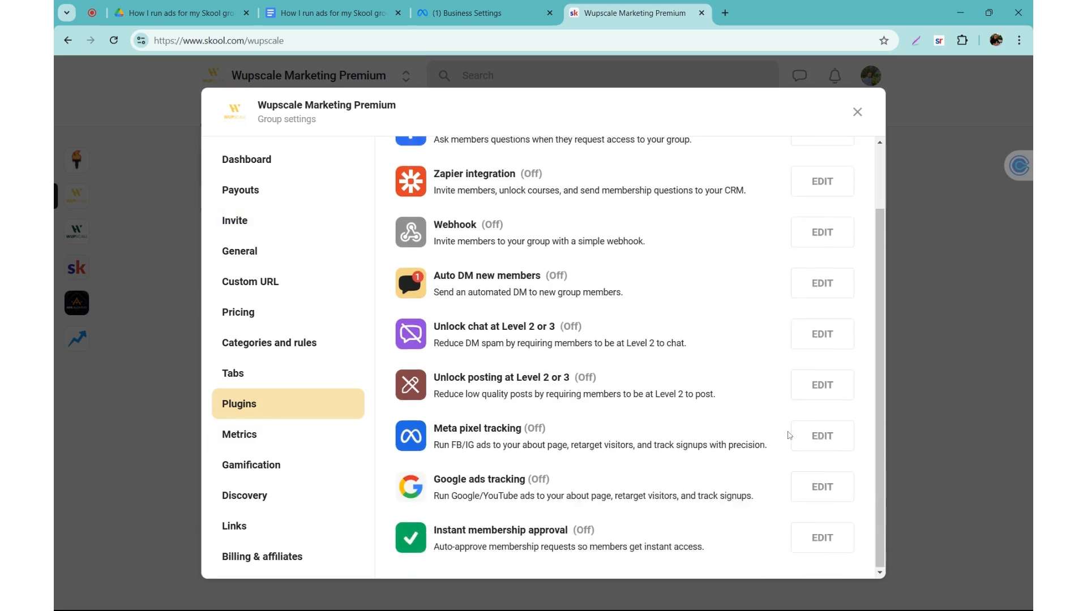
click(822, 436)
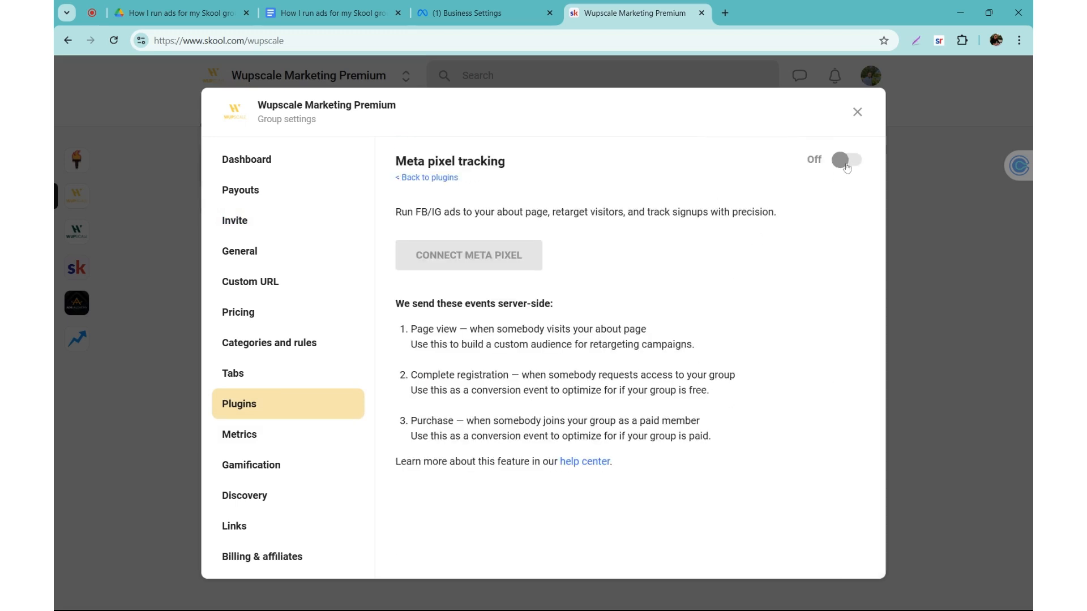
click(845, 163)
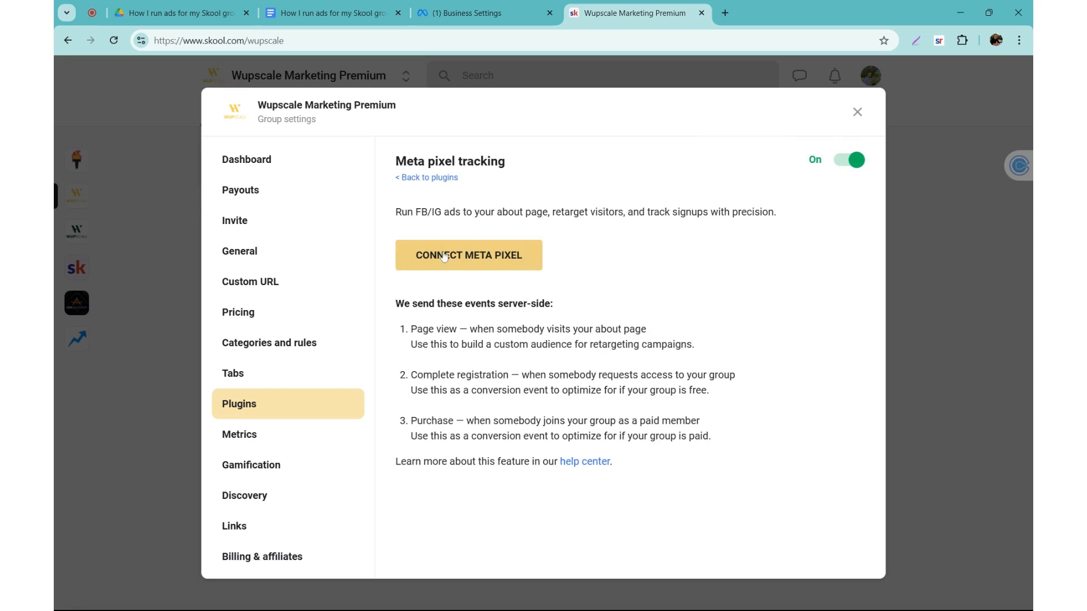
click(469, 256)
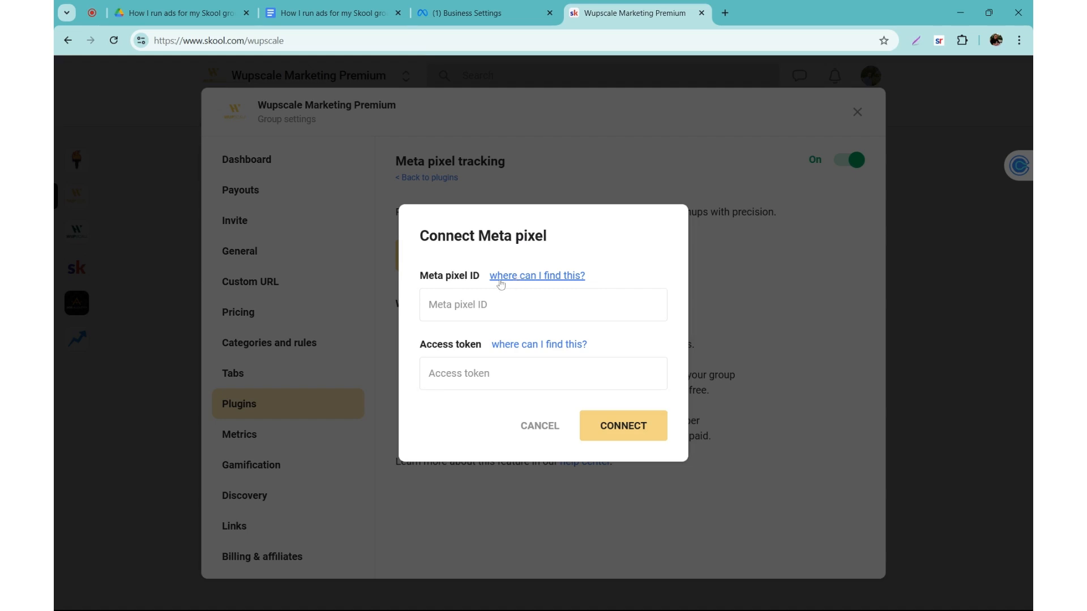
click(480, 13)
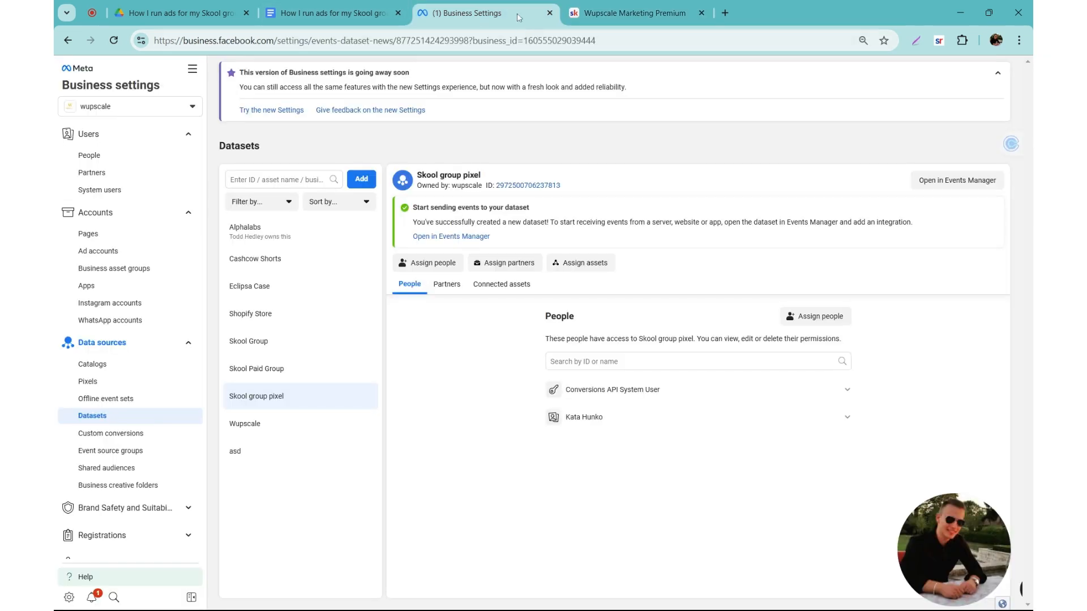
mouse_move(338, 359)
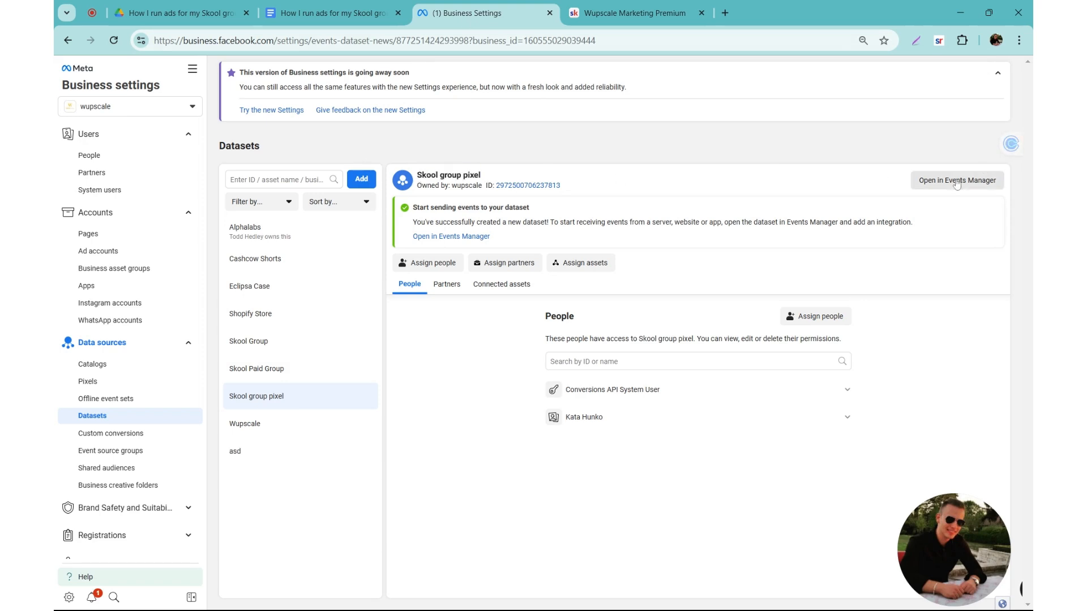
click(956, 180)
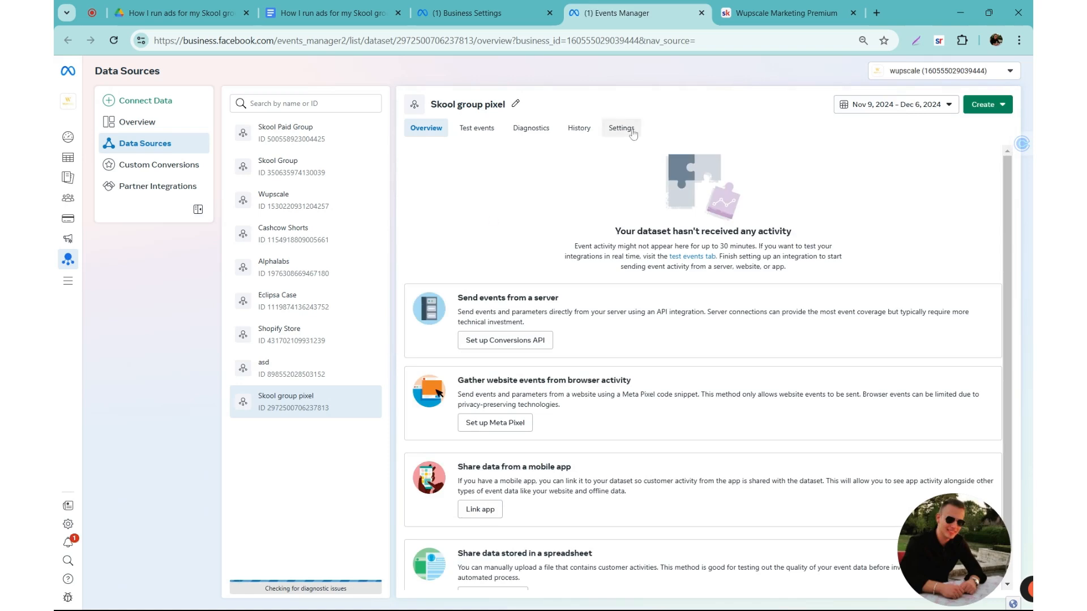
click(620, 127)
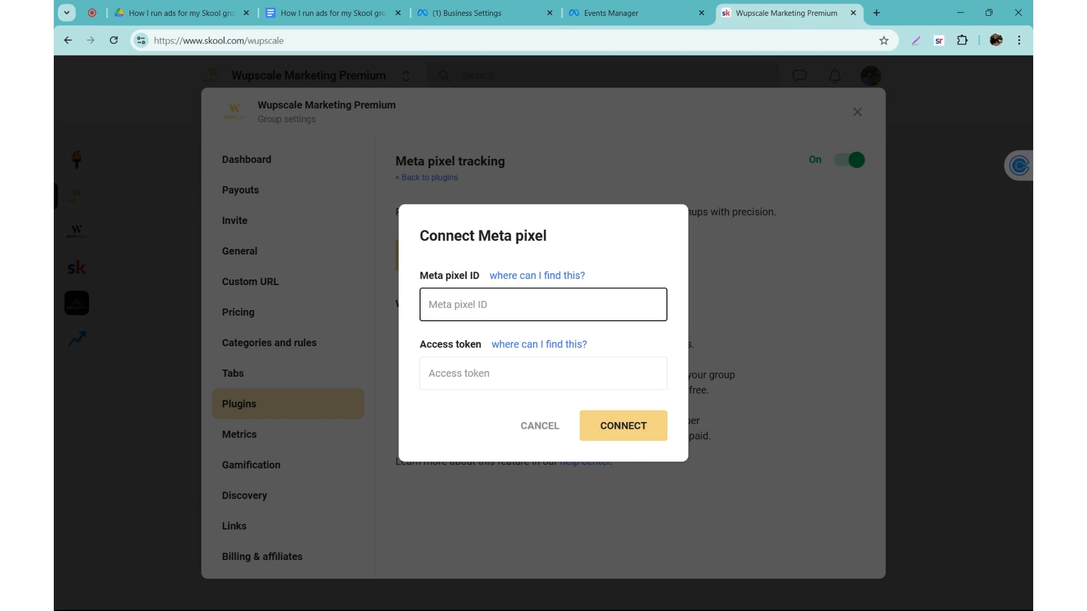
text(2972500706237813)
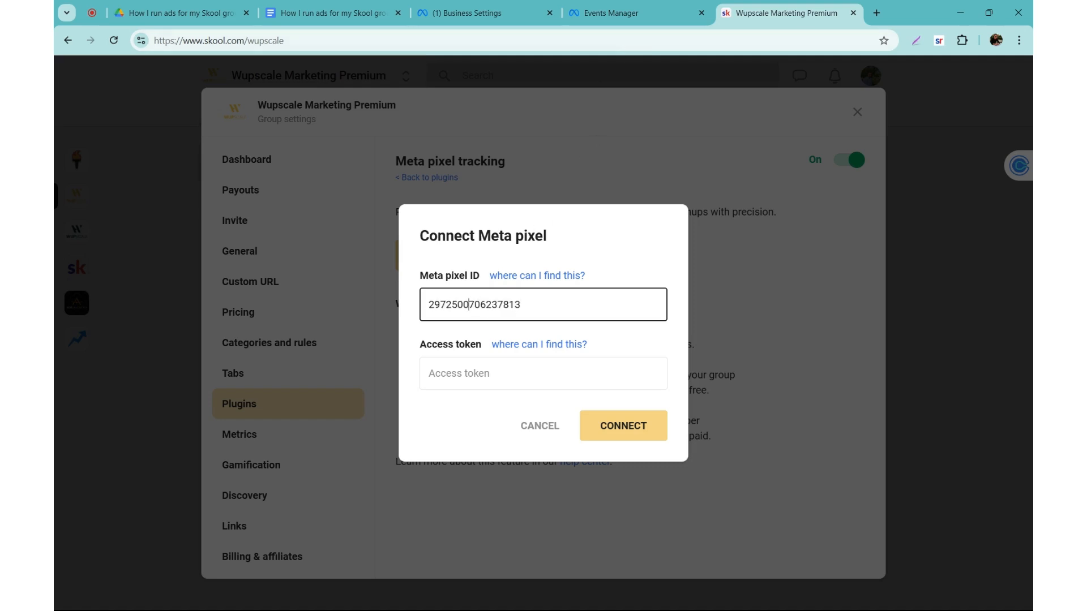
Step: Generate a Conversions API access token under Set up direct integration in the dataset settings
click(623, 14)
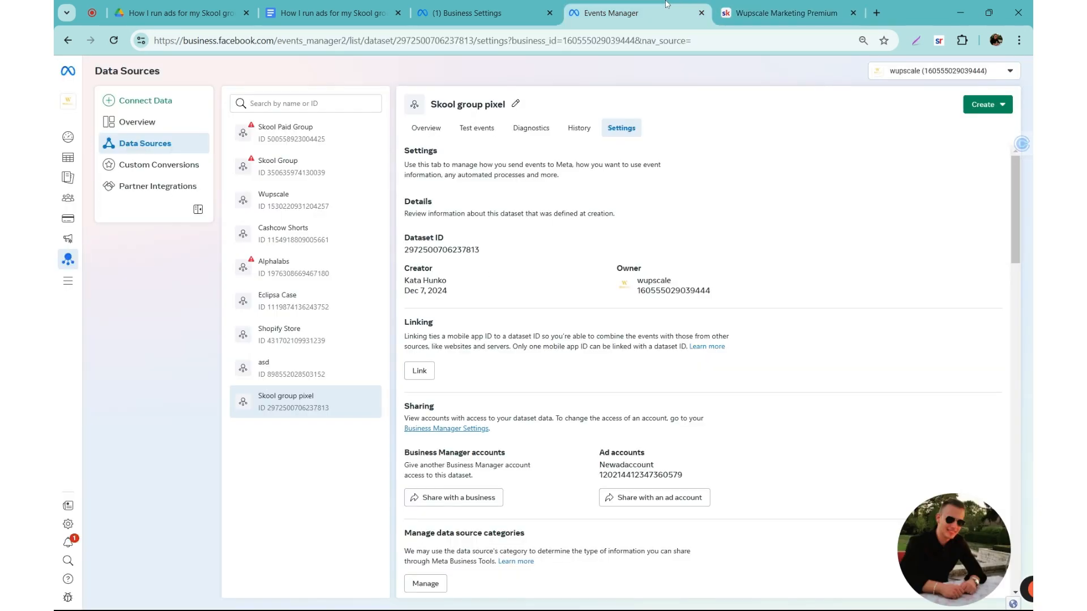
scroll(down, 3)
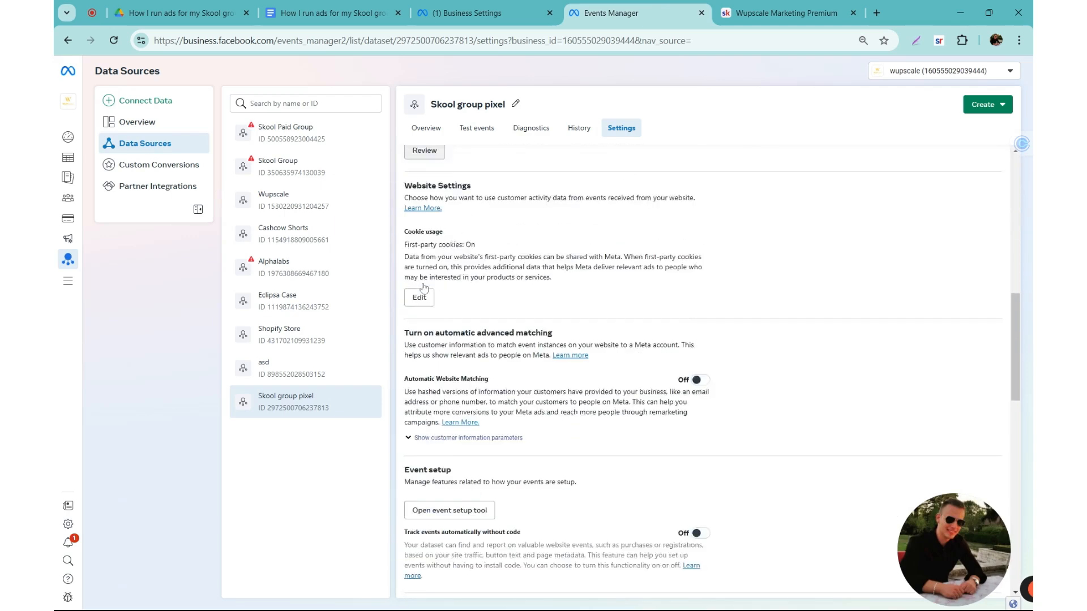
scroll(down, 3)
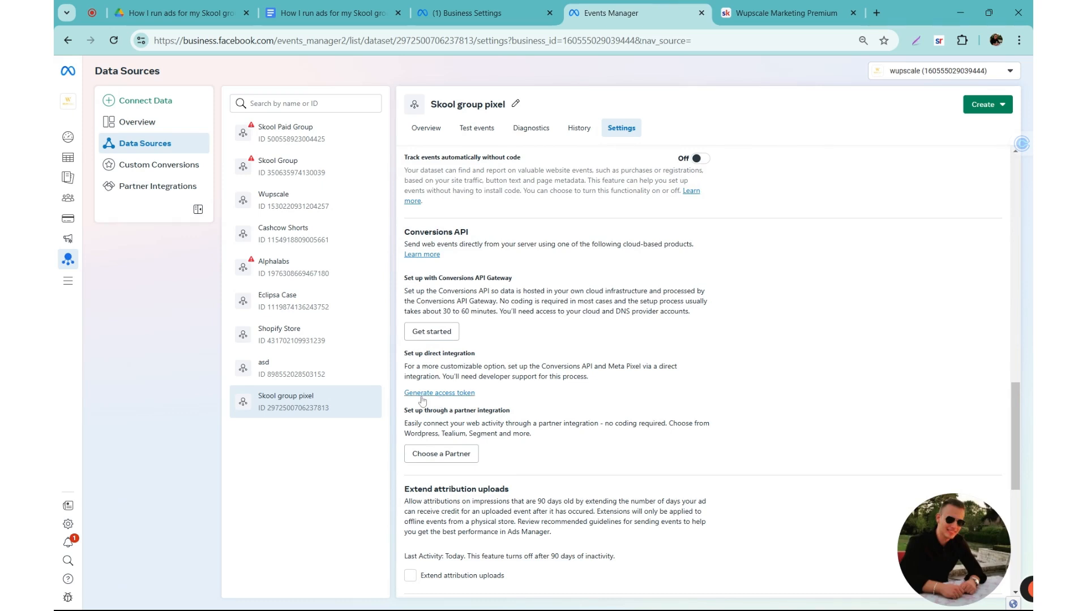
click(440, 393)
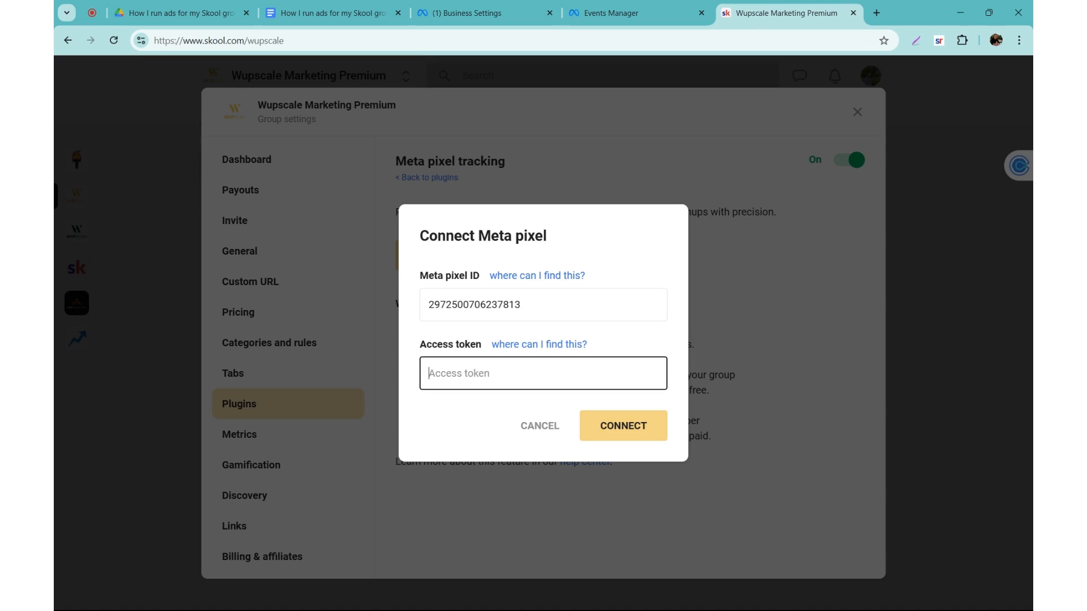
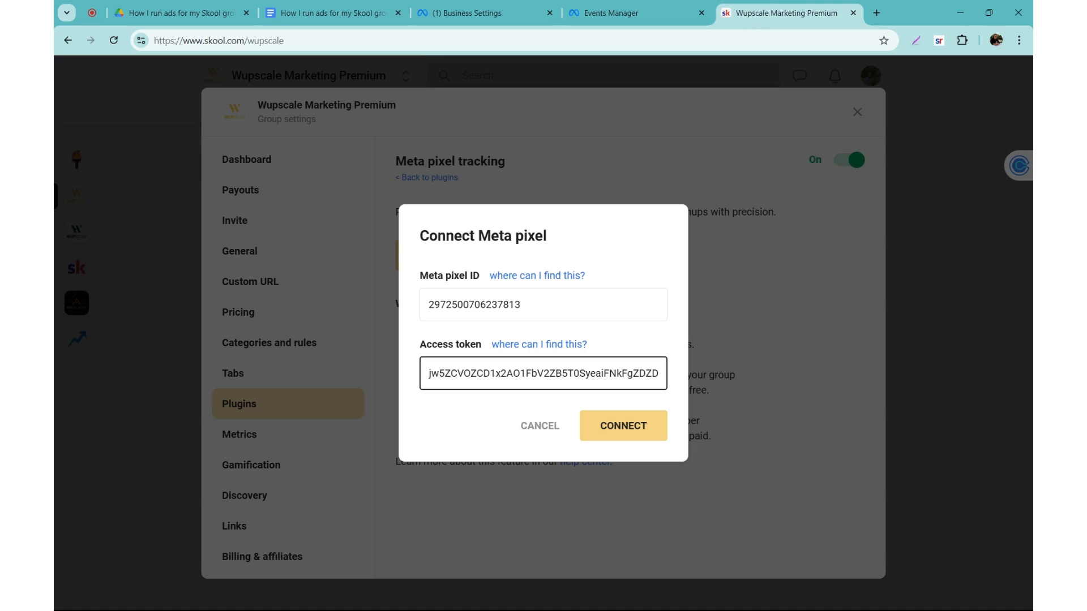
Step: Enter the access token and connect the pixel, showing page view, registration and purchase events
mouse_move(578, 404)
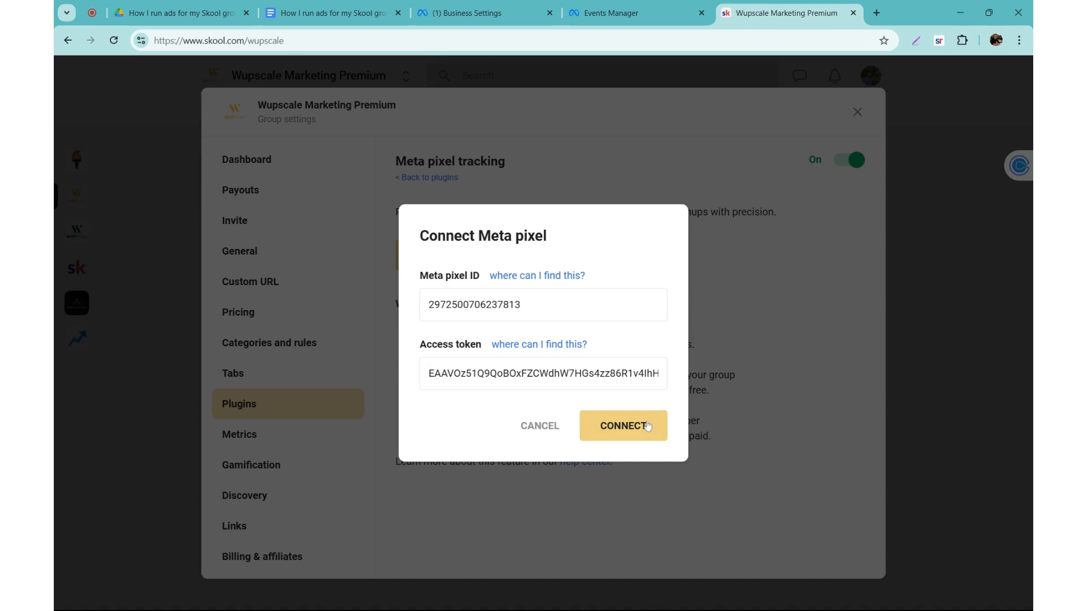
click(622, 425)
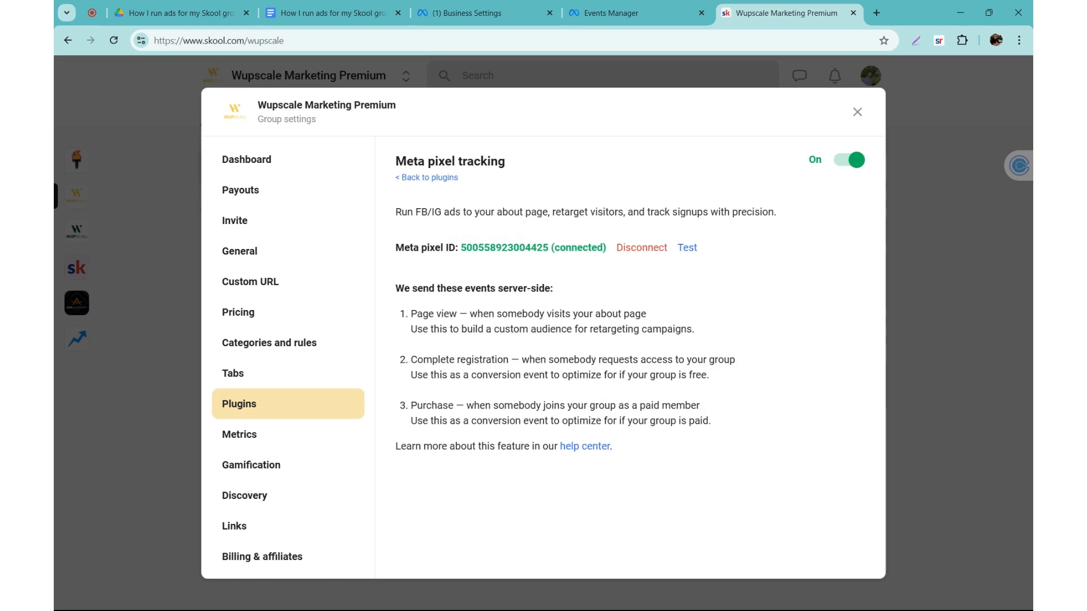
mouse_move(490, 242)
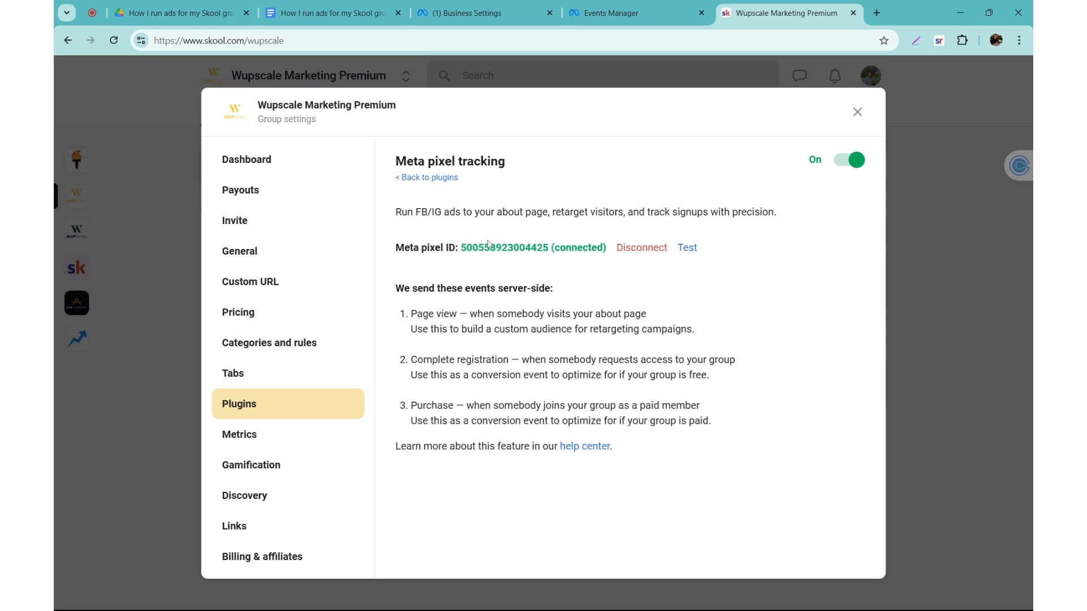
mouse_move(738, 333)
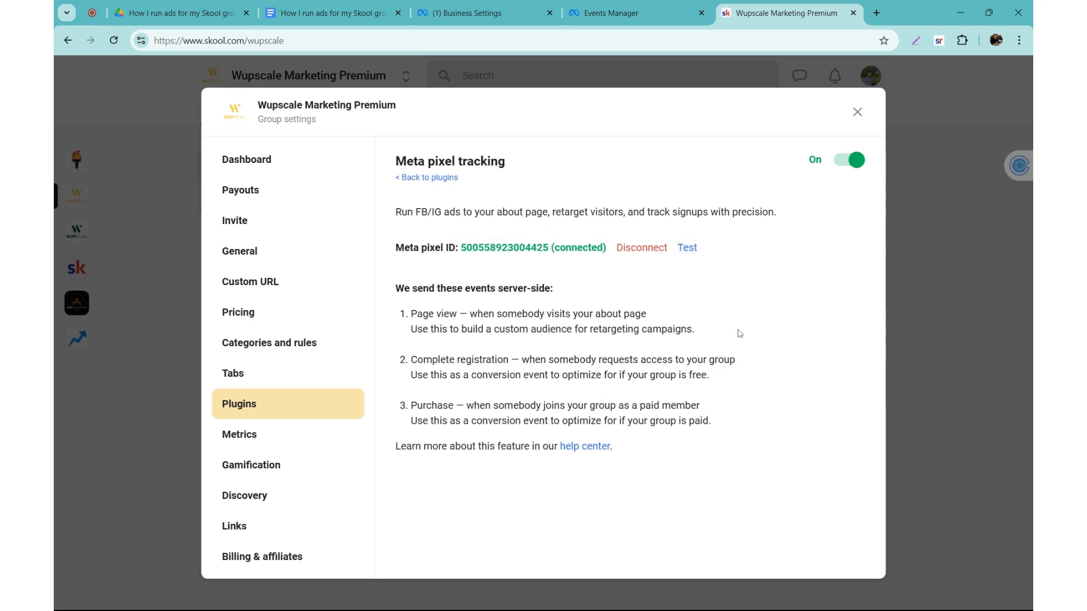
Step: Bring up Test events for Skool Paid Group, checking the connected pixel in Skool on the way
click(688, 247)
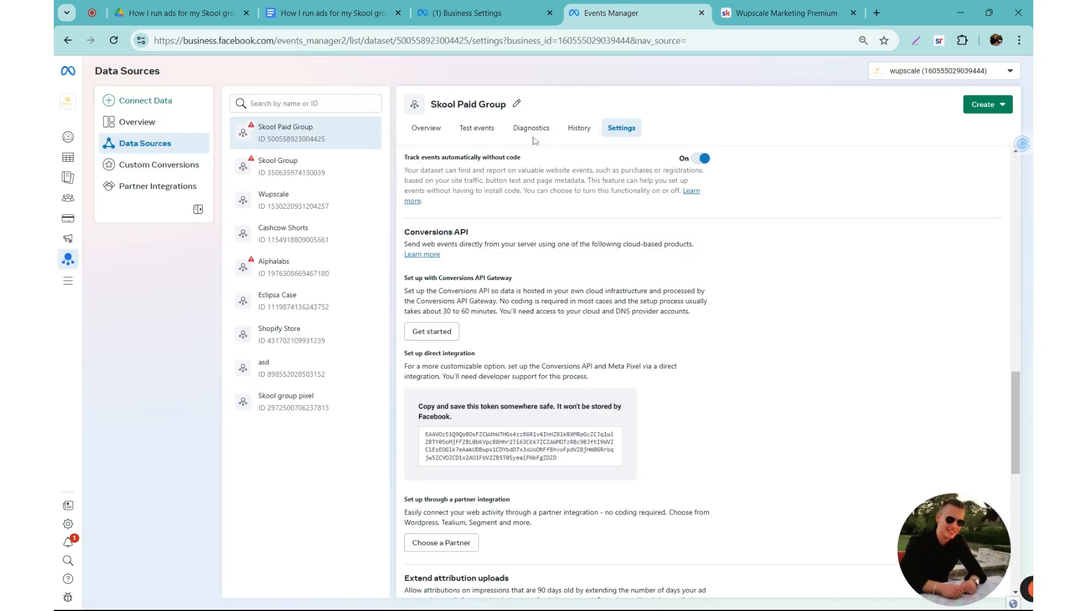
click(477, 128)
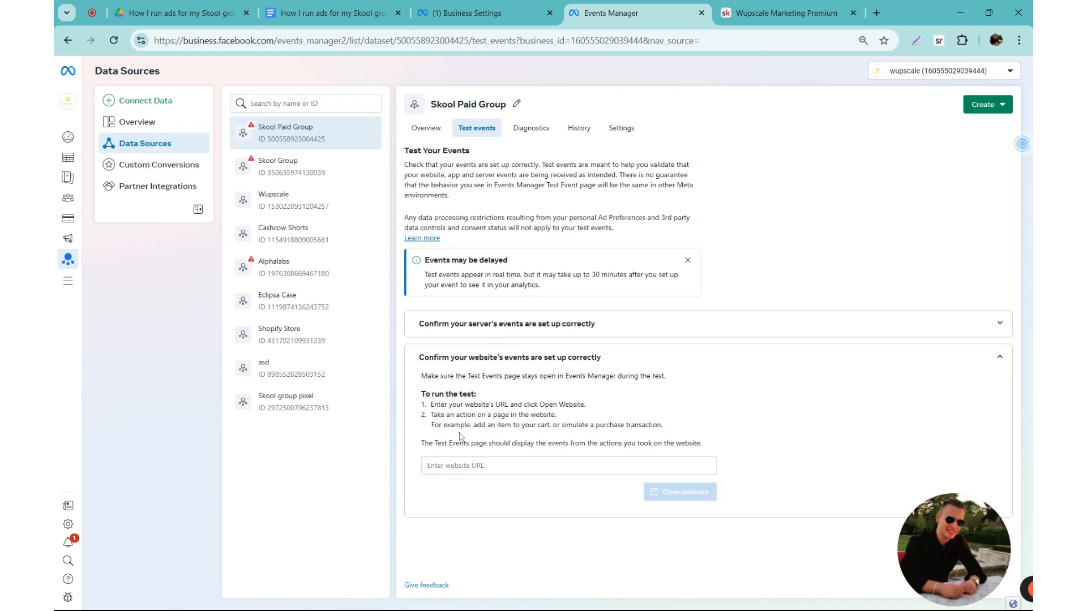
click(785, 13)
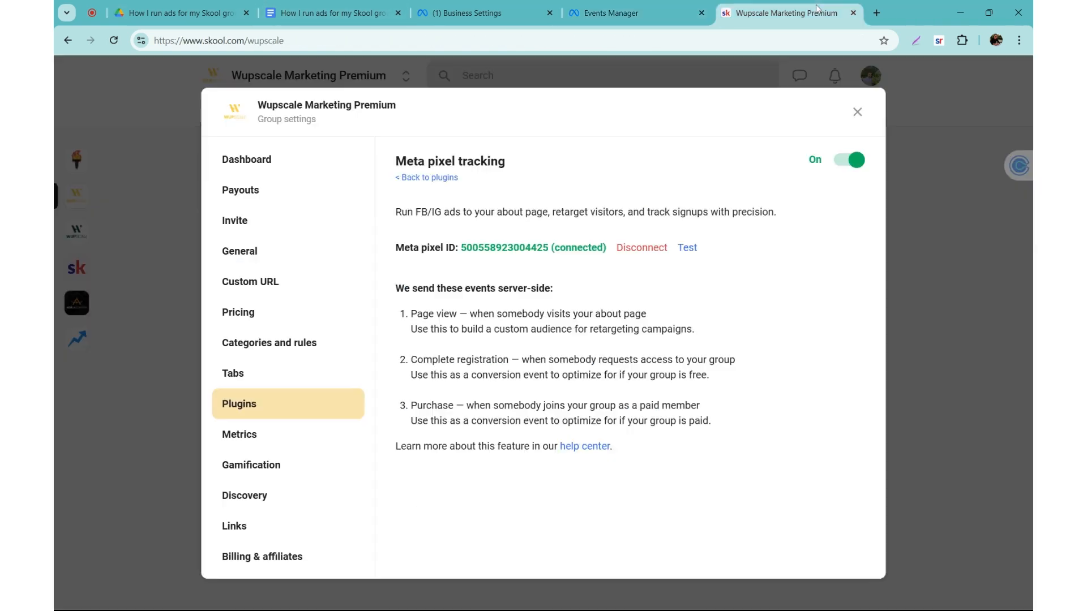
click(618, 14)
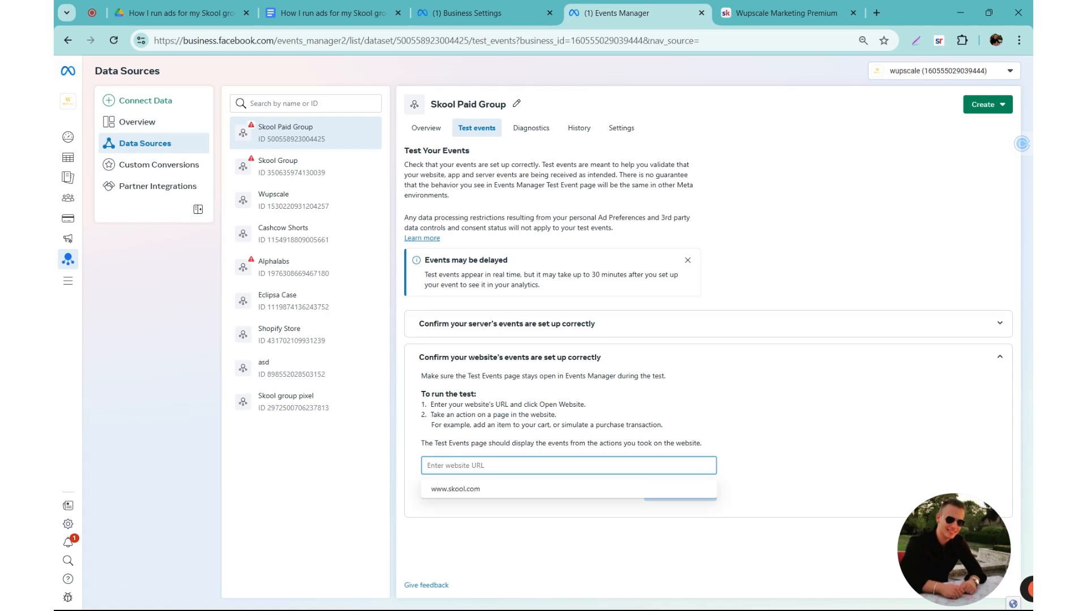
text(https://www.skool.com/wupscale/about)
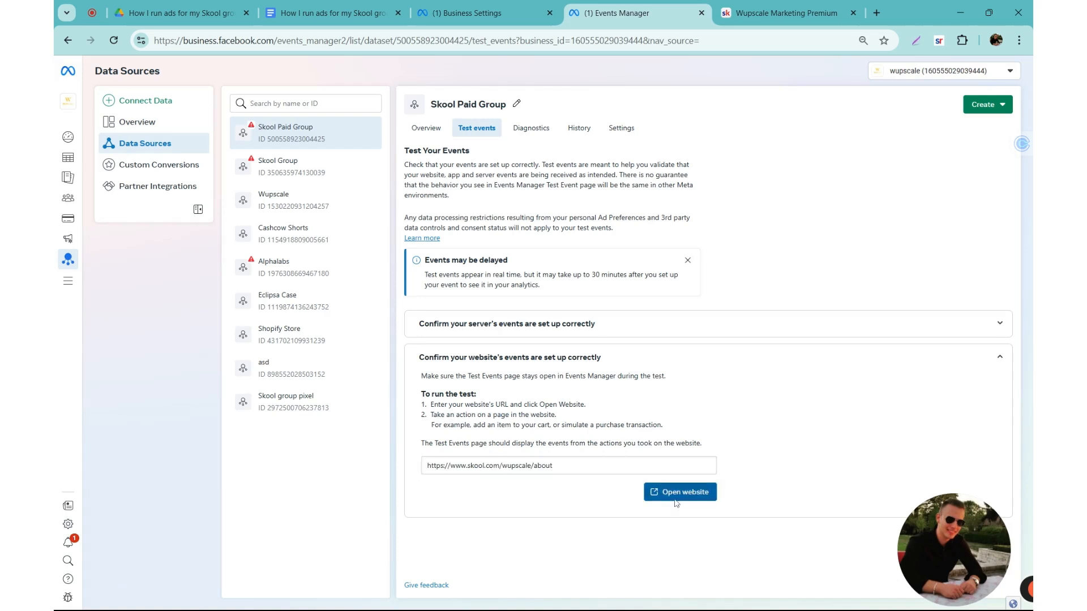
click(679, 492)
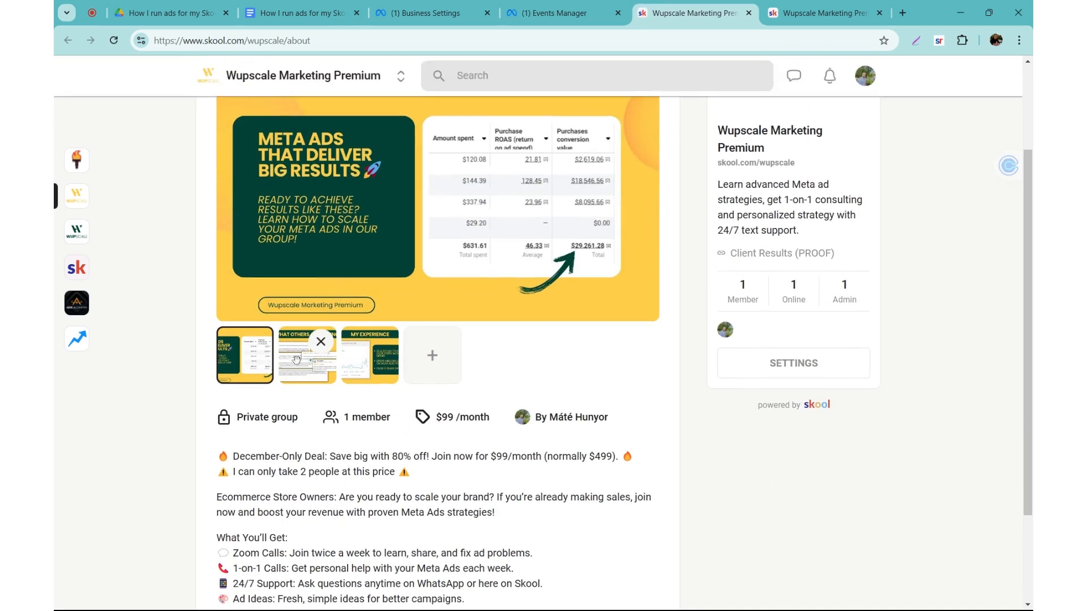
click(369, 356)
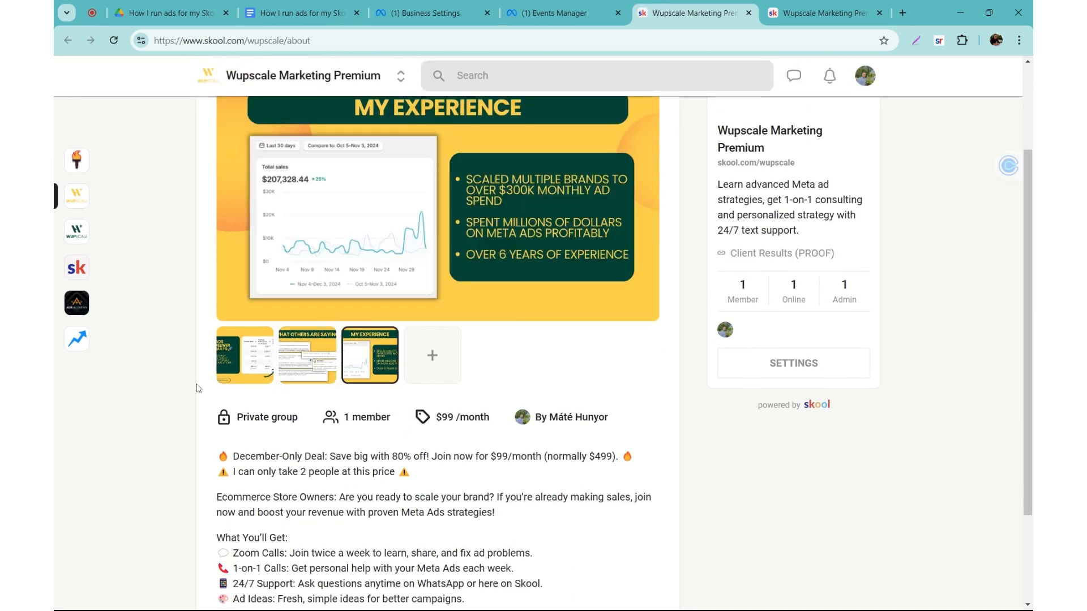
click(552, 12)
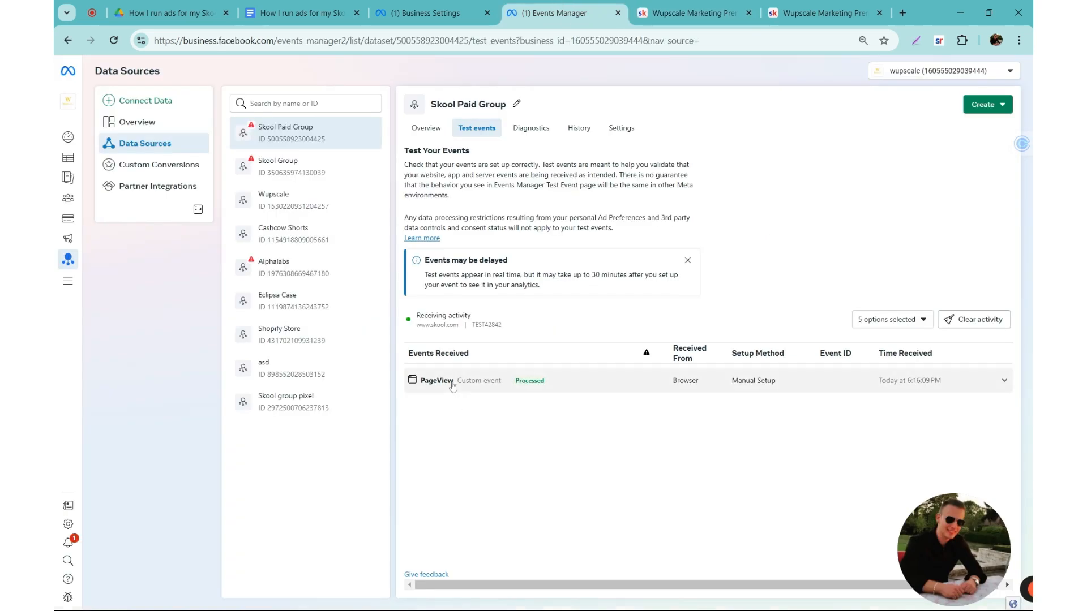
mouse_move(436, 385)
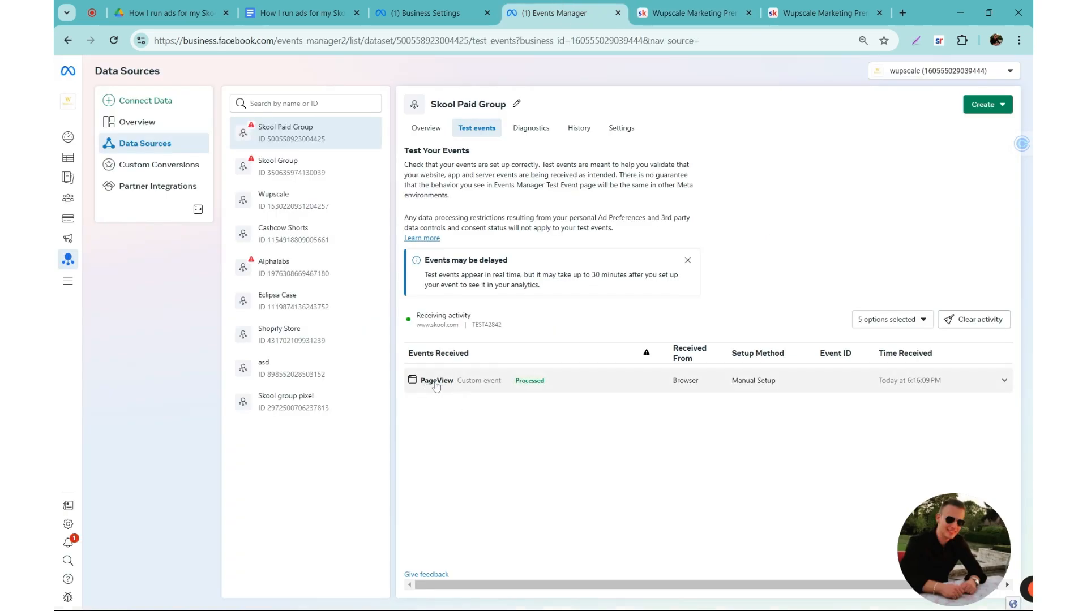